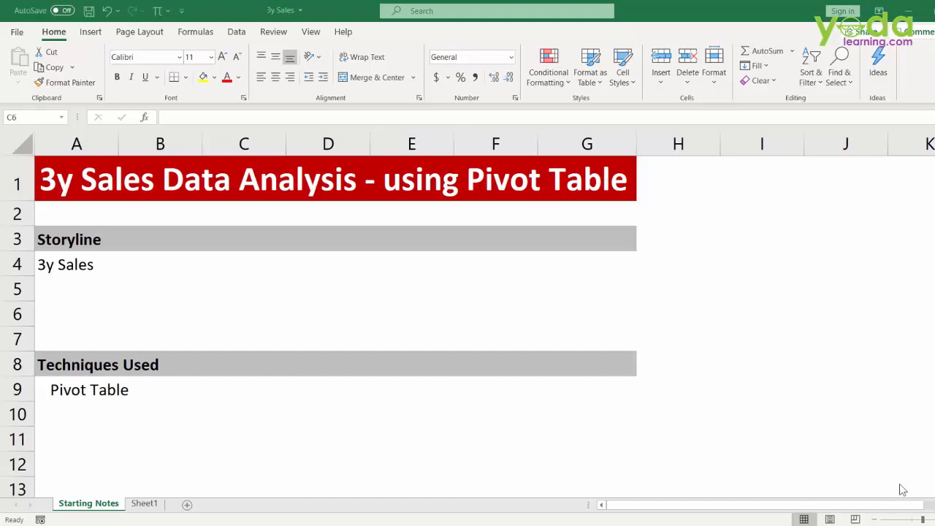
pyautogui.moveTo(372, 358)
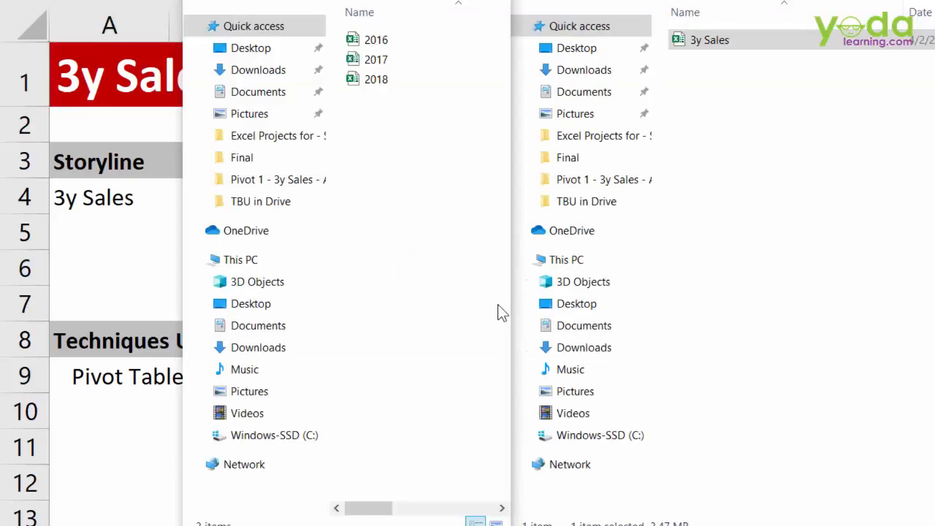
pyautogui.moveTo(417, 123)
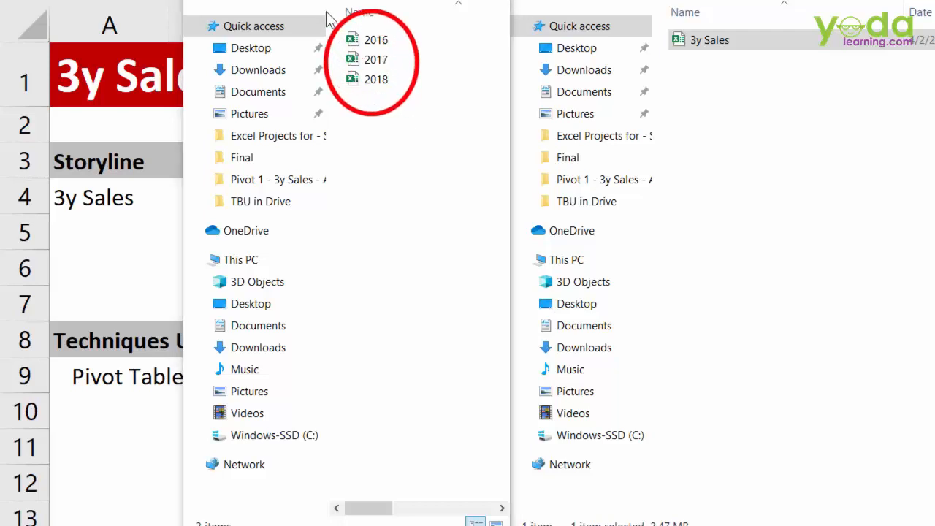
pyautogui.moveTo(418, 57)
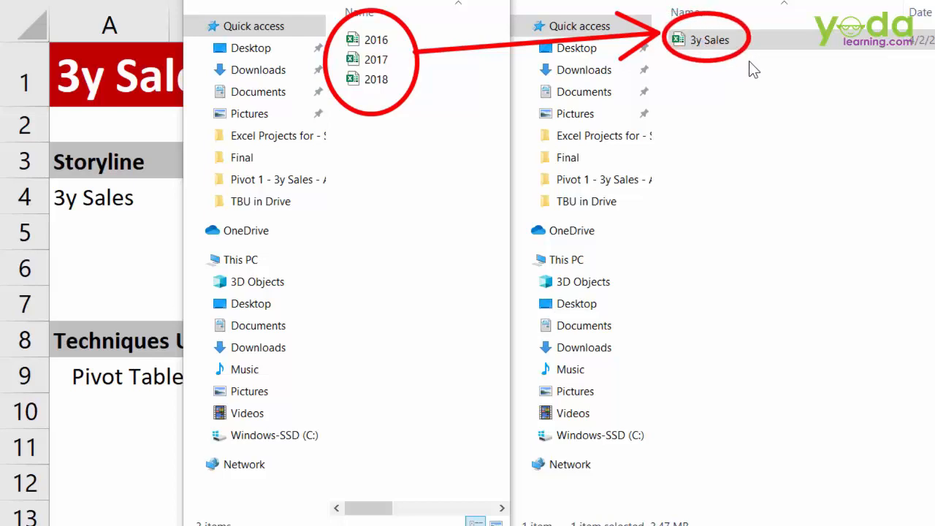
# - Open the combined 3y Sales workbook from File Explorer
pyautogui.doubleClick(704, 39)
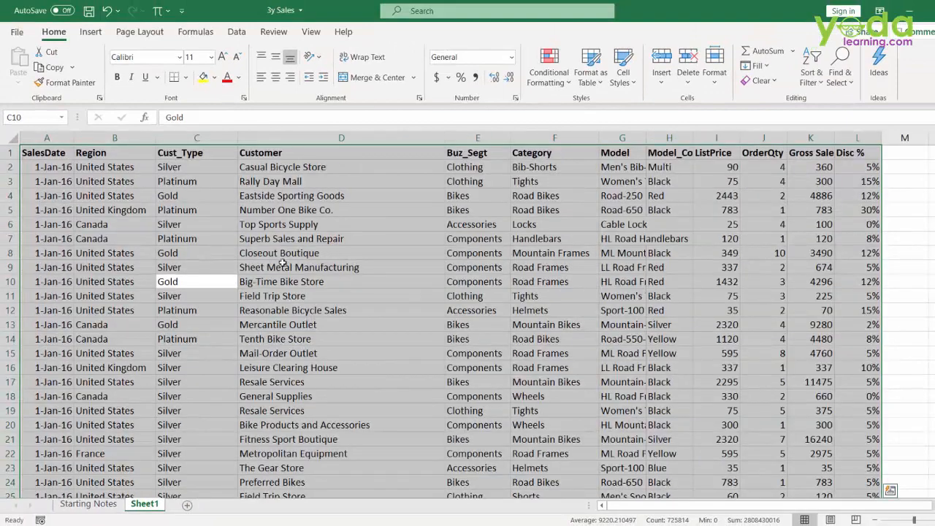
pyautogui.click(196, 210)
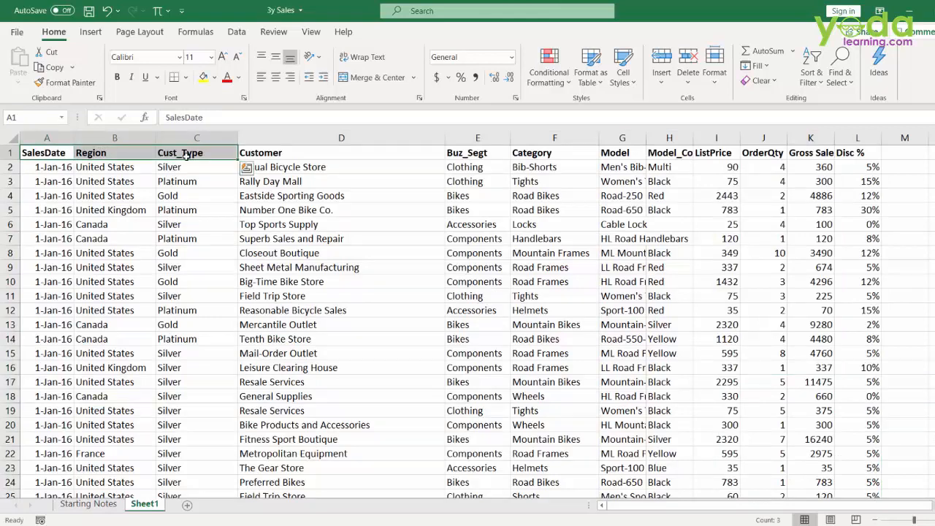
pyautogui.press('ctrl+End')
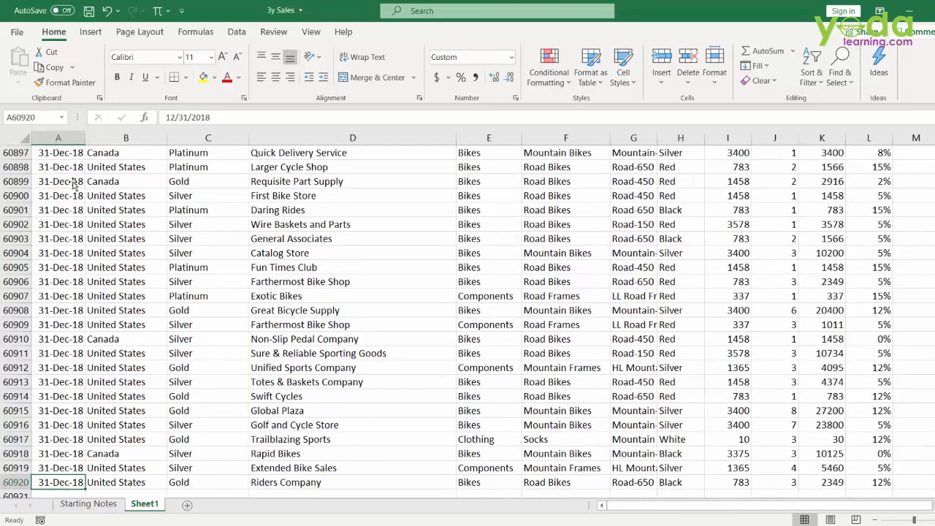
pyautogui.press('ctrl+Home')
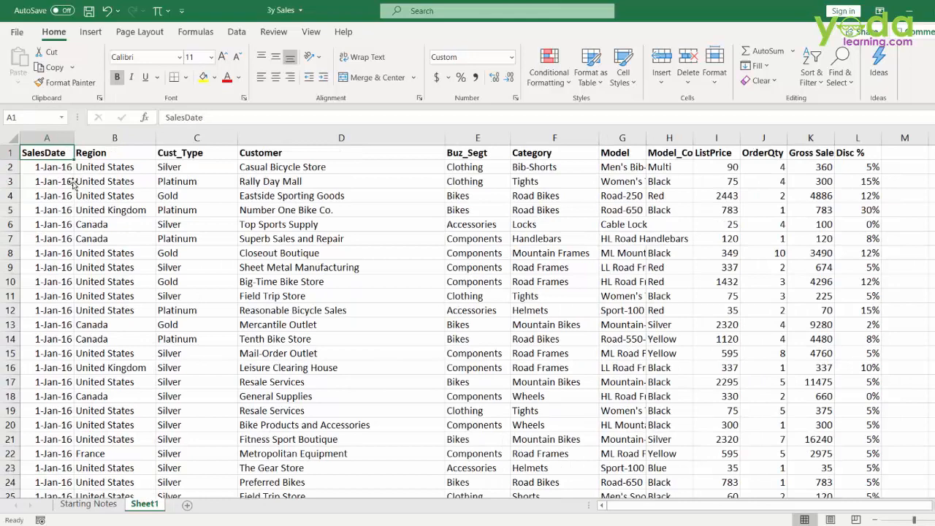
pyautogui.moveTo(430, 184)
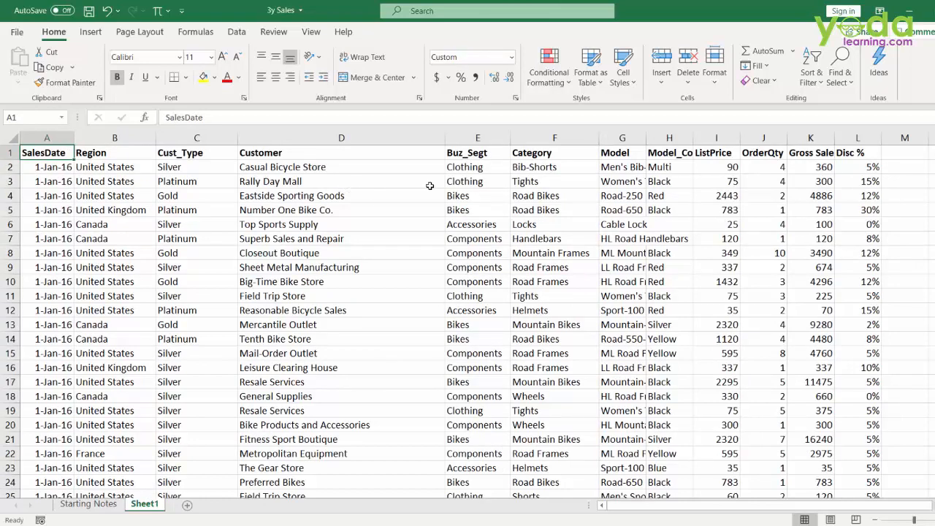
pyautogui.click(476, 137)
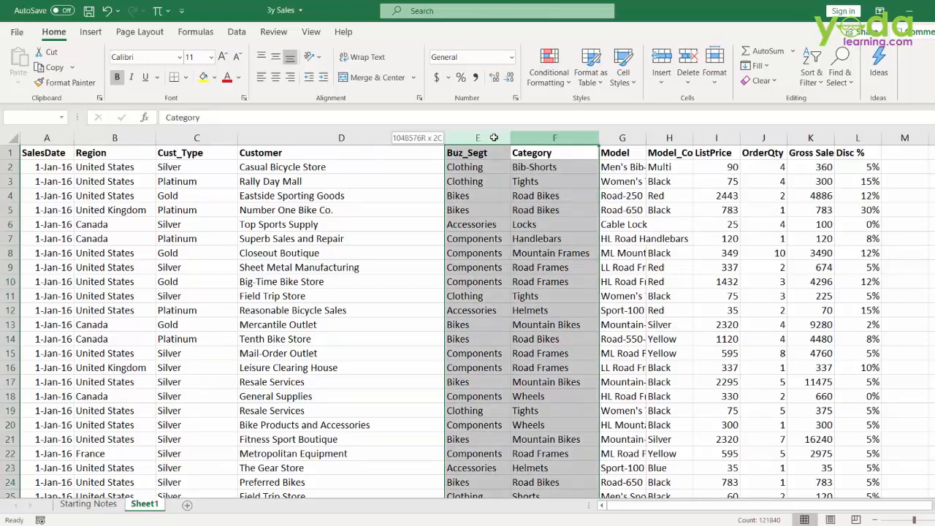
pyautogui.click(763, 138)
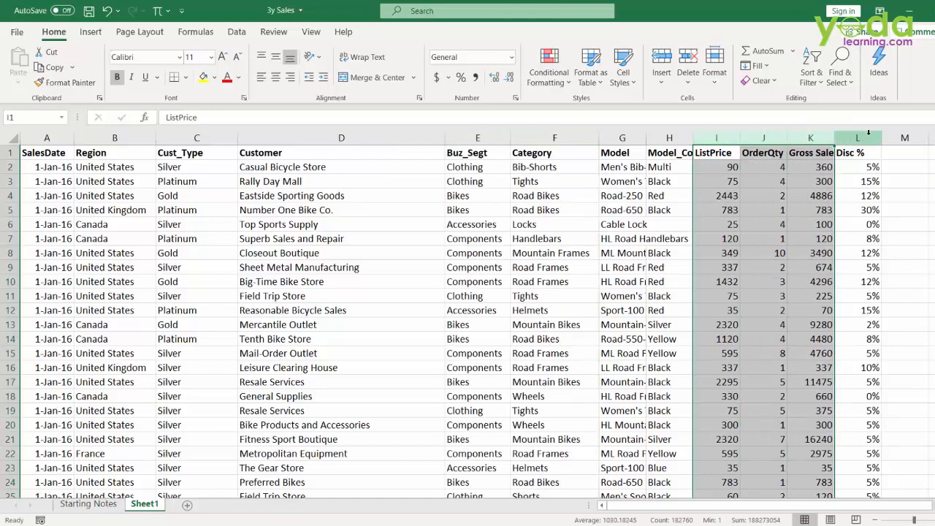
pyautogui.click(858, 152)
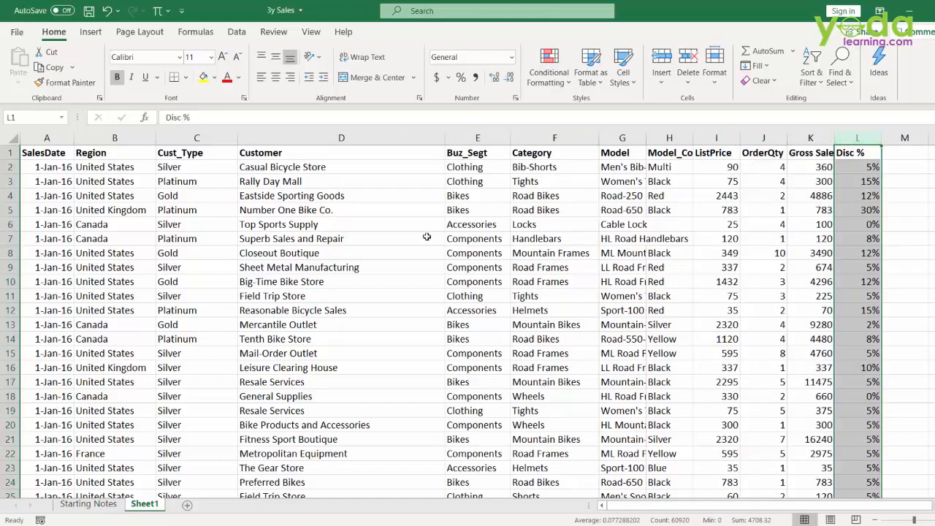
pyautogui.click(342, 225)
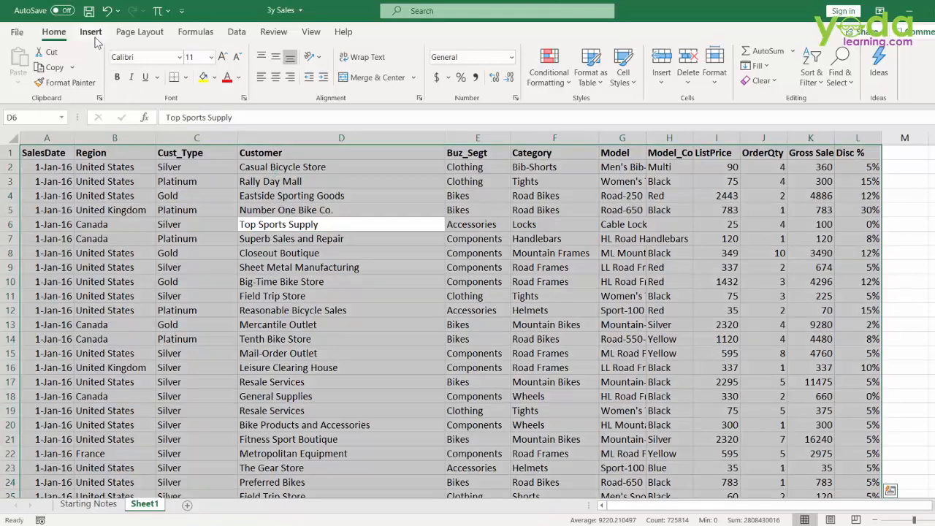
# - Insert an empty PivotTable from the full sales range onto a new worksheet
pyautogui.click(91, 32)
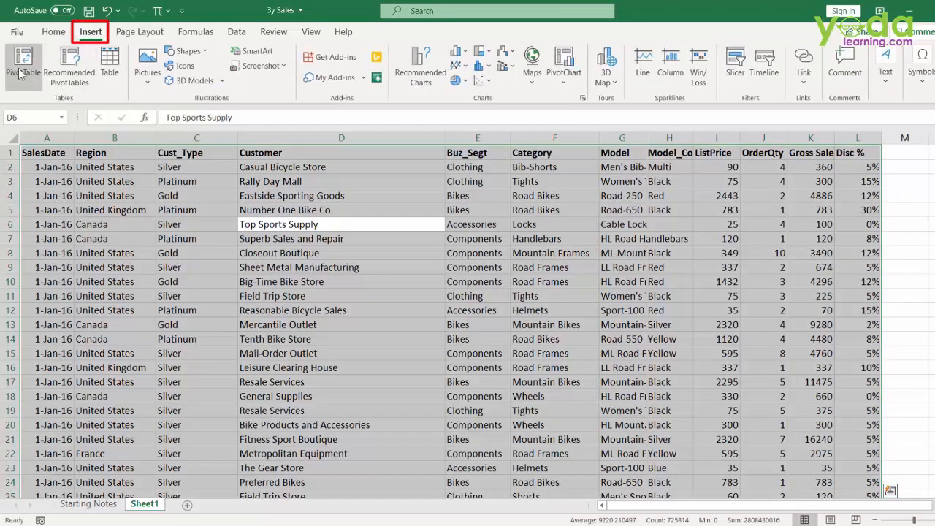
pyautogui.moveTo(23, 64)
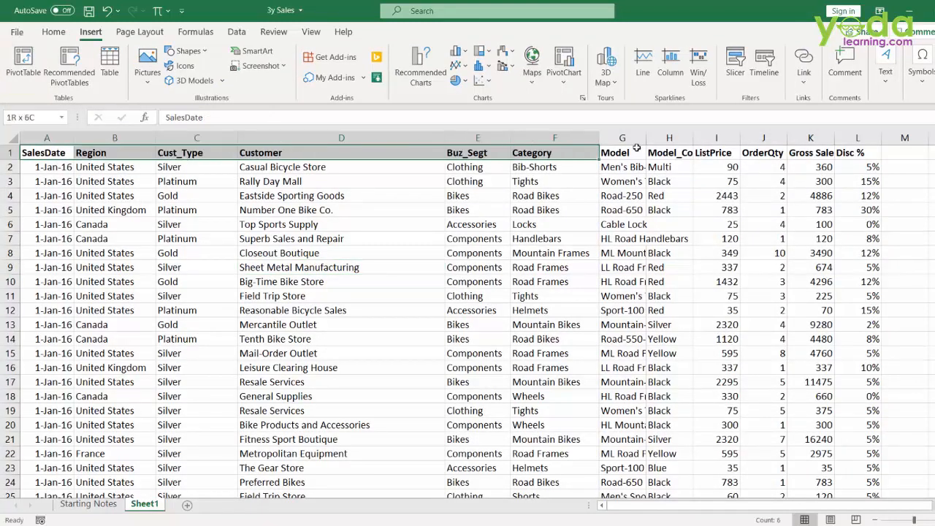
pyautogui.moveTo(623, 152); pyautogui.dragTo(856, 152)
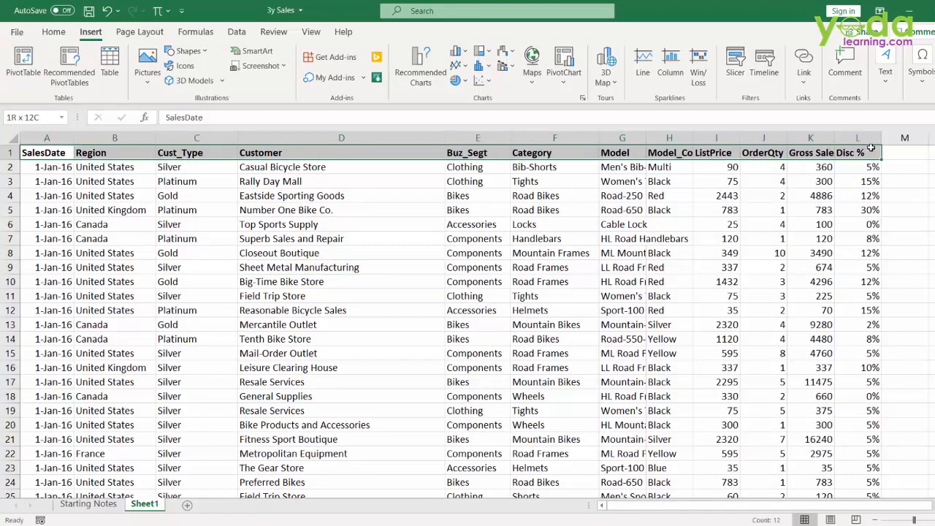
pyautogui.click(342, 152)
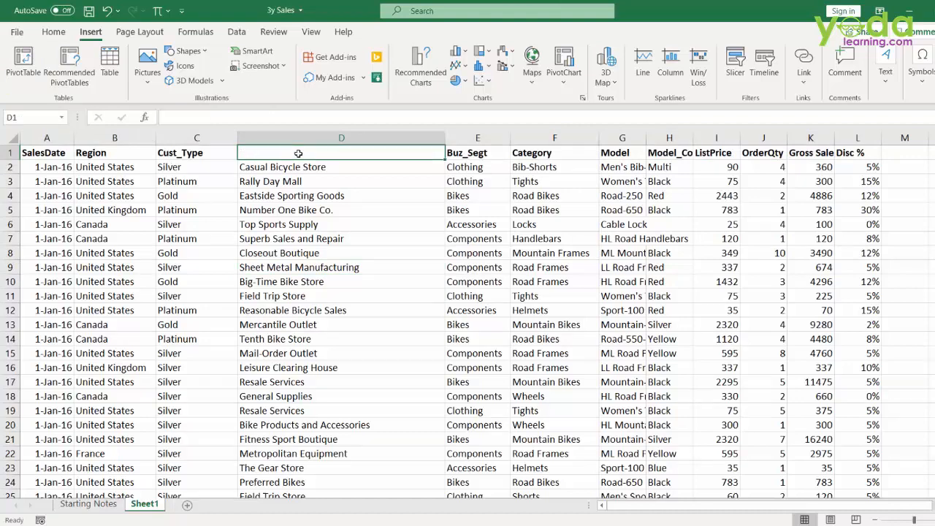
pyautogui.write('Customer')
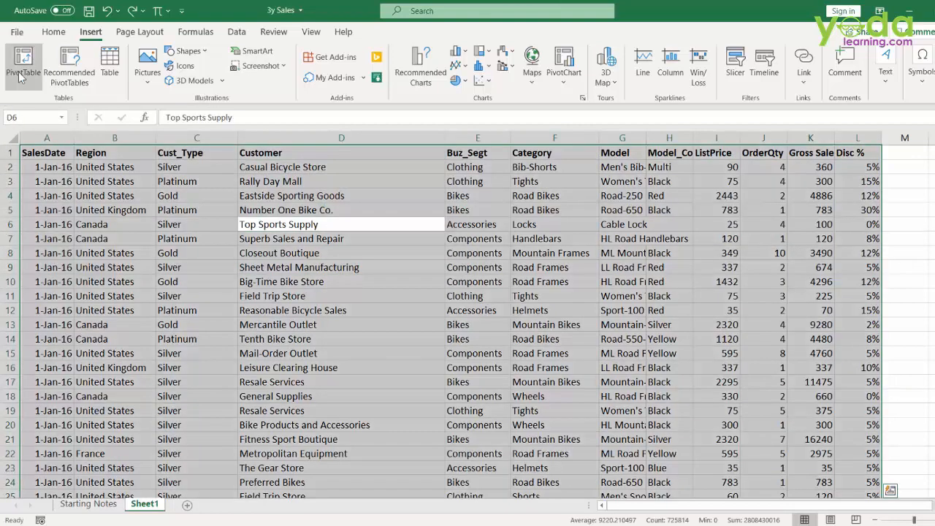
pyautogui.click(23, 64)
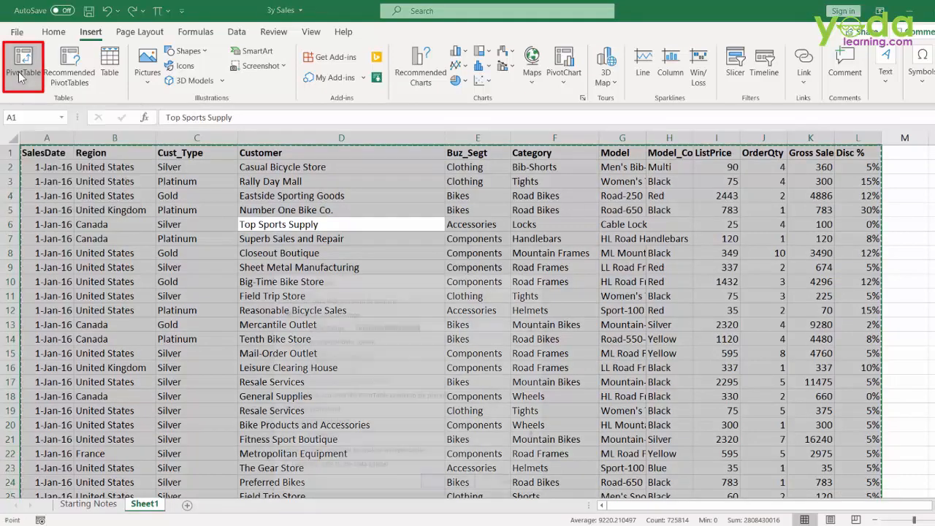
pyautogui.click(23, 65)
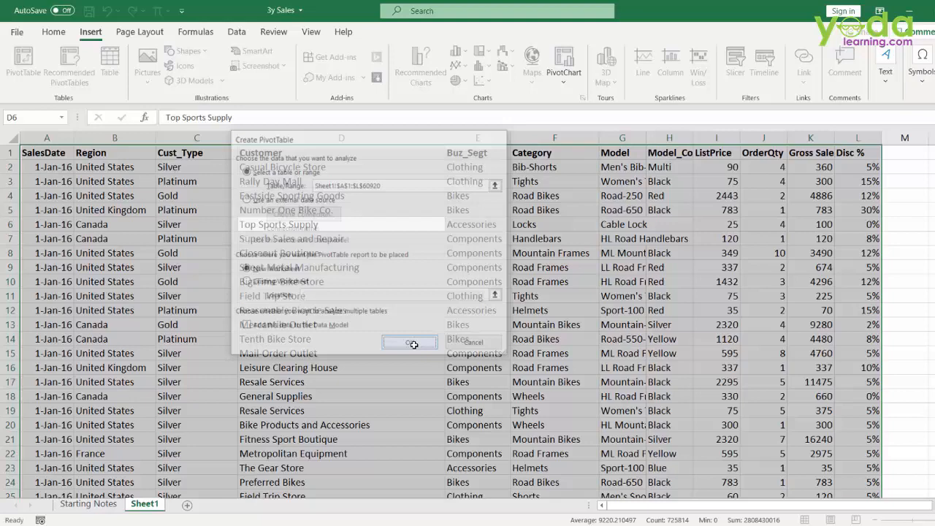
pyautogui.click(409, 342)
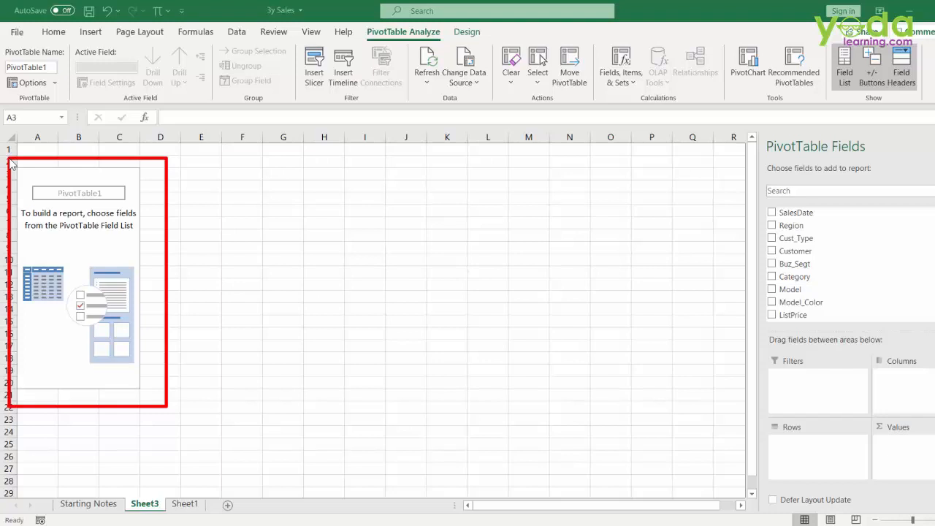
pyautogui.moveTo(107, 236)
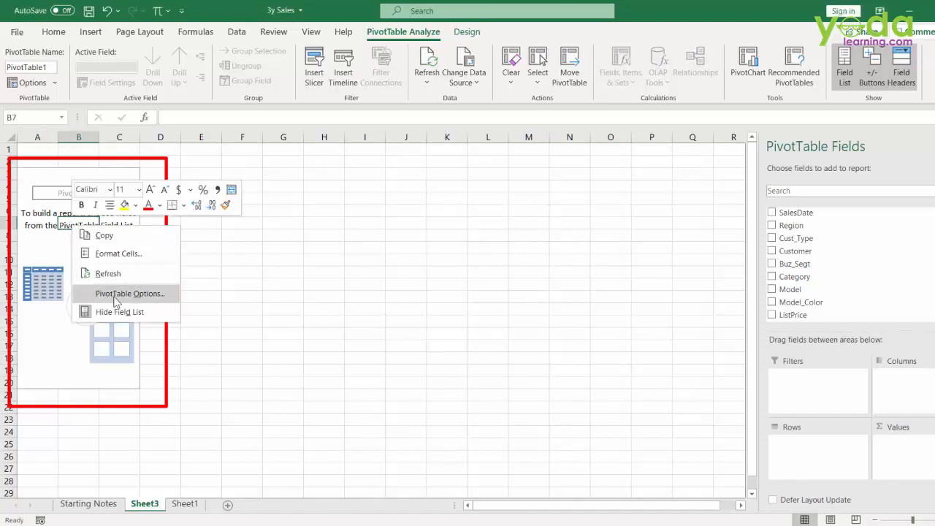
# - Enable Classic PivotTable layout in this PivotTable's Display options
pyautogui.click(129, 292)
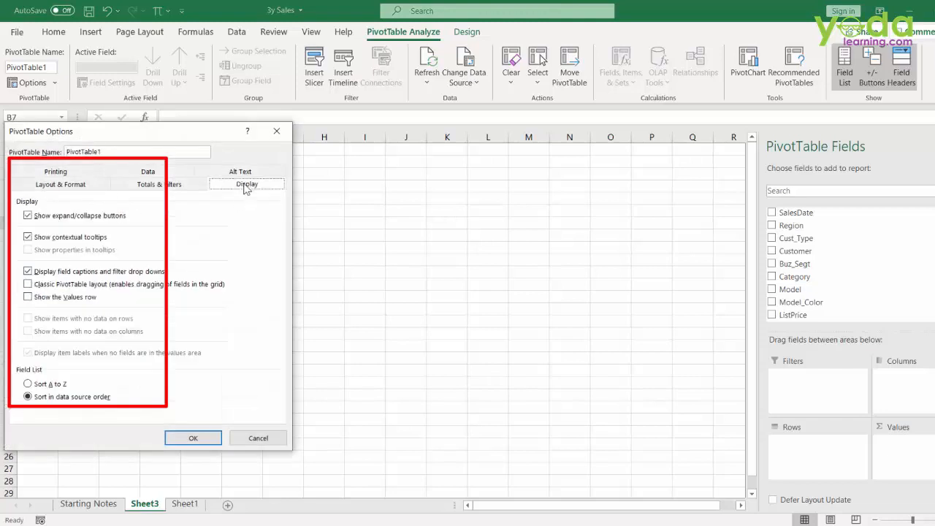
pyautogui.click(28, 283)
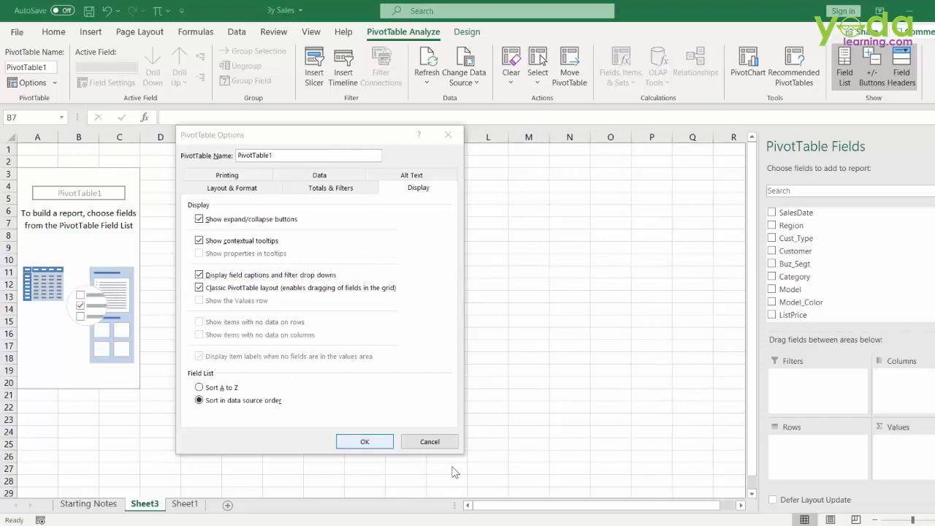
pyautogui.click(366, 441)
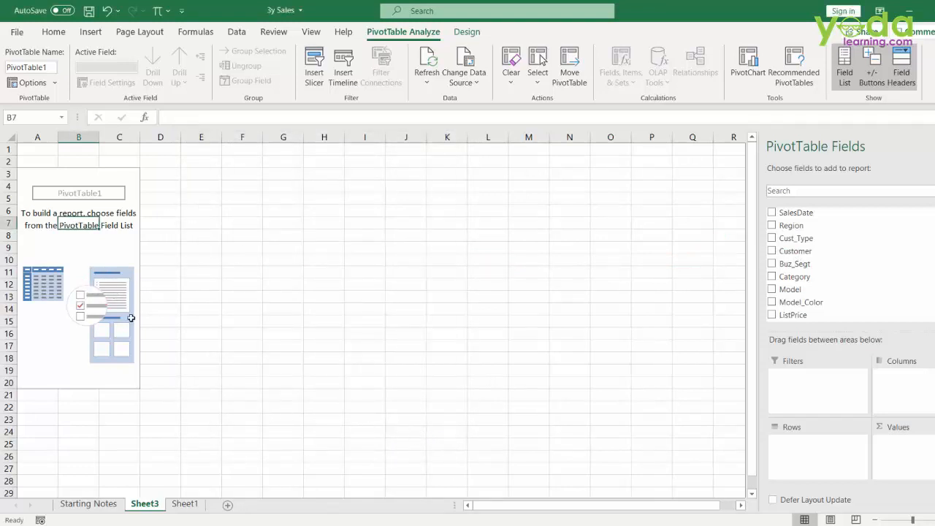
pyautogui.moveTo(82, 263)
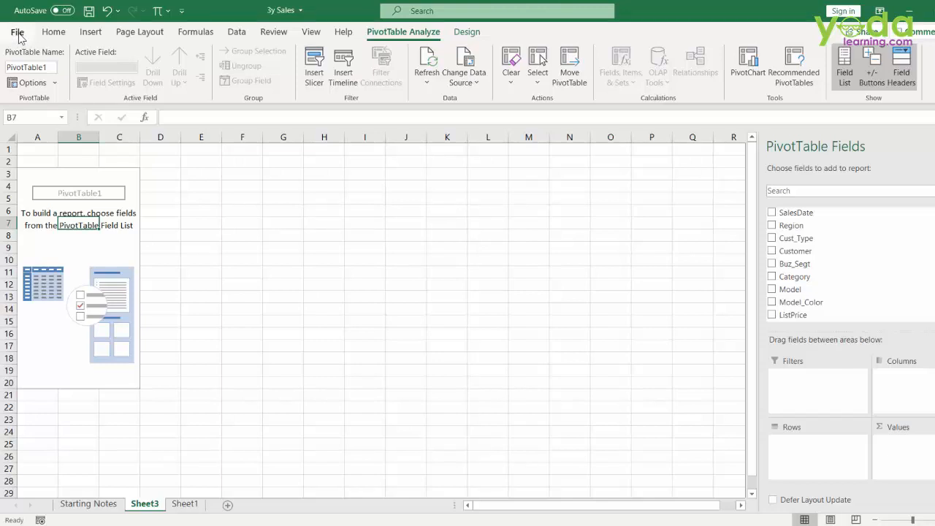
# - Reach the default PivotTable layout settings under Excel Options > Data
pyautogui.click(18, 32)
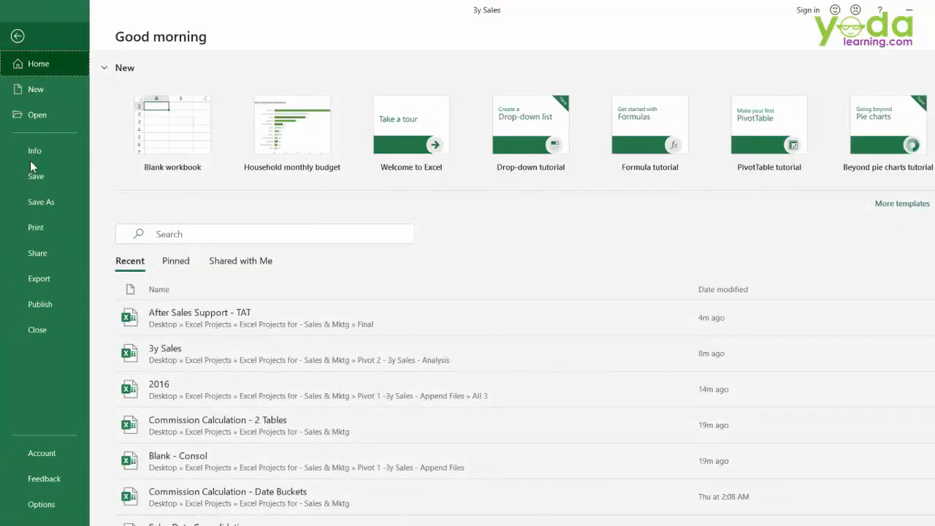
pyautogui.click(41, 504)
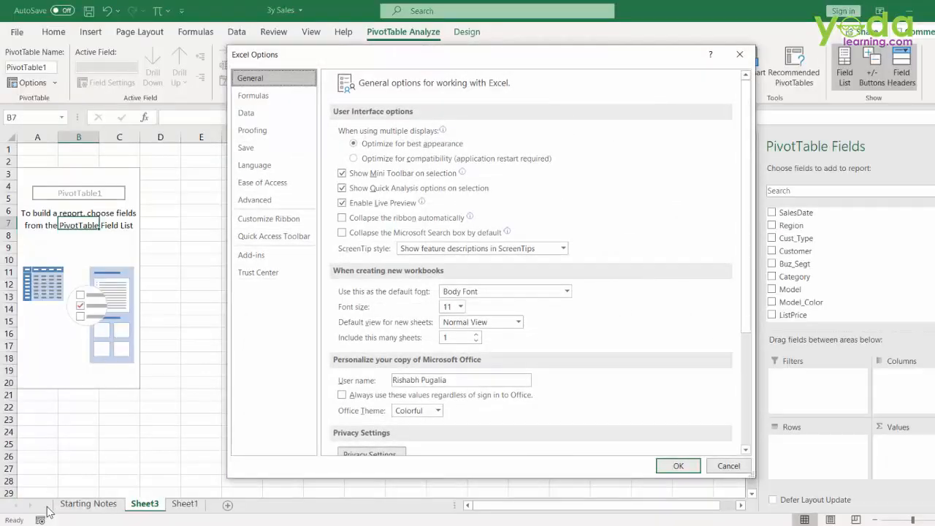
pyautogui.click(246, 112)
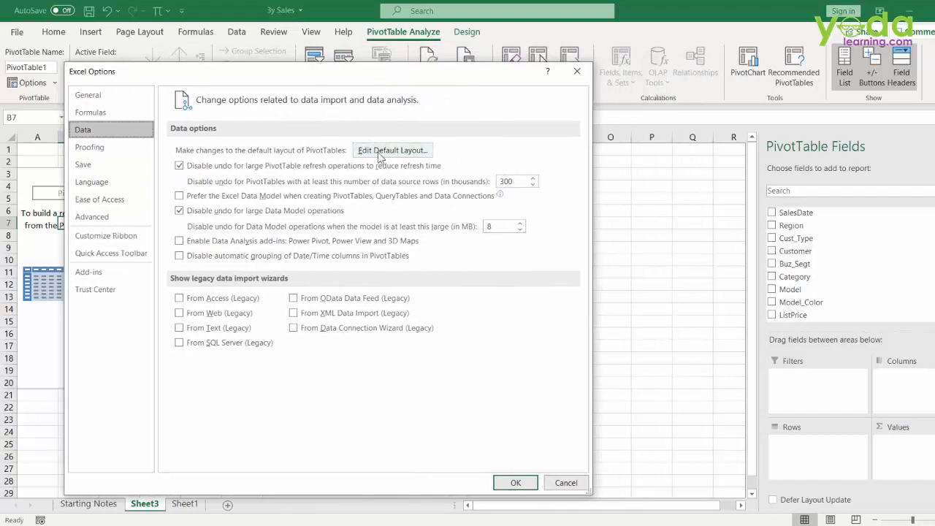
pyautogui.click(391, 149)
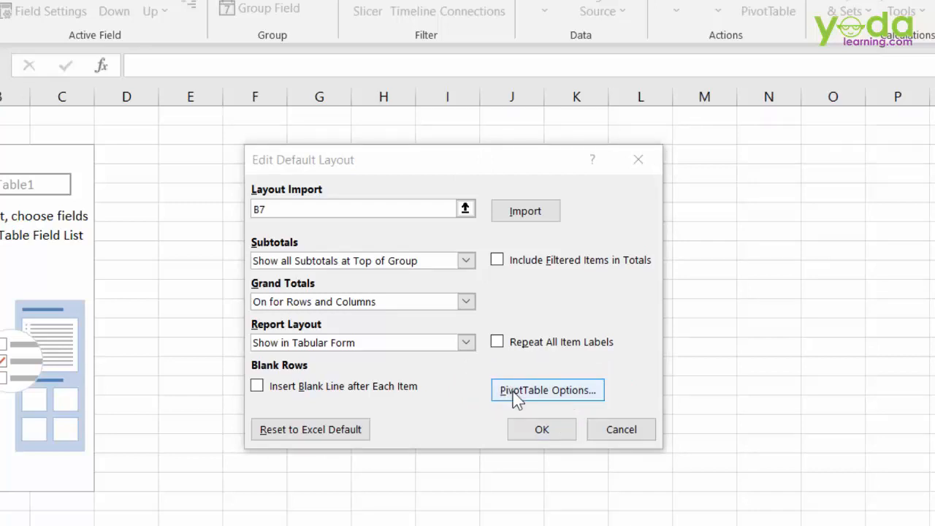
# - Set the default pivot layout to classic drag-and-drop and confirm
pyautogui.click(547, 388)
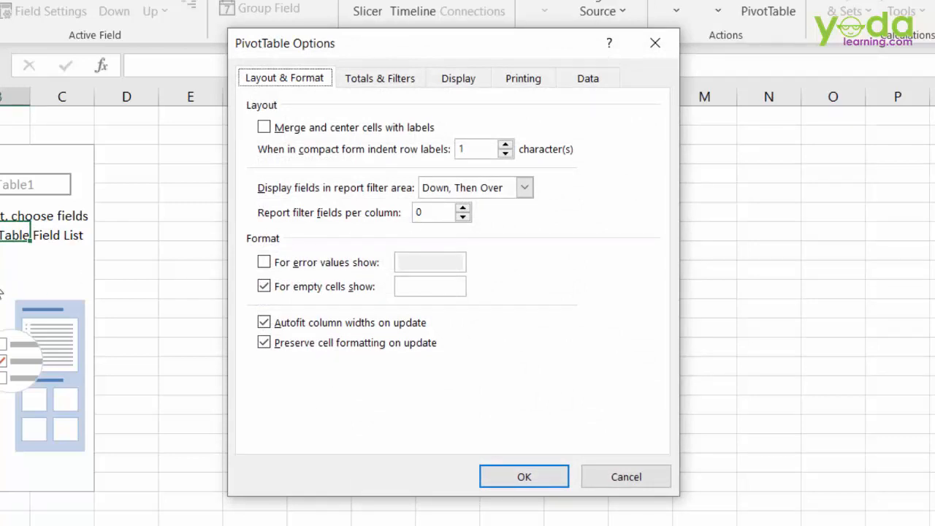
pyautogui.click(458, 78)
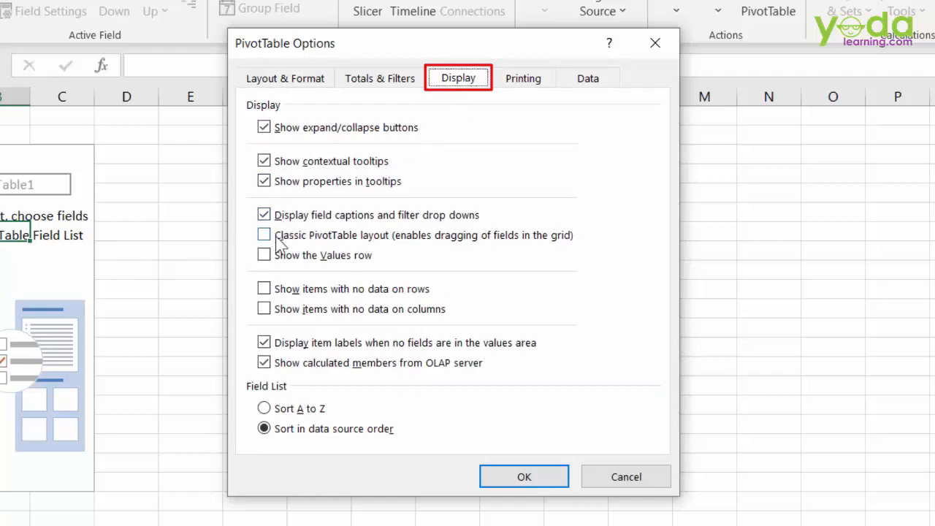
pyautogui.click(263, 234)
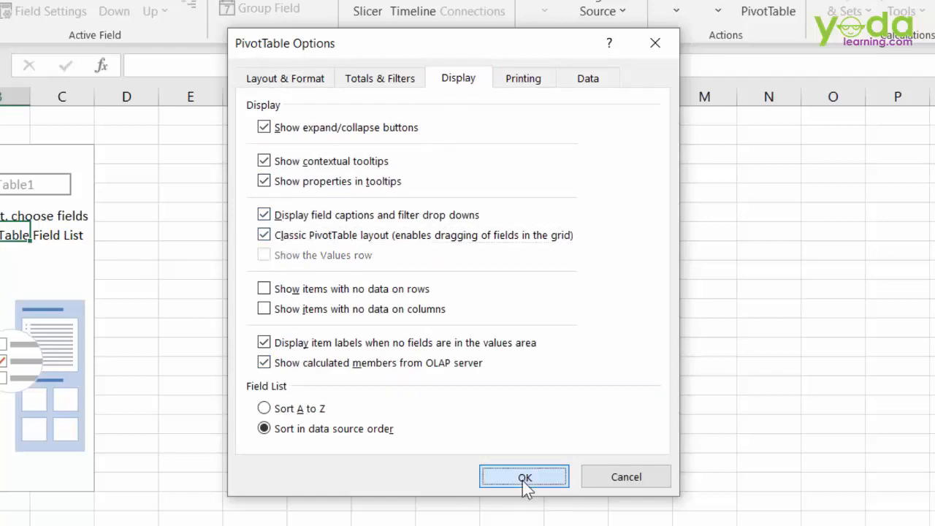
pyautogui.click(523, 476)
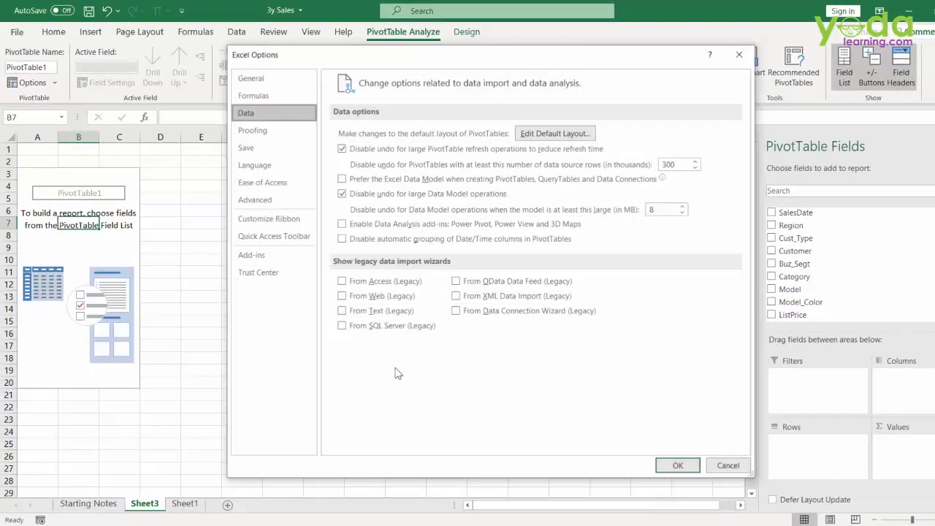
# - Delete the old sheet holding the empty PivotTable
pyautogui.rightClick(143, 503)
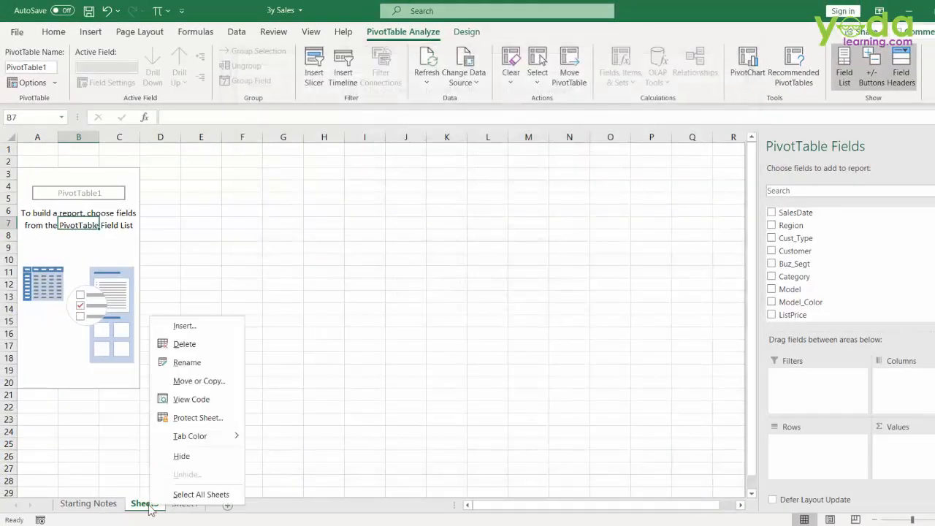
pyautogui.click(184, 343)
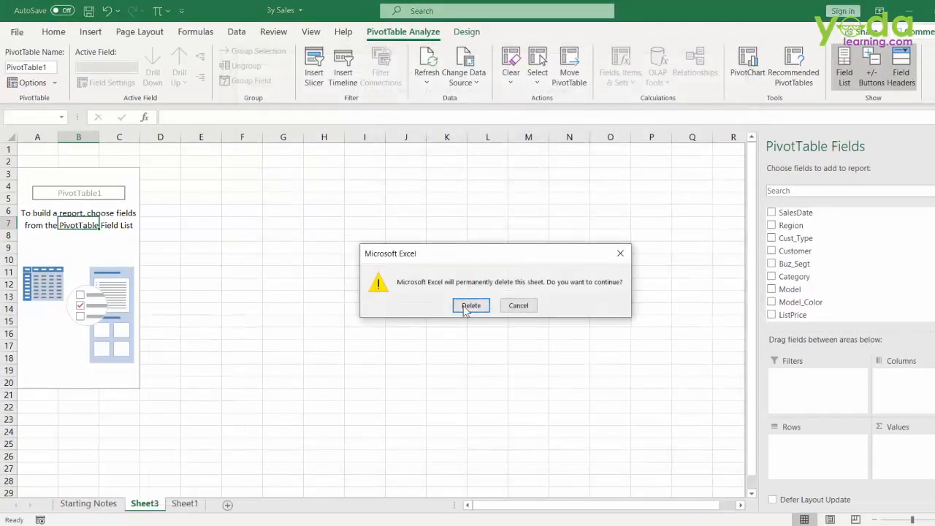
pyautogui.click(470, 306)
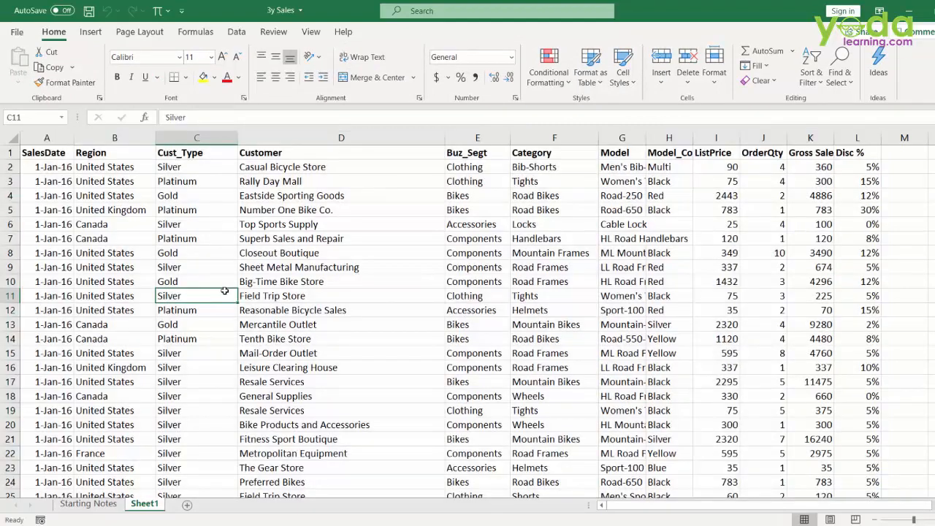
# - Insert a fresh PivotTable from the full sales data on a new sheet
pyautogui.click(90, 32)
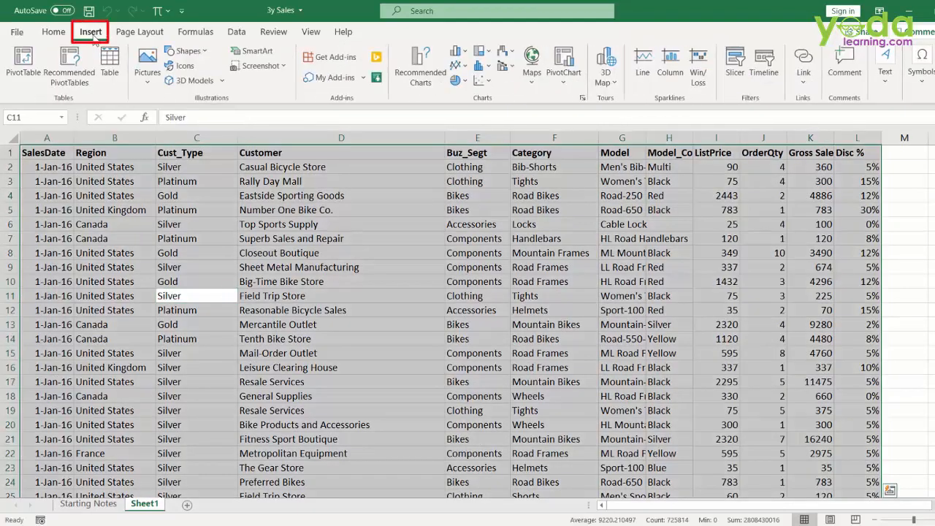
pyautogui.moveTo(24, 64)
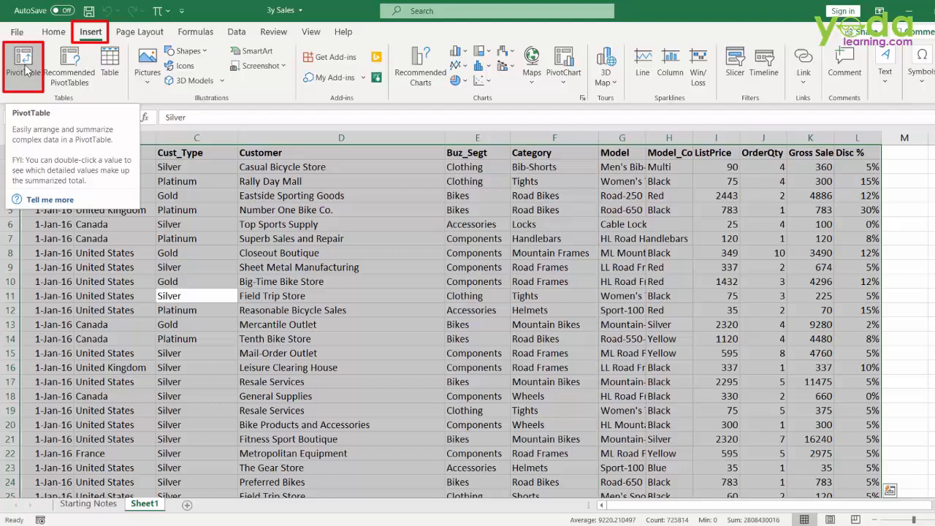
pyautogui.click(23, 64)
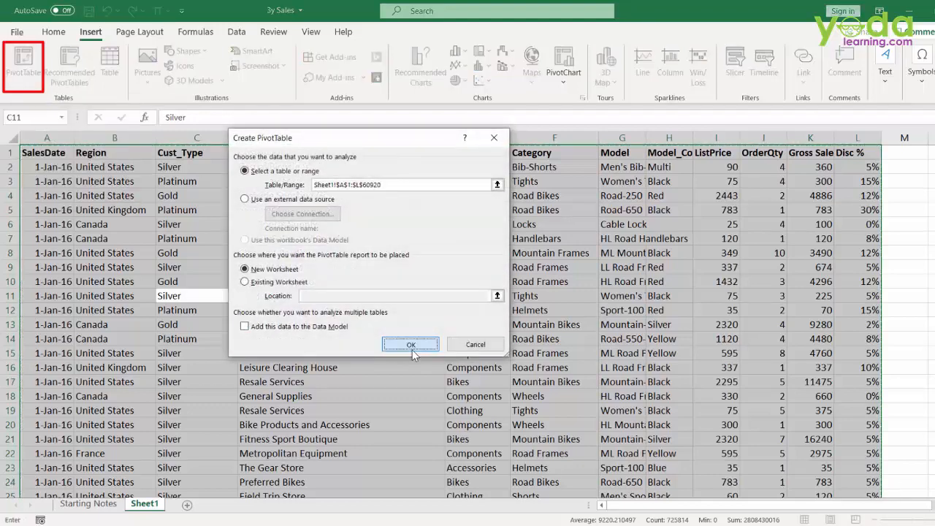
pyautogui.click(411, 345)
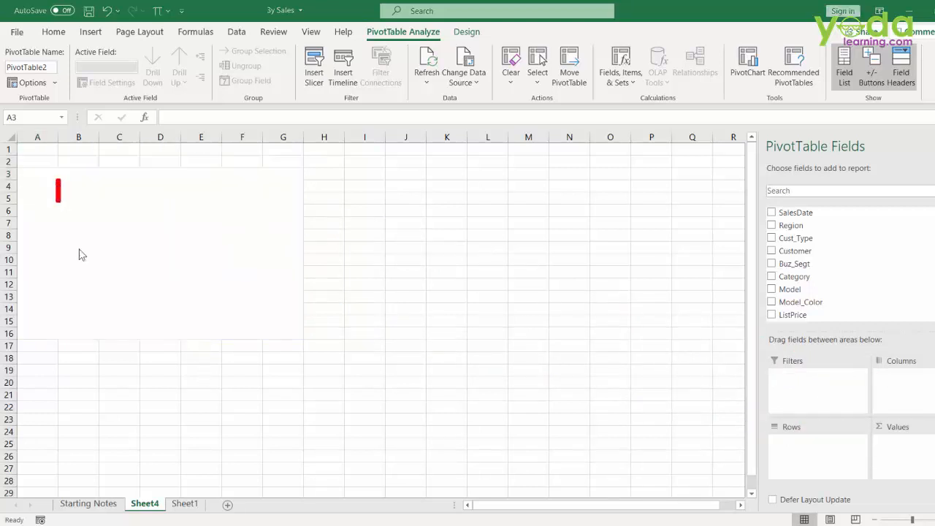
# - Drag SalesDate into the PivotTable row area
pyautogui.moveTo(58, 181); pyautogui.dragTo(305, 343)
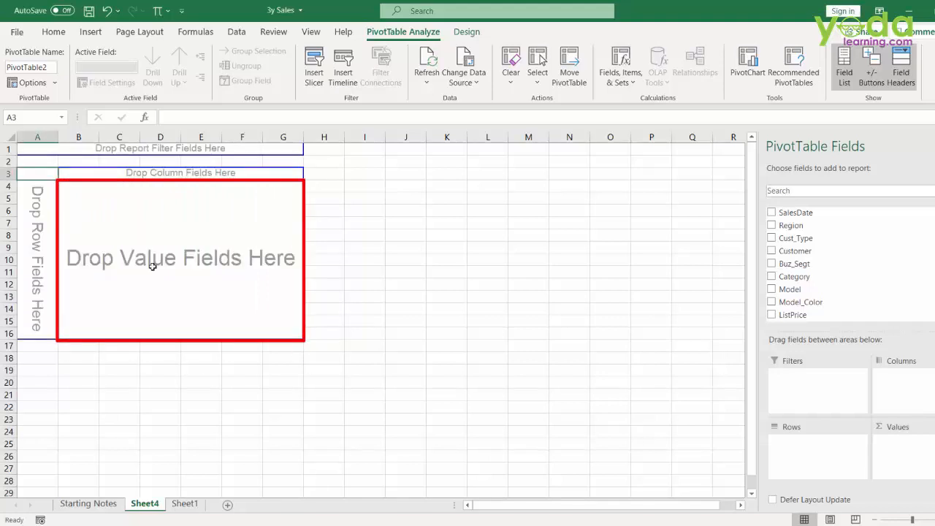
pyautogui.moveTo(190, 271)
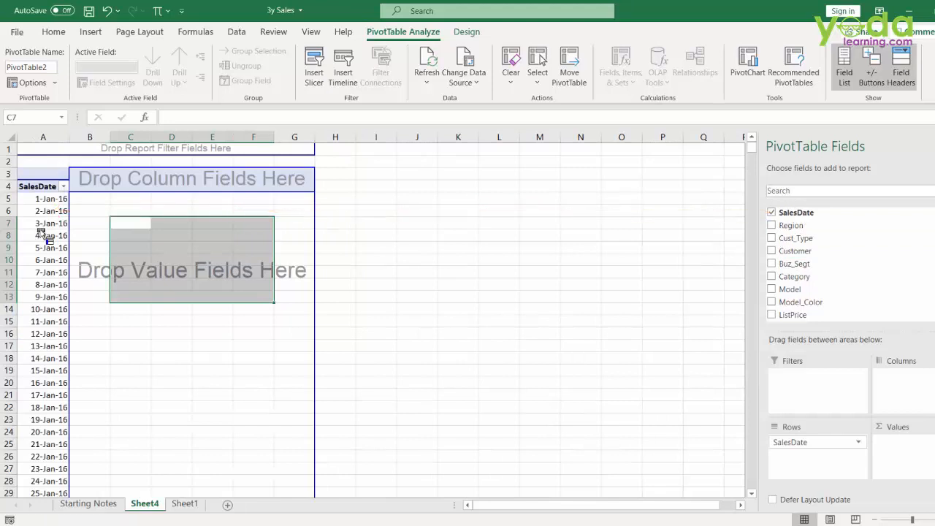
pyautogui.click(42, 247)
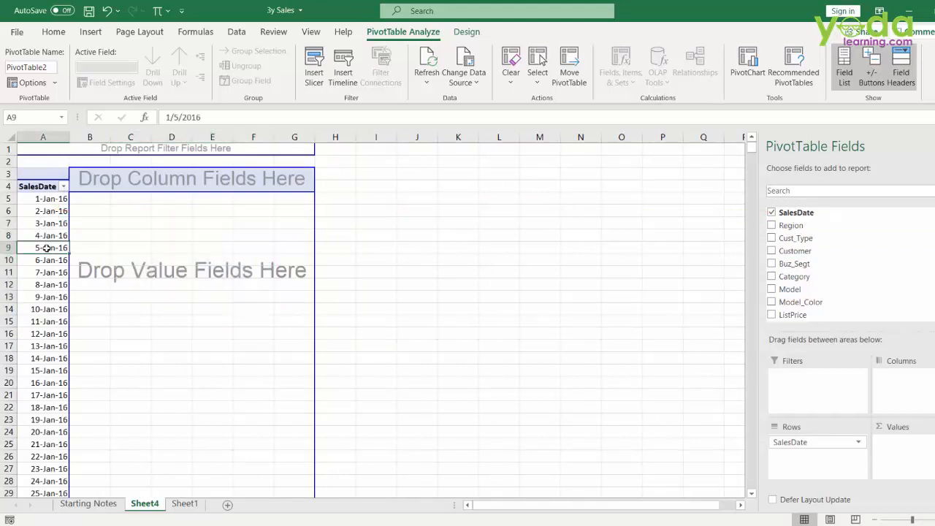
pyautogui.click(44, 297)
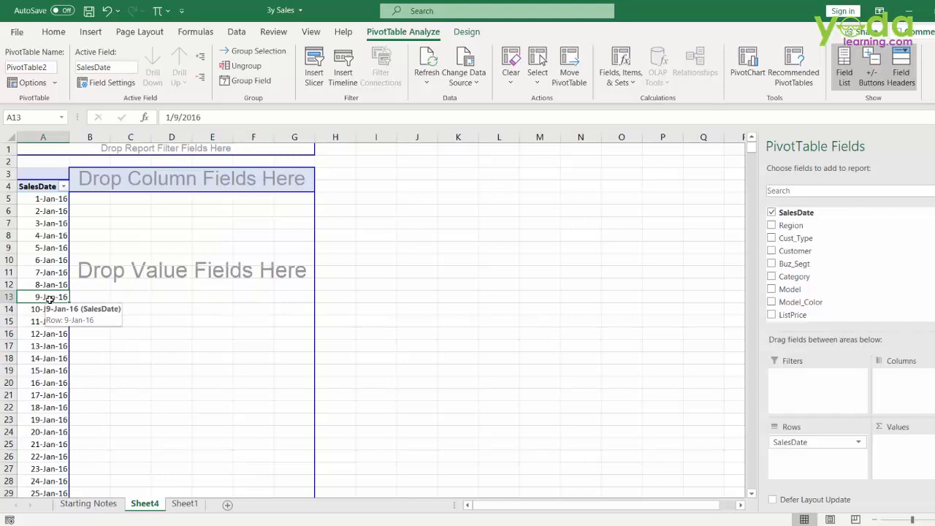
# - Group the row dates by Months and Years
pyautogui.rightClick(49, 297)
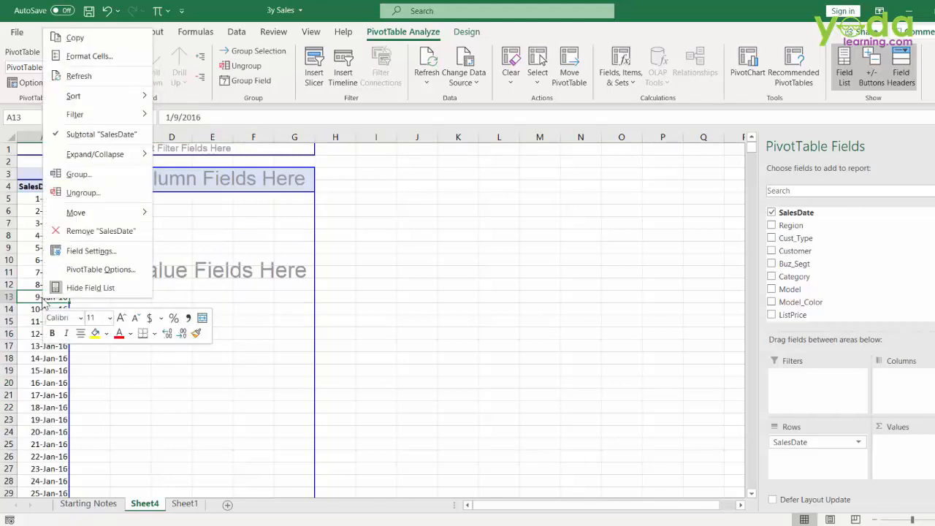
pyautogui.moveTo(79, 174)
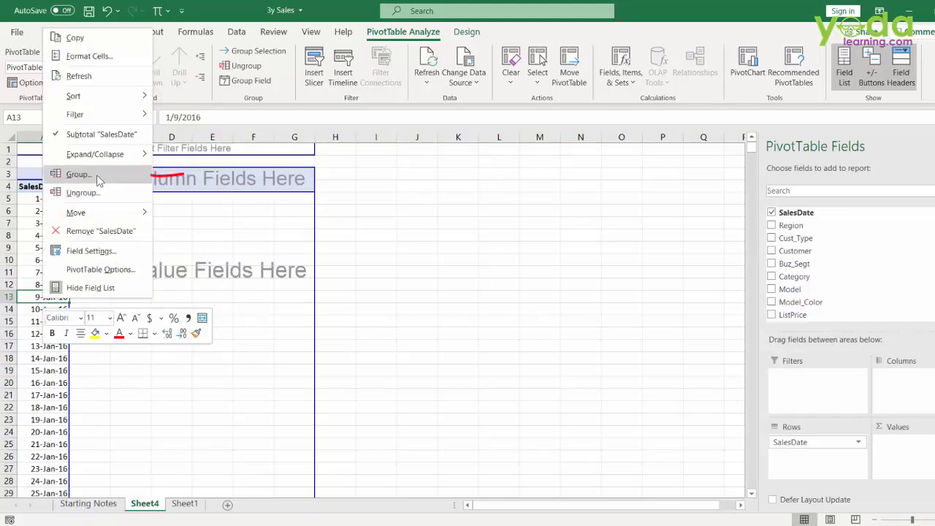
pyautogui.click(79, 174)
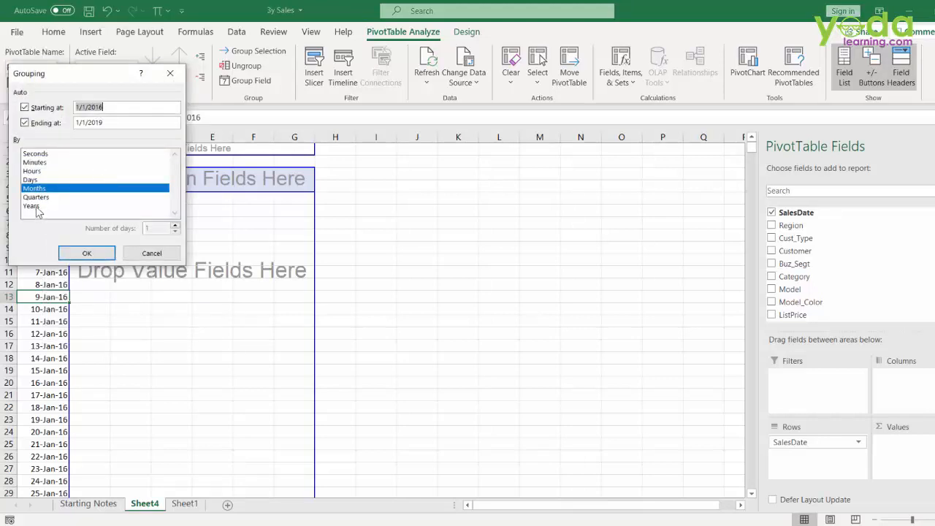
pyautogui.click(32, 205)
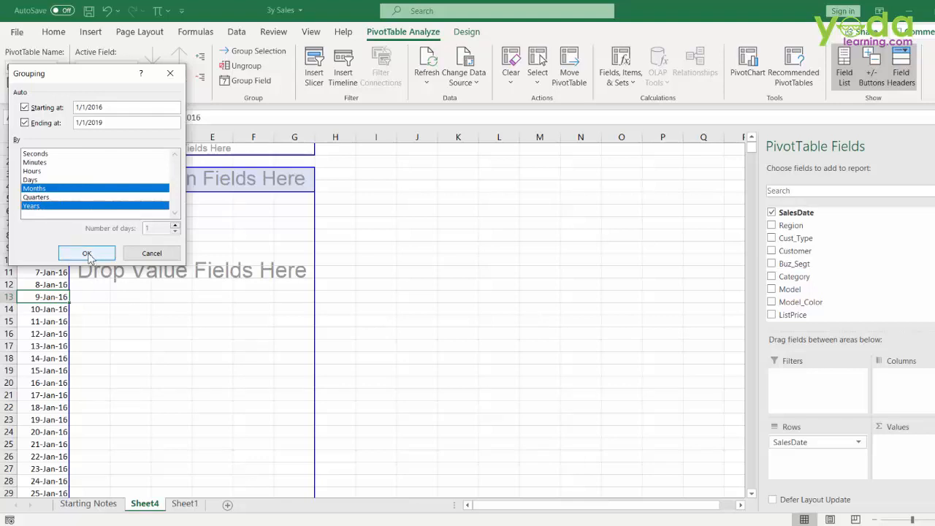
pyautogui.click(86, 253)
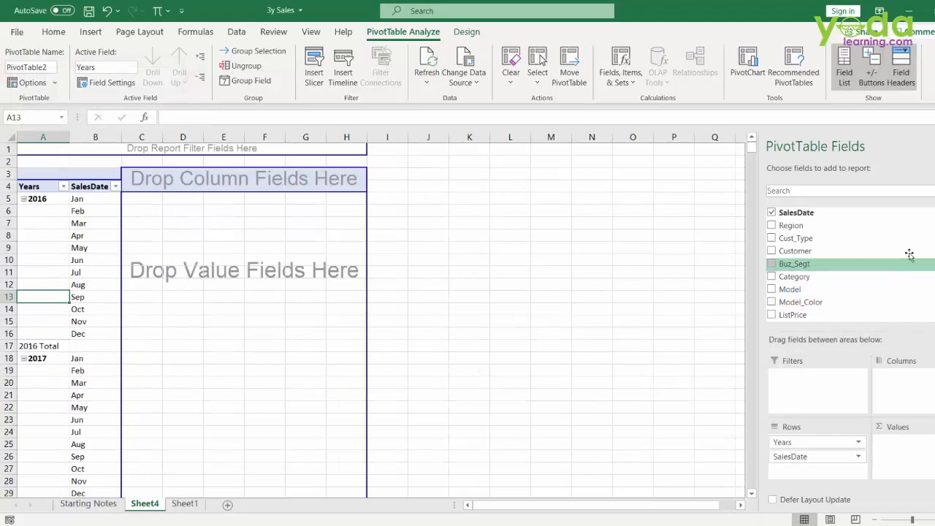
# - Add Gross Sales Amt as values and insert an enlarged clustered column PivotChart of the monthly totals
pyautogui.scroll(-3)
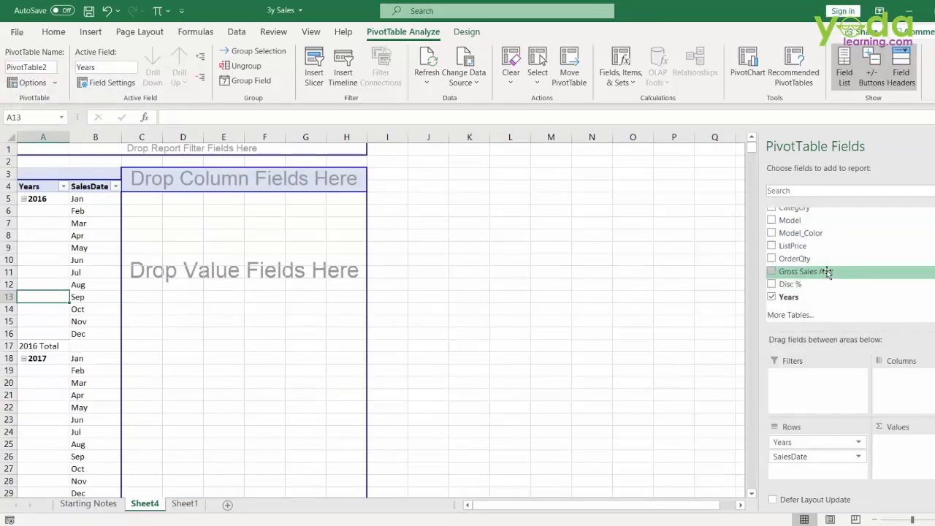
pyautogui.click(771, 270)
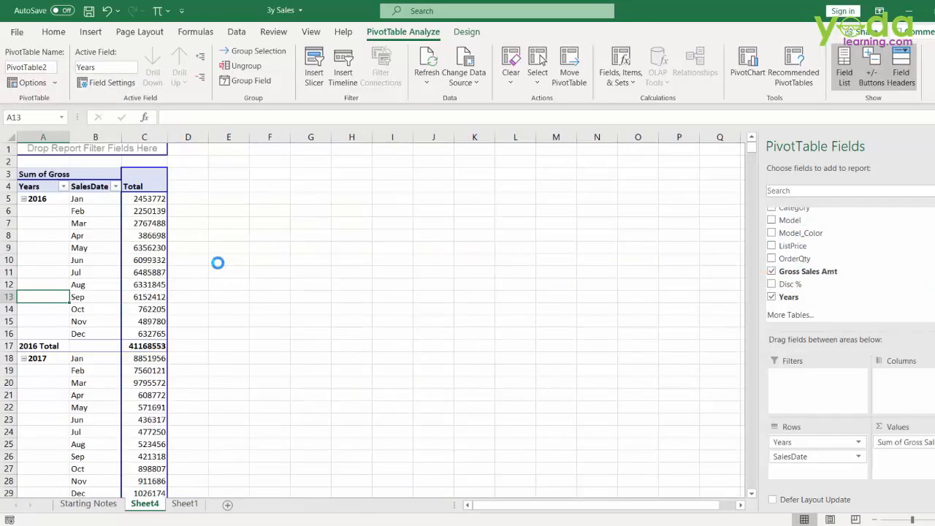
pyautogui.click(143, 272)
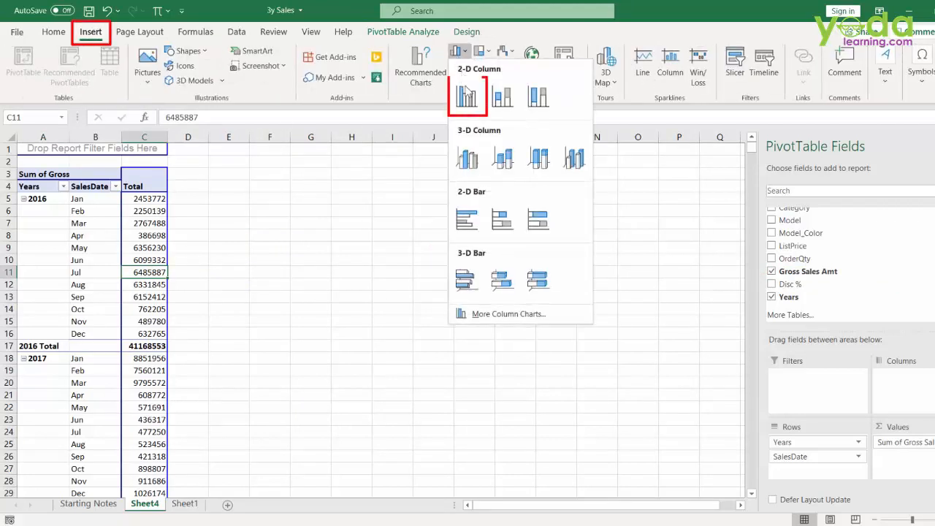
pyautogui.click(468, 96)
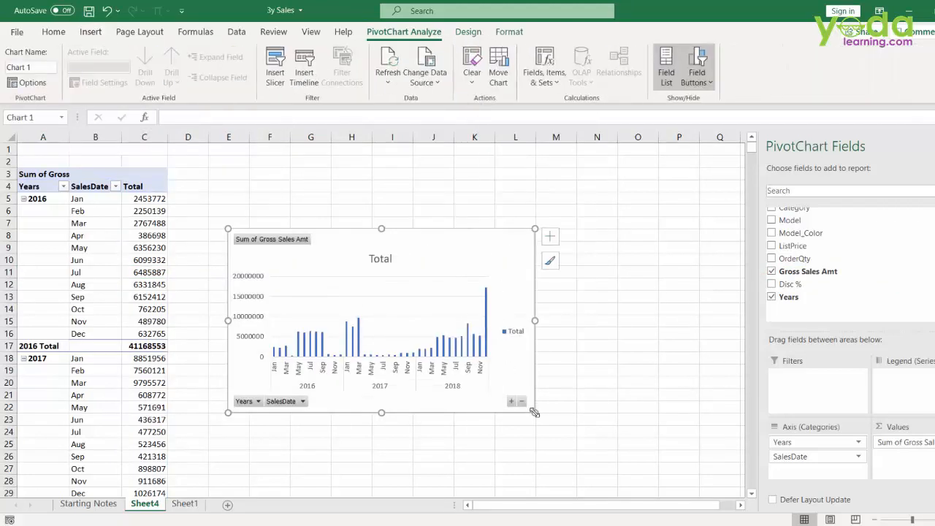
pyautogui.moveTo(535, 412); pyautogui.dragTo(640, 427)
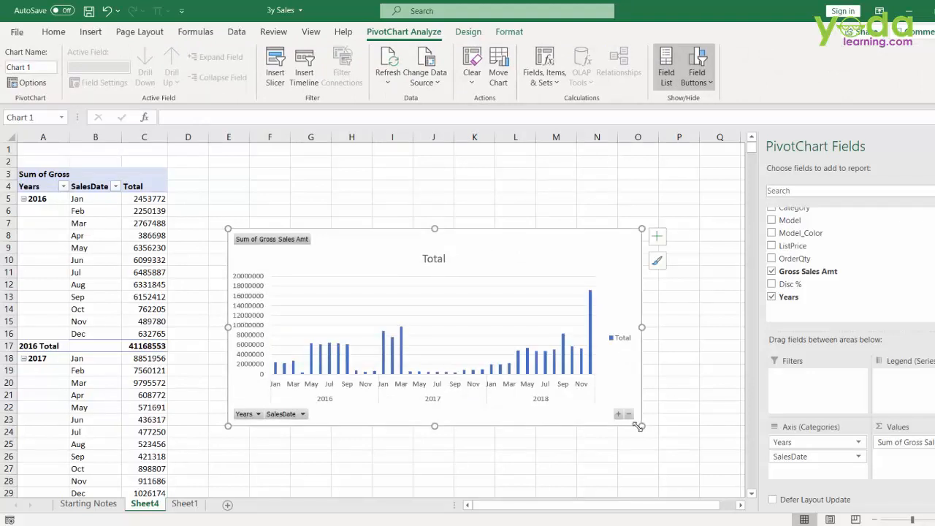
pyautogui.moveTo(546, 256)
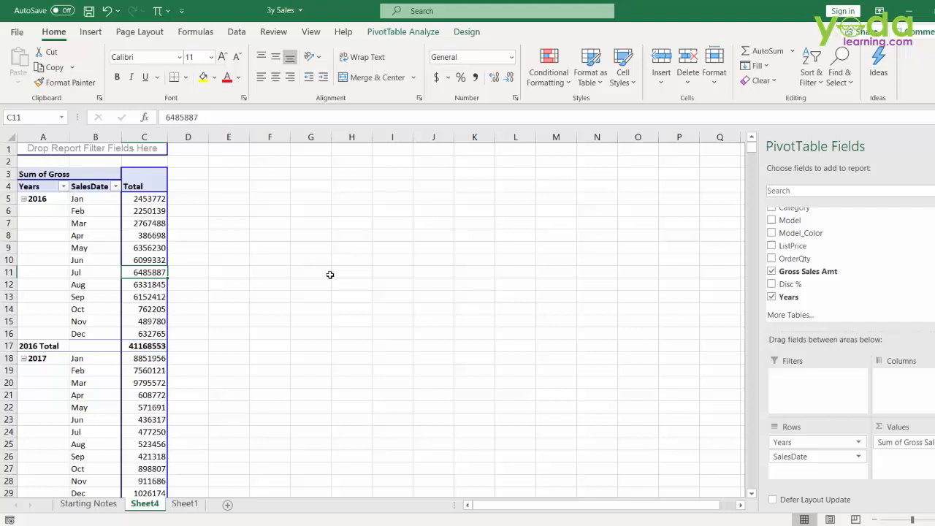
pyautogui.moveTo(184, 284)
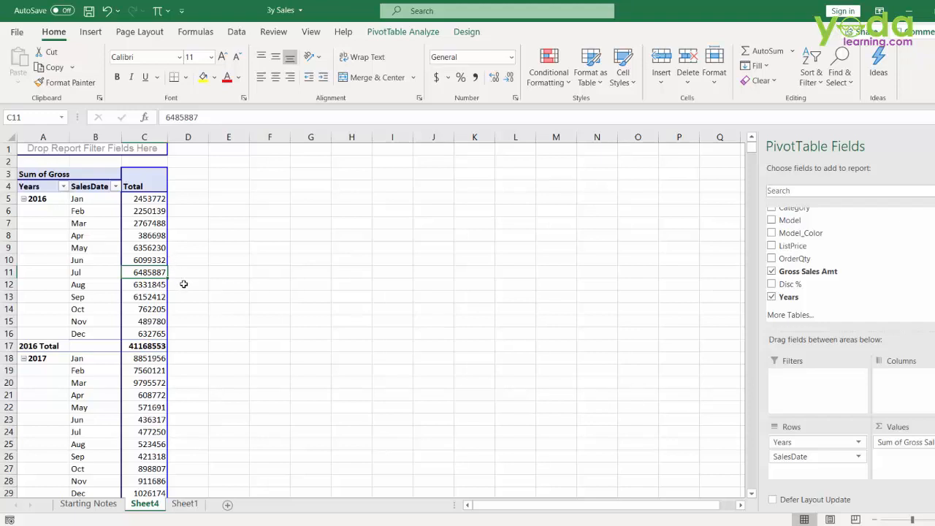
pyautogui.moveTo(222, 300)
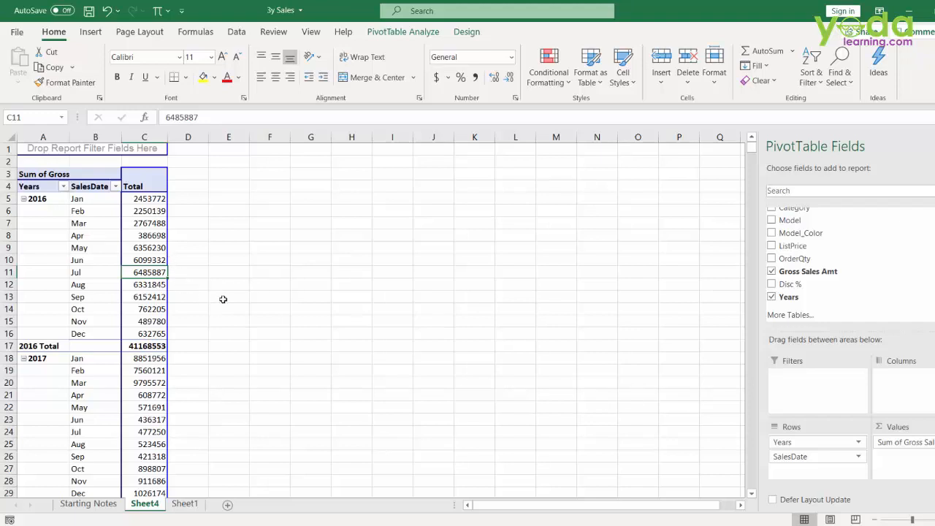
# - Ungroup the month/year dates, then Clear All fields from the PivotTable
pyautogui.click(95, 247)
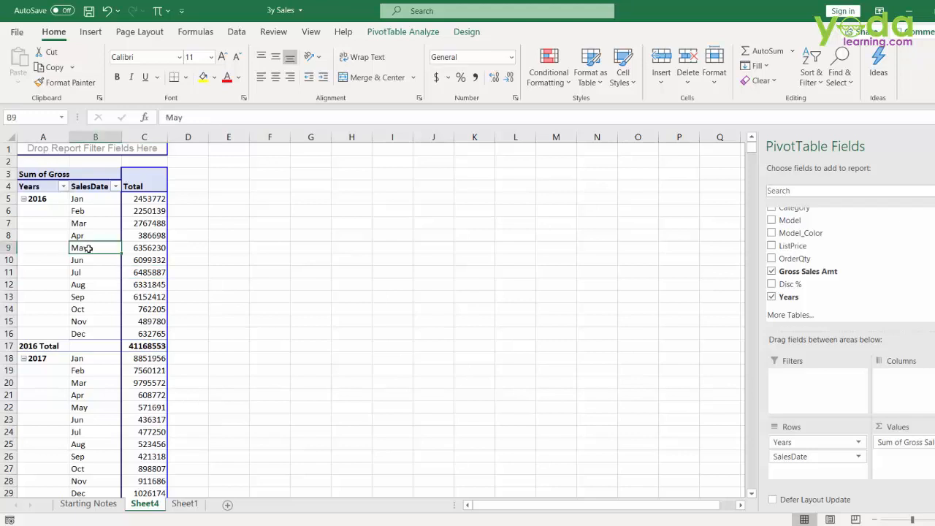
pyautogui.click(771, 296)
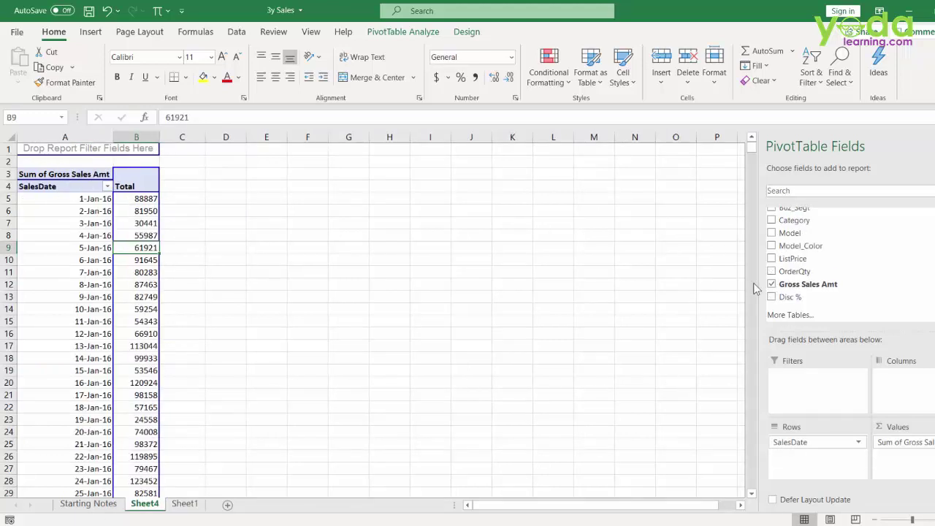
pyautogui.click(772, 284)
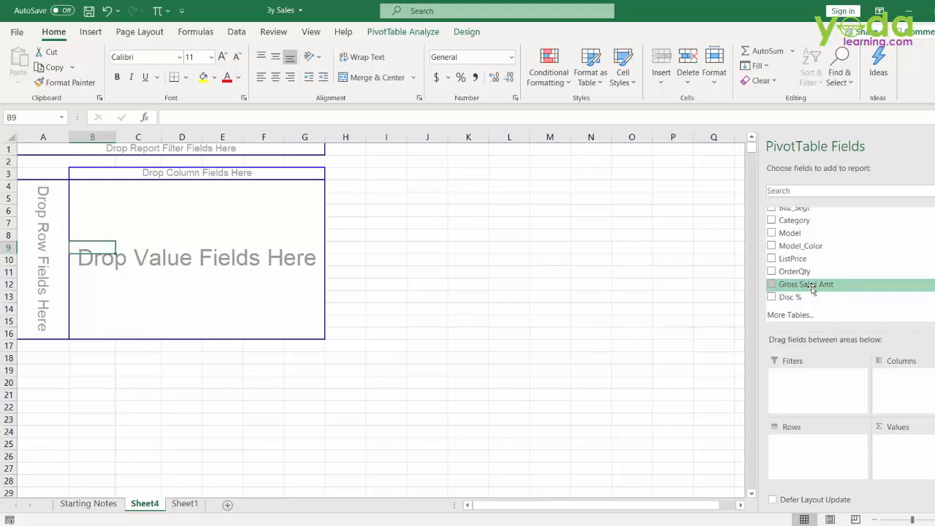
# - Put Gross Sales Amt in rows, group it by 10000, and count transactions per band
pyautogui.click(771, 283)
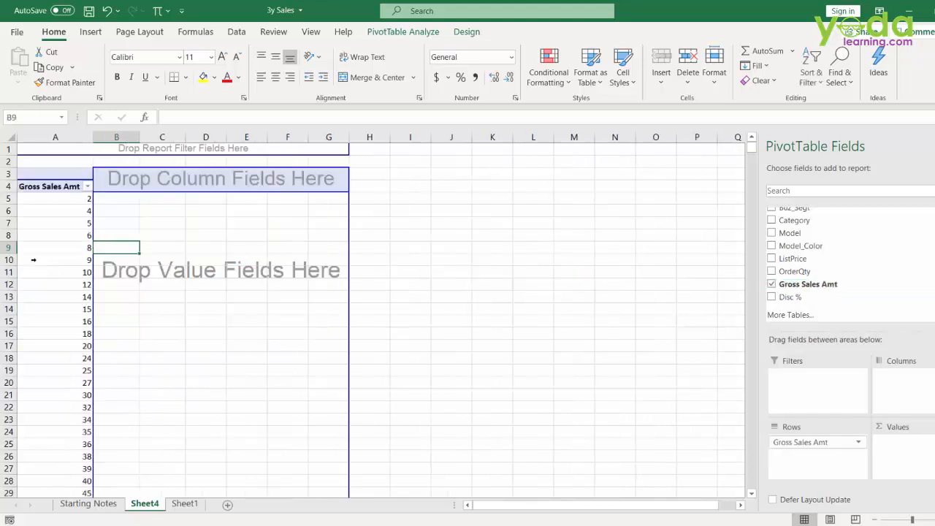
pyautogui.moveTo(70, 275)
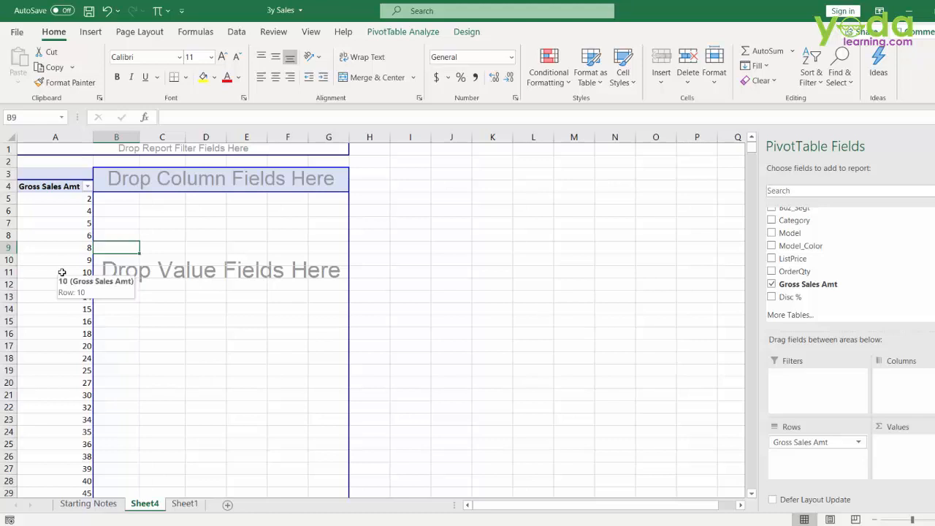
pyautogui.rightClick(62, 271)
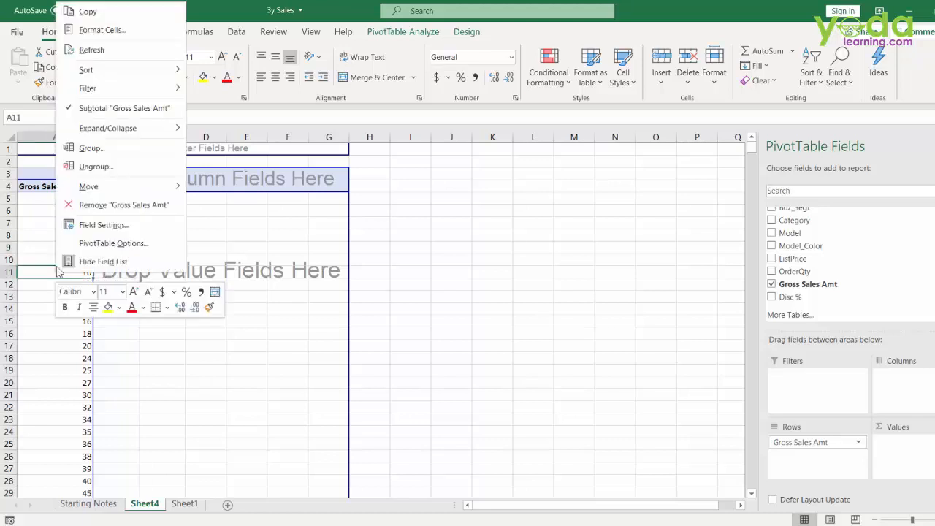
pyautogui.click(90, 147)
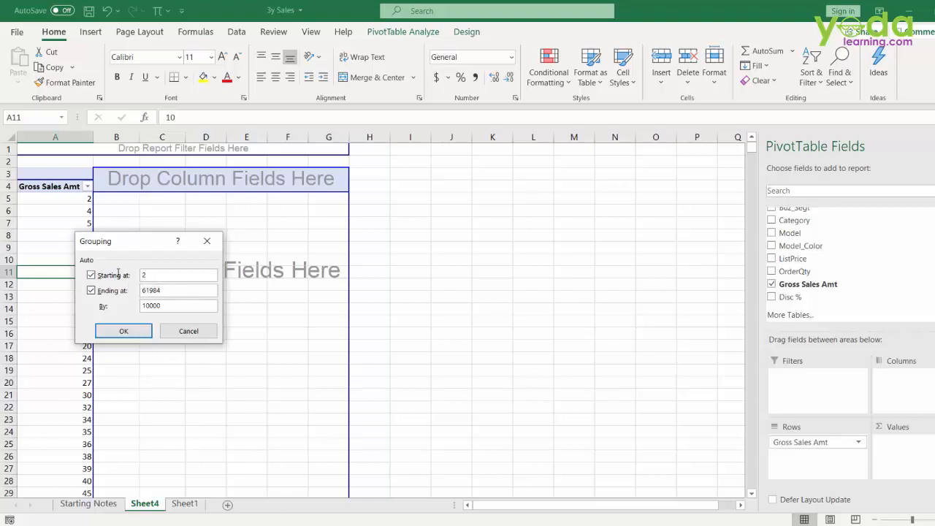
pyautogui.click(123, 330)
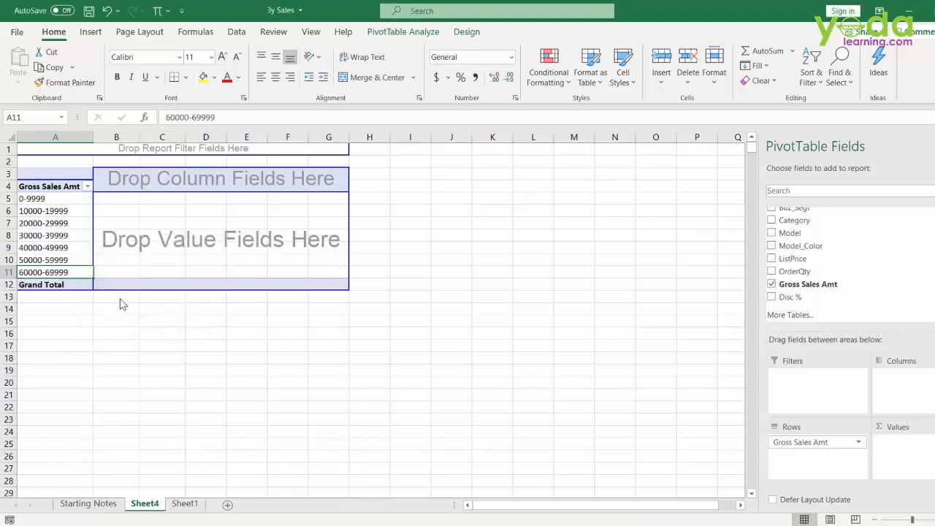
pyautogui.moveTo(135, 313)
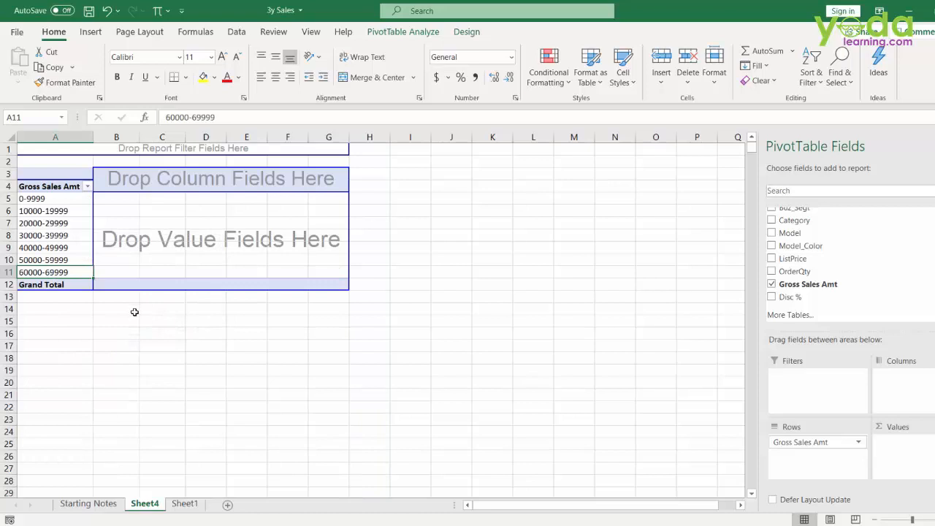
pyautogui.moveTo(64, 203)
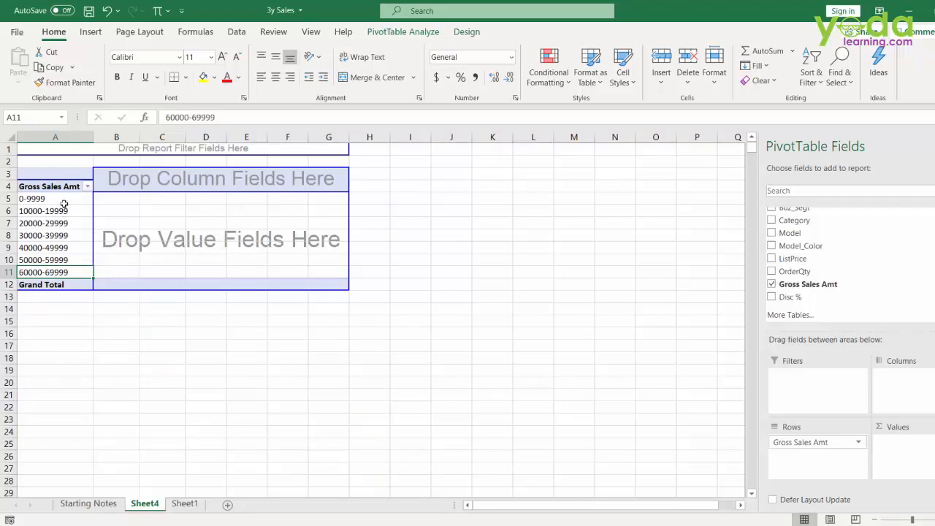
pyautogui.click(33, 199)
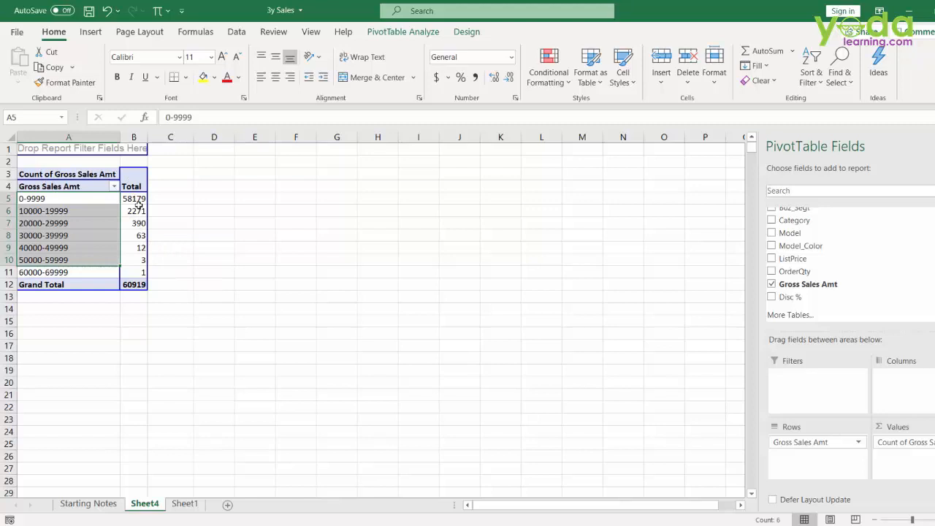
pyautogui.moveTo(140, 273)
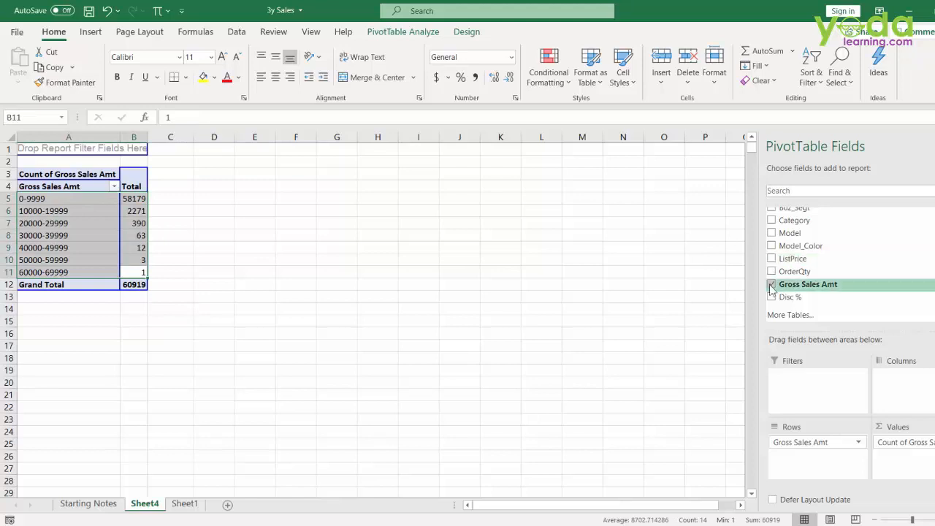
# - Swap the amount bands for SalesDate rows grouped by months and years
pyautogui.click(771, 284)
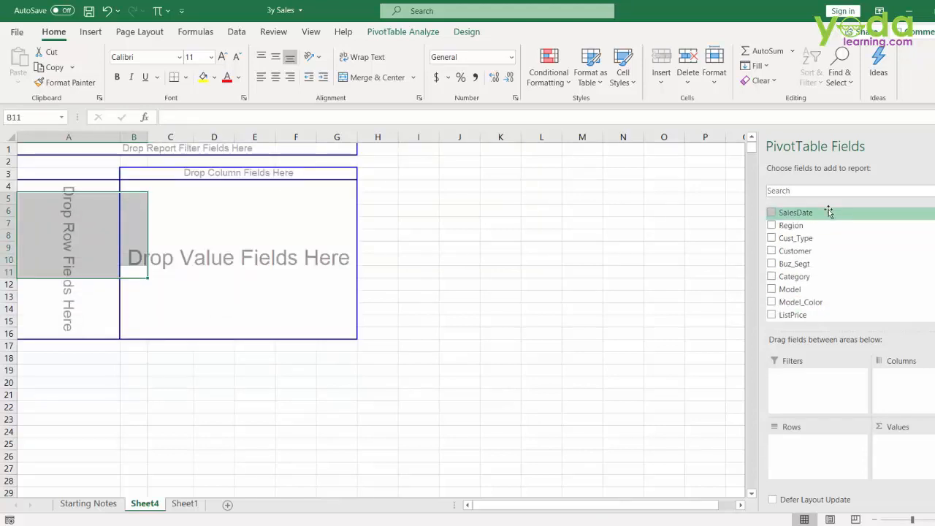
pyautogui.moveTo(794, 212); pyautogui.dragTo(81, 260)
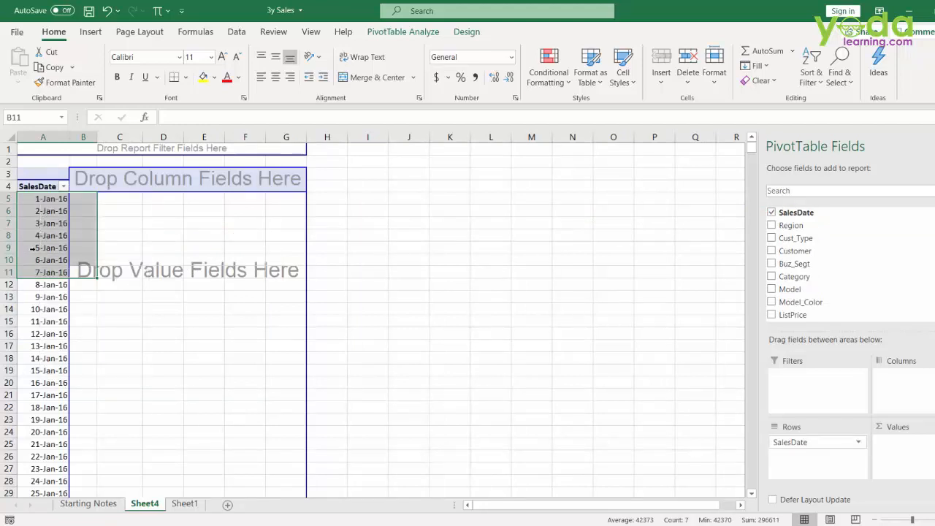
pyautogui.click(42, 247)
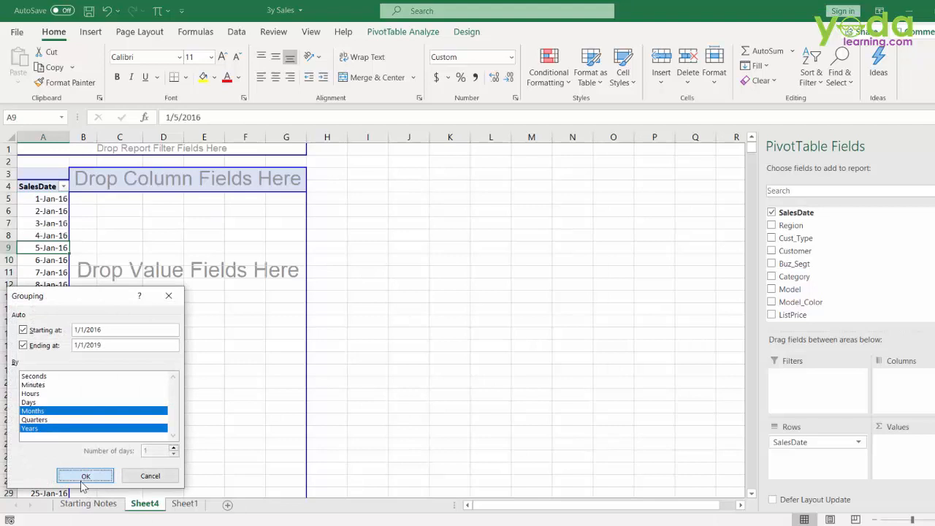
pyautogui.click(85, 477)
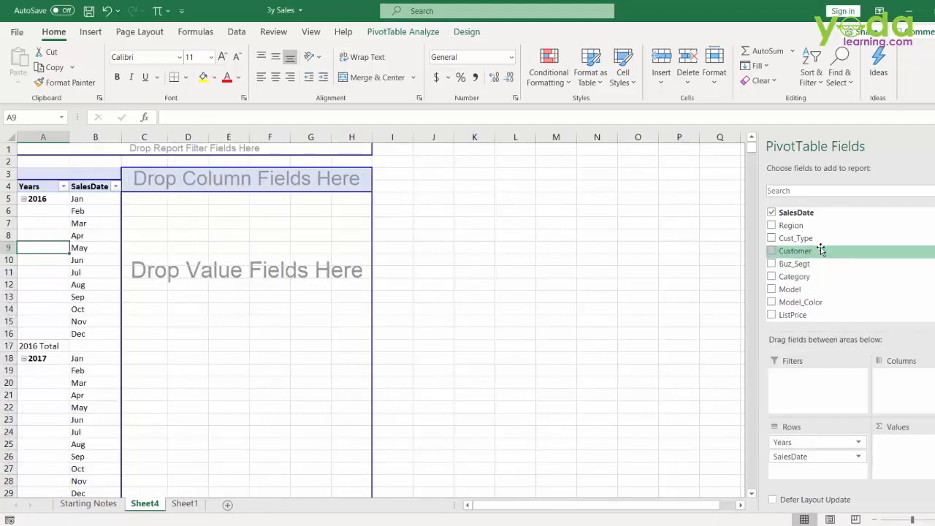
# - Place Region in the pivot and add Gross Sales Amt as a monthly count of sales
pyautogui.moveTo(795, 251); pyautogui.dragTo(256, 179)
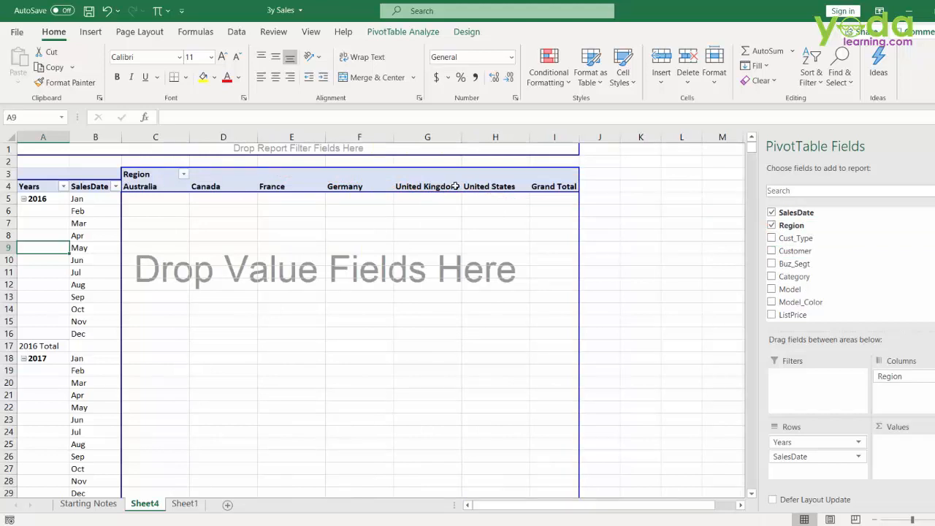
pyautogui.click(293, 185)
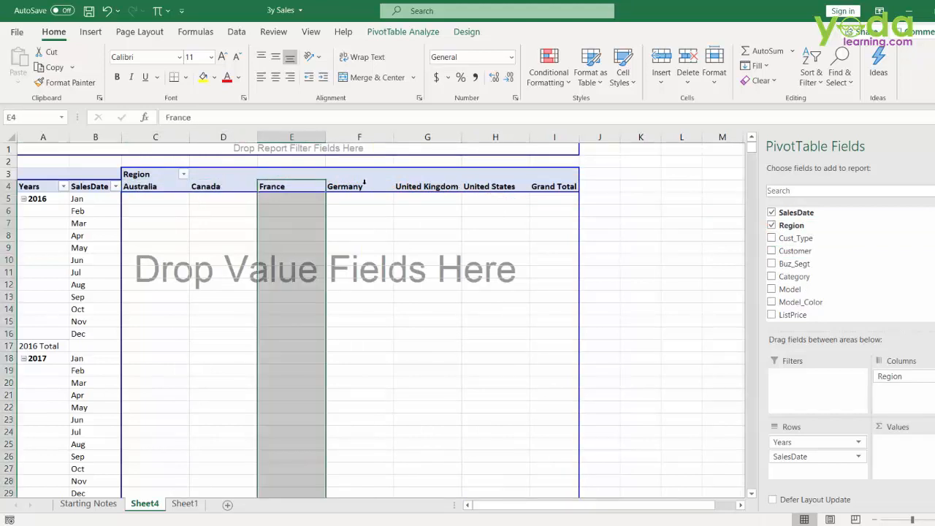
pyautogui.scroll(-3)
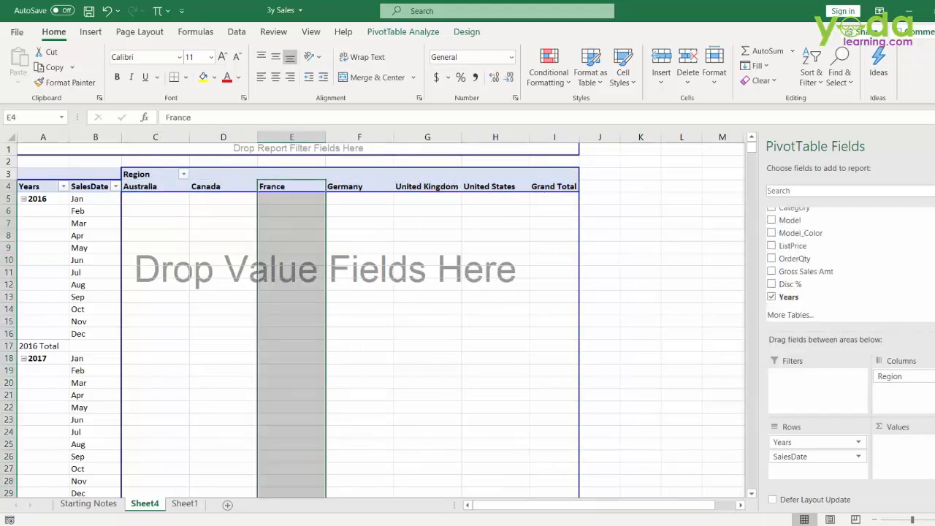
pyautogui.click(771, 270)
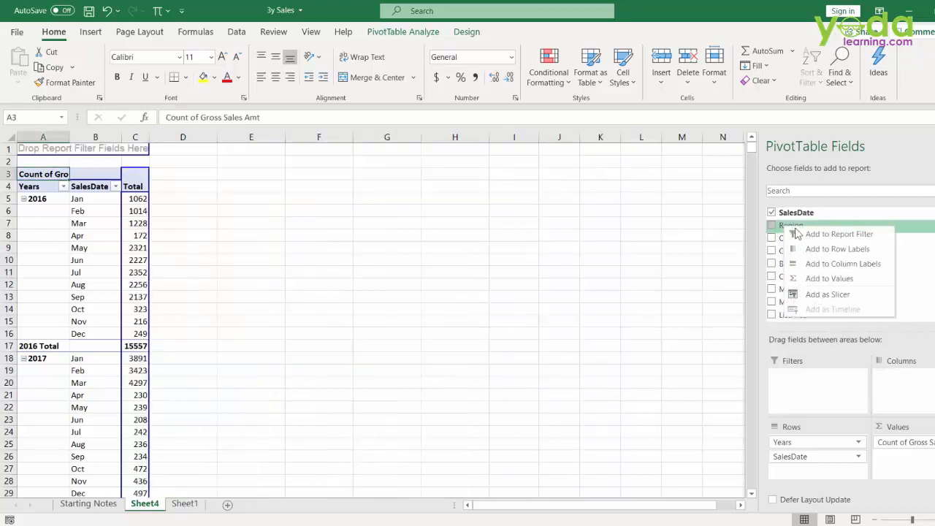
# - Add a Region slicer, filter to Australia, then United Kingdom, then clear it to all countries
pyautogui.click(827, 293)
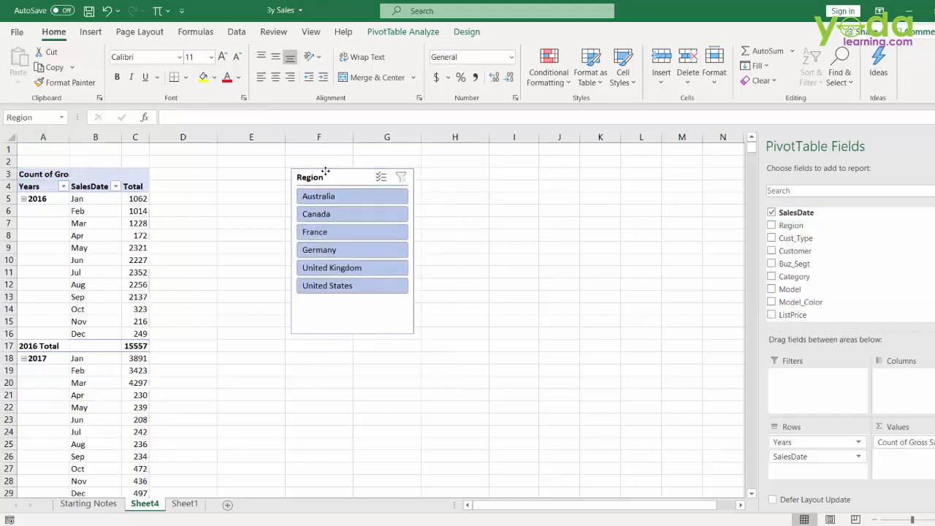
pyautogui.click(318, 195)
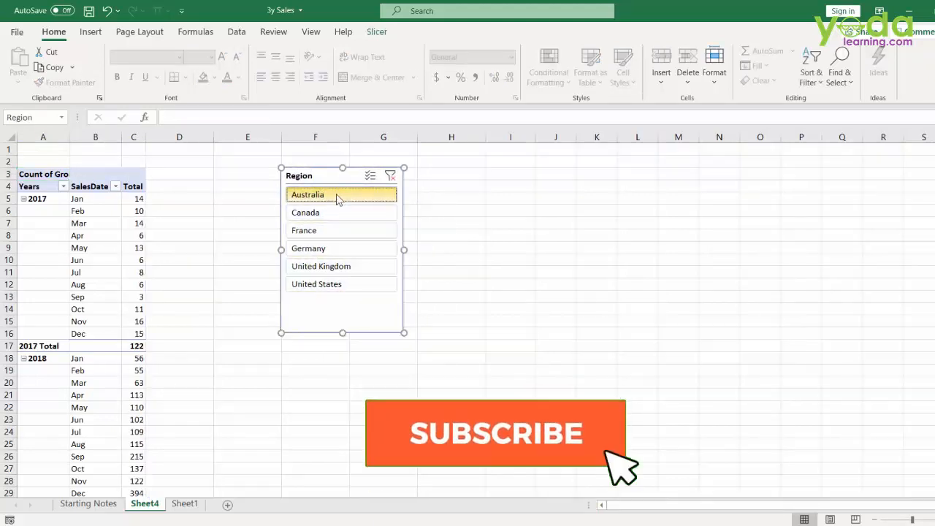
pyautogui.click(342, 230)
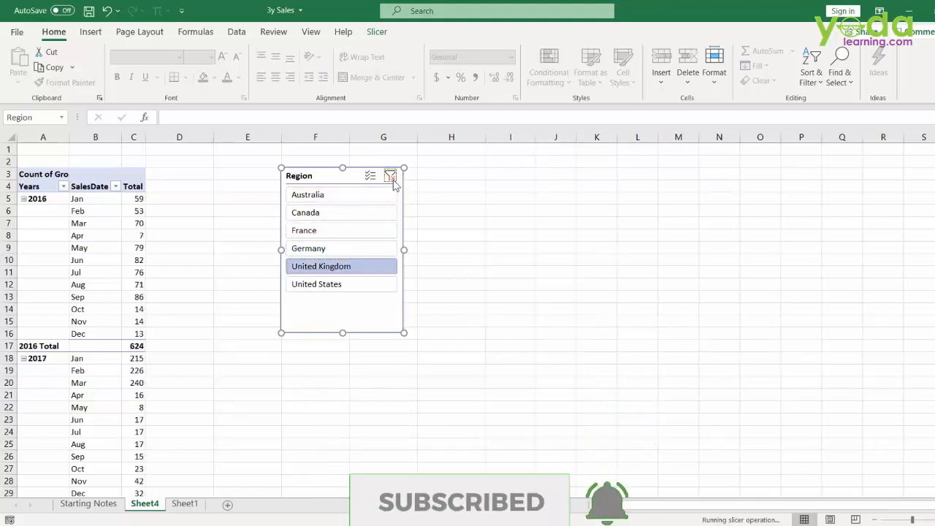
pyautogui.click(393, 175)
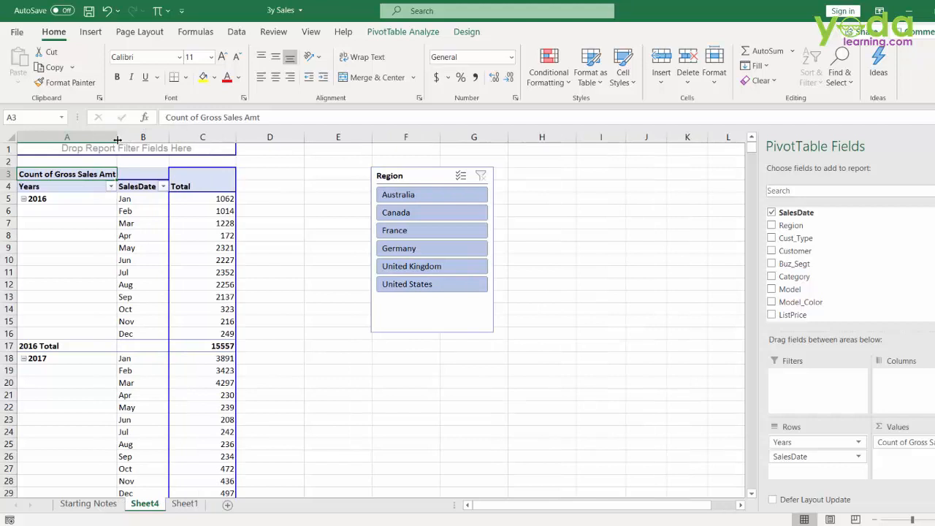
# - Summarize the gross sales values by Sum instead of Count, 2016 totalling 41,168,553
pyautogui.click(201, 247)
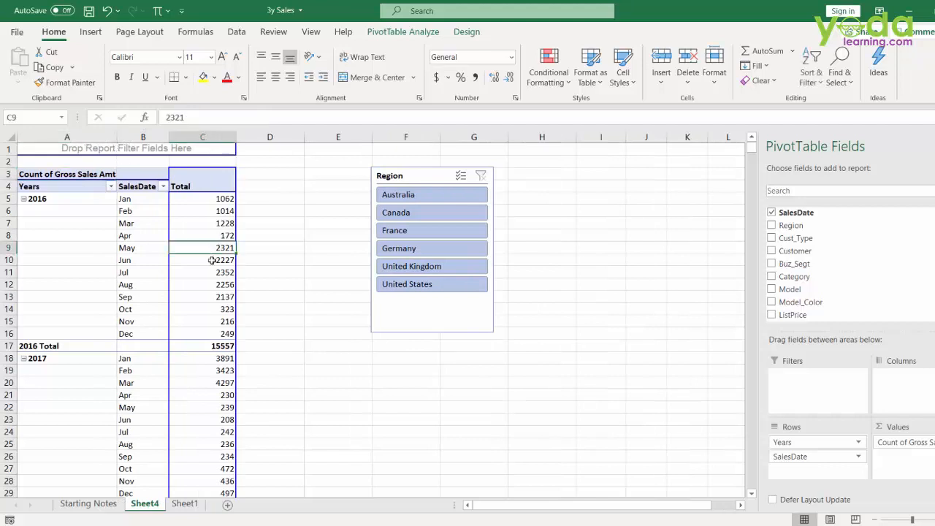
pyautogui.rightClick(202, 297)
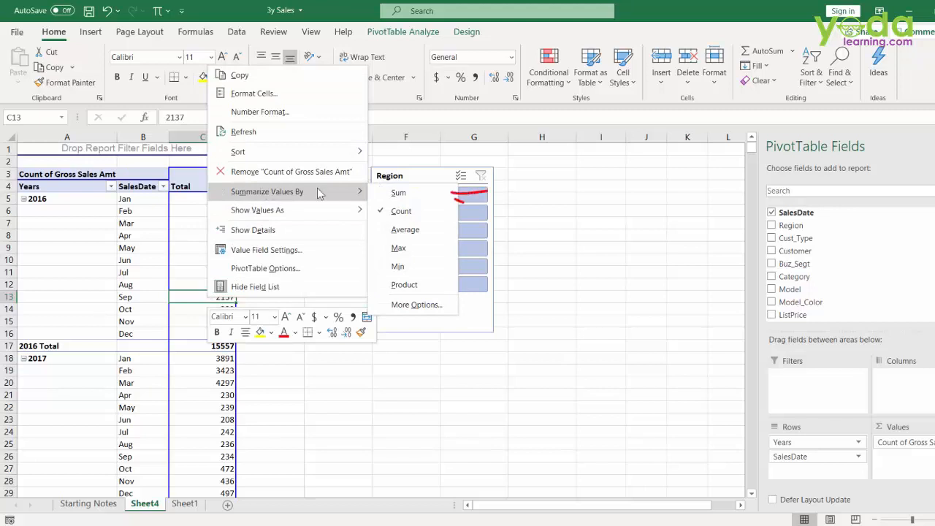
pyautogui.click(397, 193)
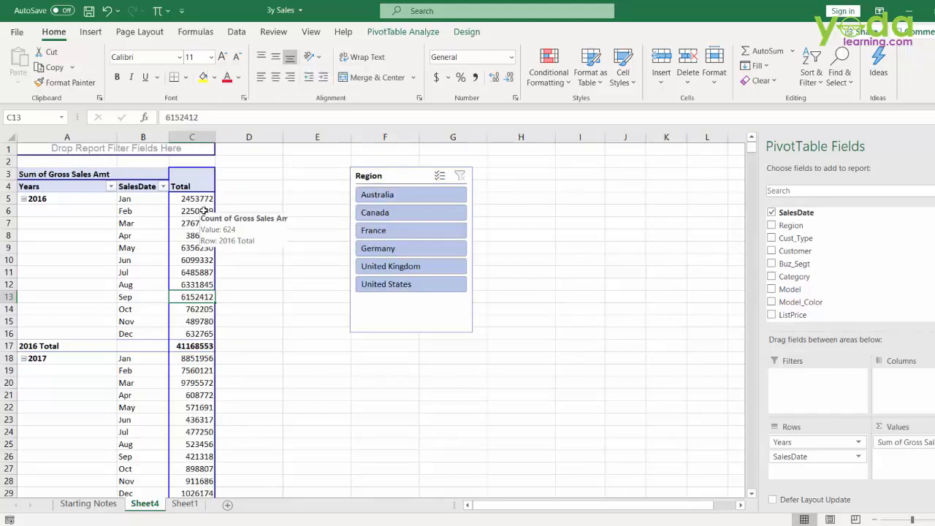
pyautogui.moveTo(197, 322)
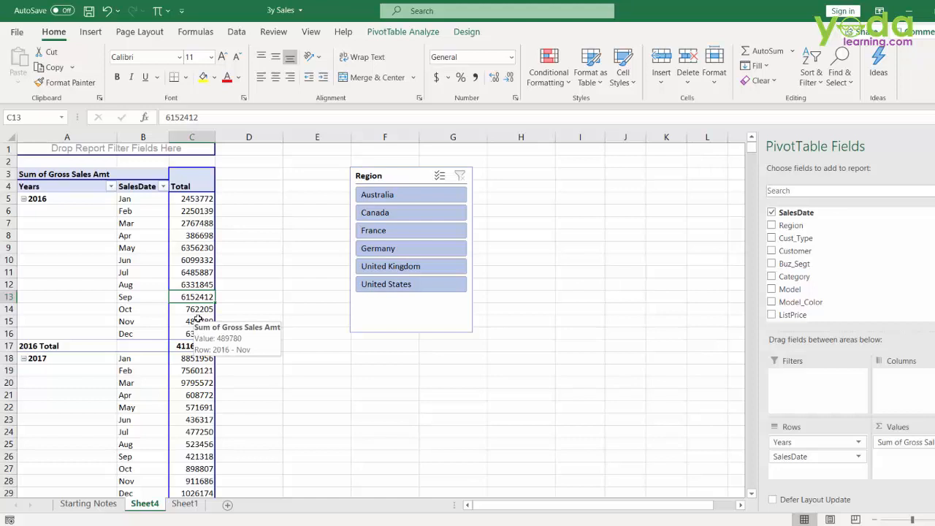
pyautogui.moveTo(222, 374)
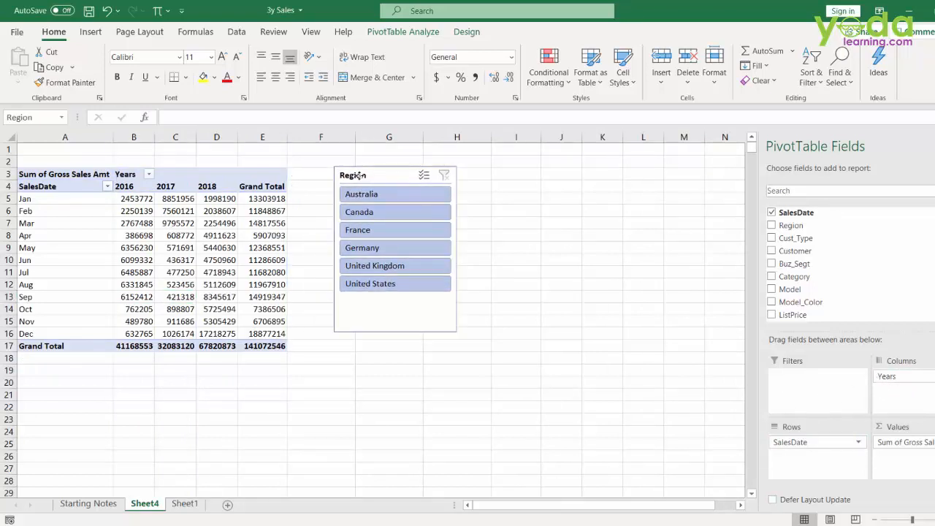
# - Format the sales totals as Number with thousands separators and no decimals
pyautogui.click(394, 229)
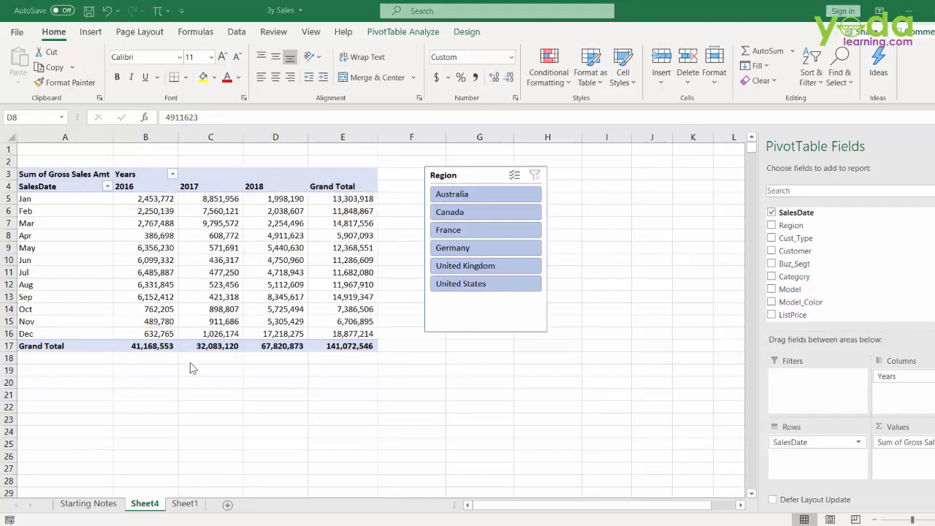
pyautogui.moveTo(217, 244)
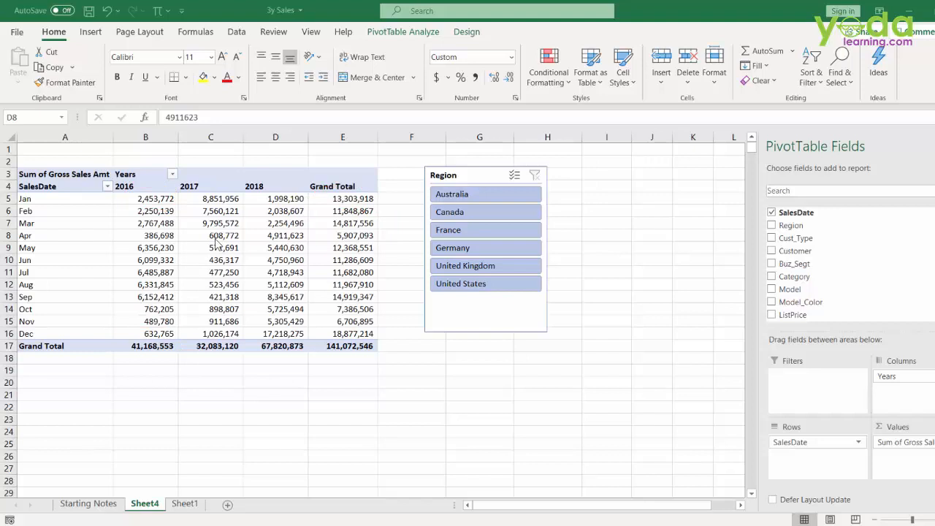
pyautogui.click(211, 235)
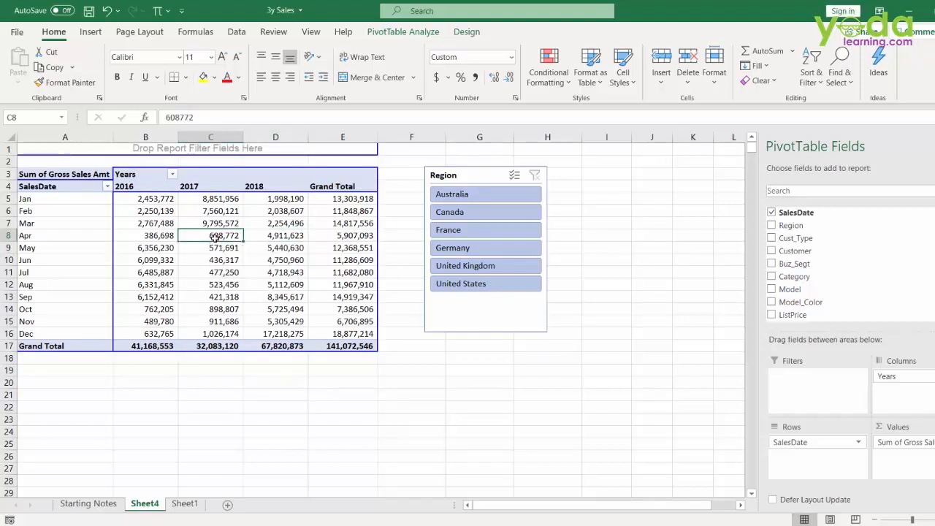
# - Show the monthly sales values as % of Column Total so each year sums to 100%
pyautogui.rightClick(210, 235)
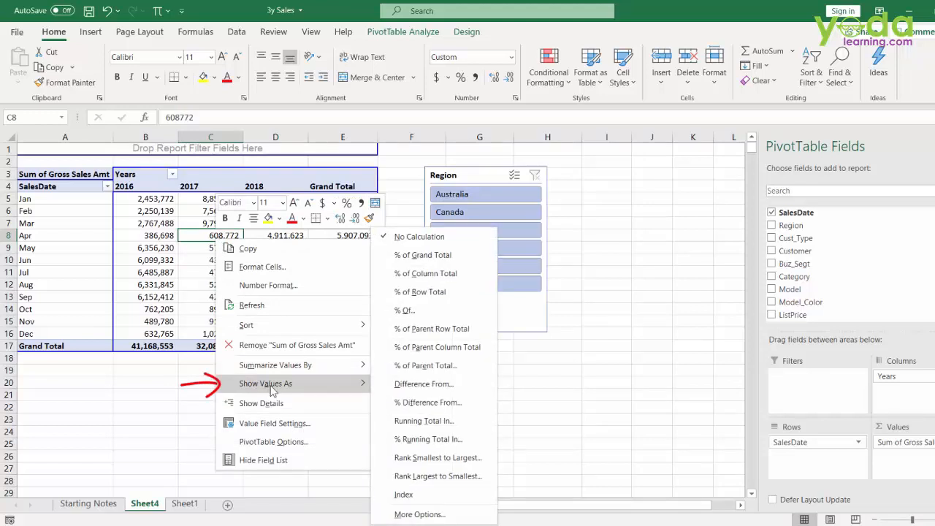
pyautogui.click(419, 293)
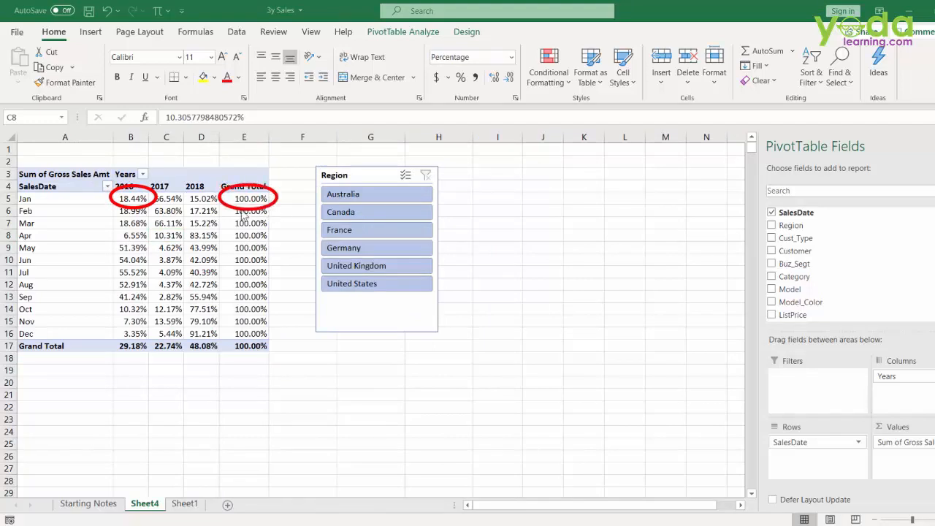
pyautogui.moveTo(108, 191)
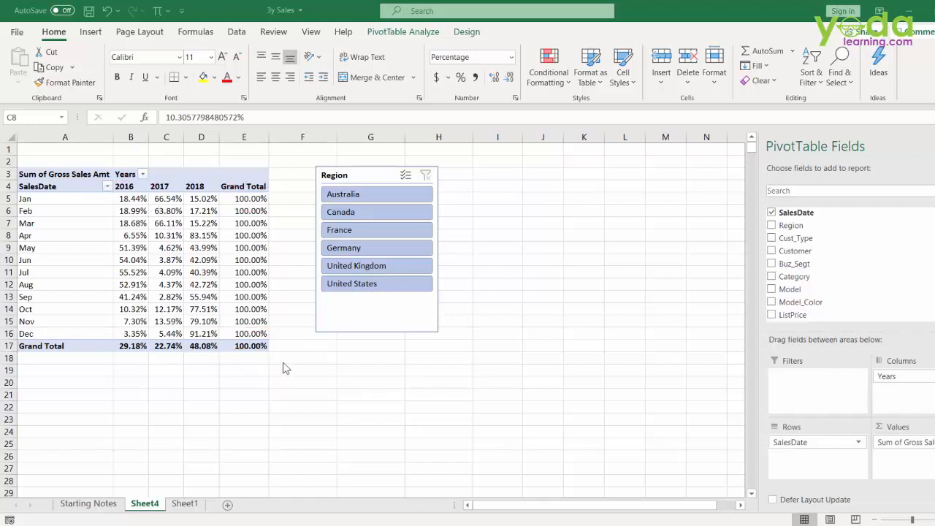
pyautogui.rightClick(166, 210)
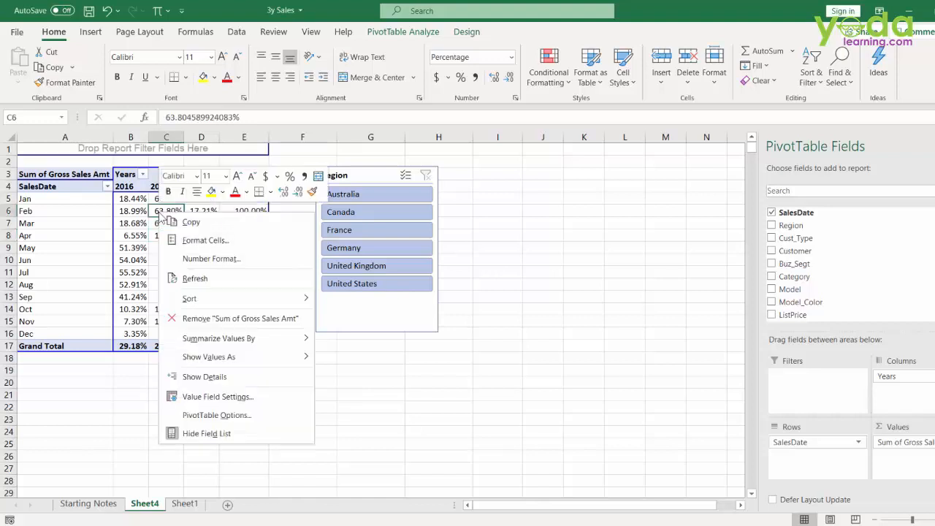
pyautogui.click(207, 356)
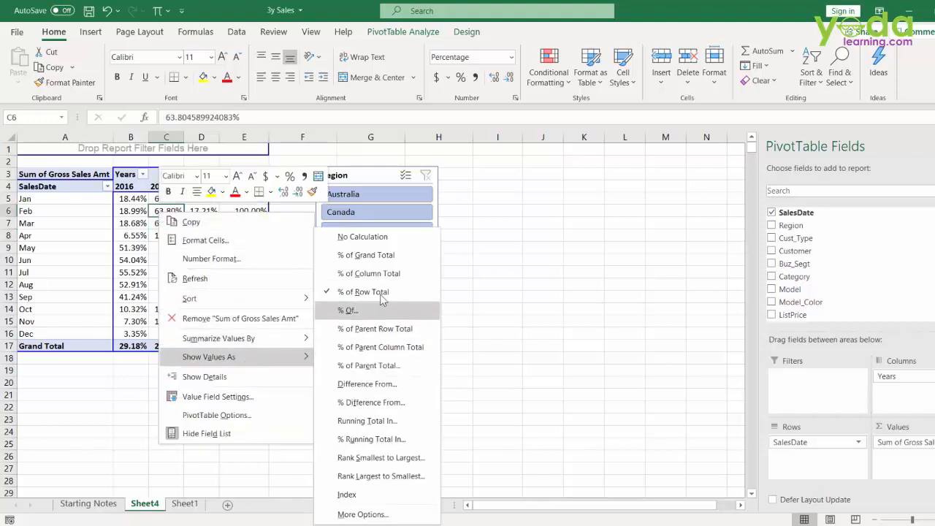
pyautogui.moveTo(366, 255)
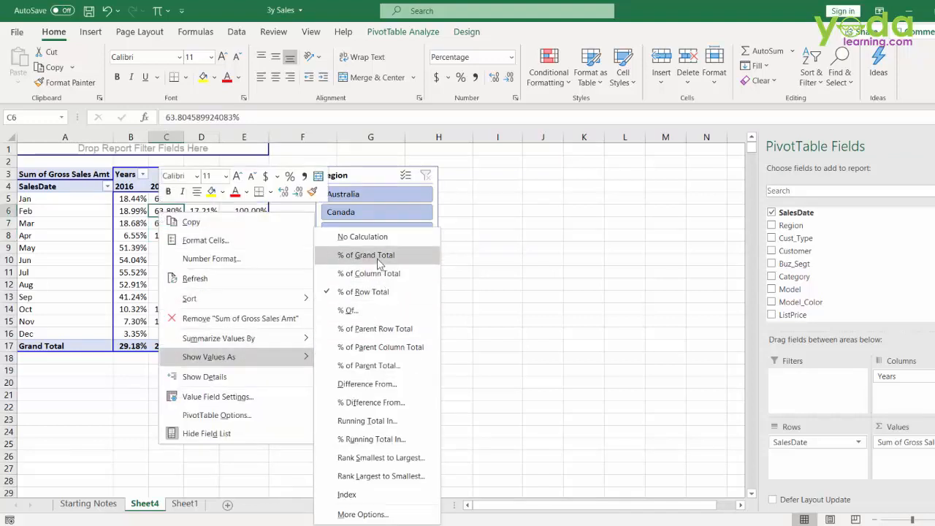
pyautogui.moveTo(368, 273)
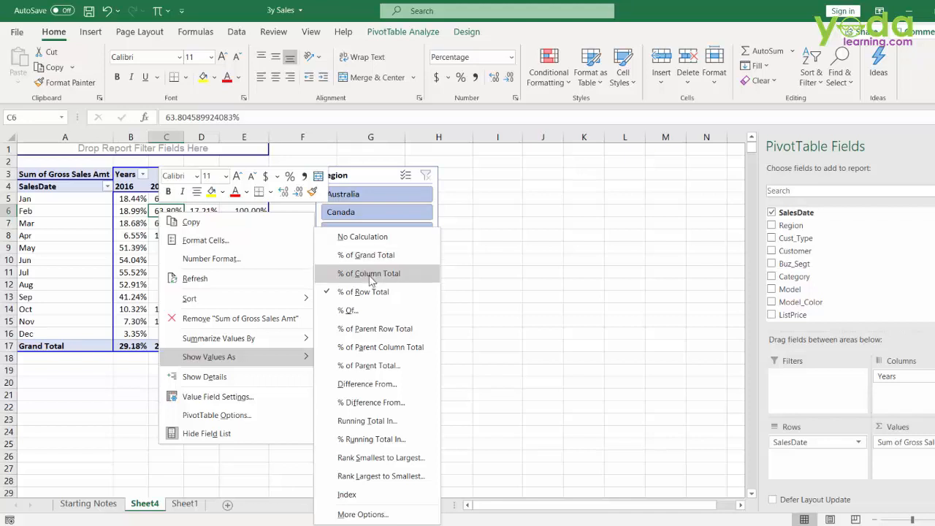
pyautogui.click(368, 273)
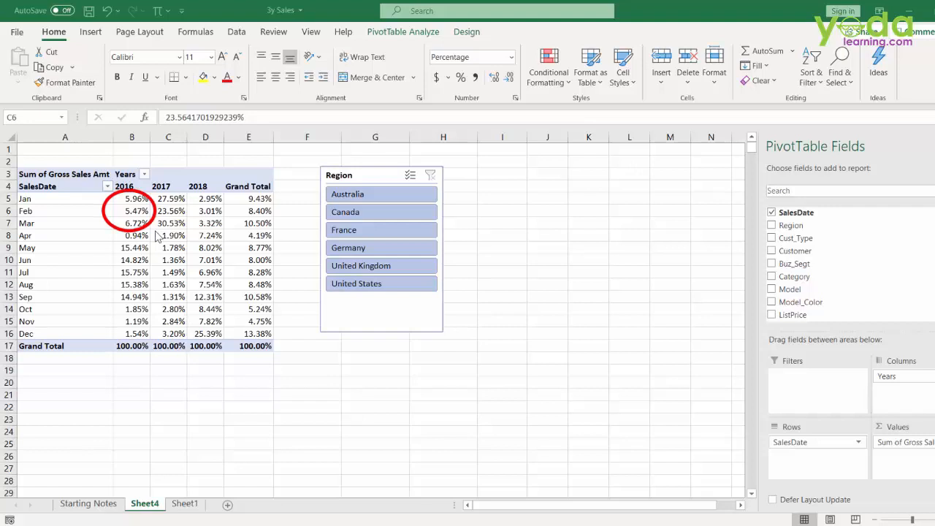
pyautogui.moveTo(120, 259)
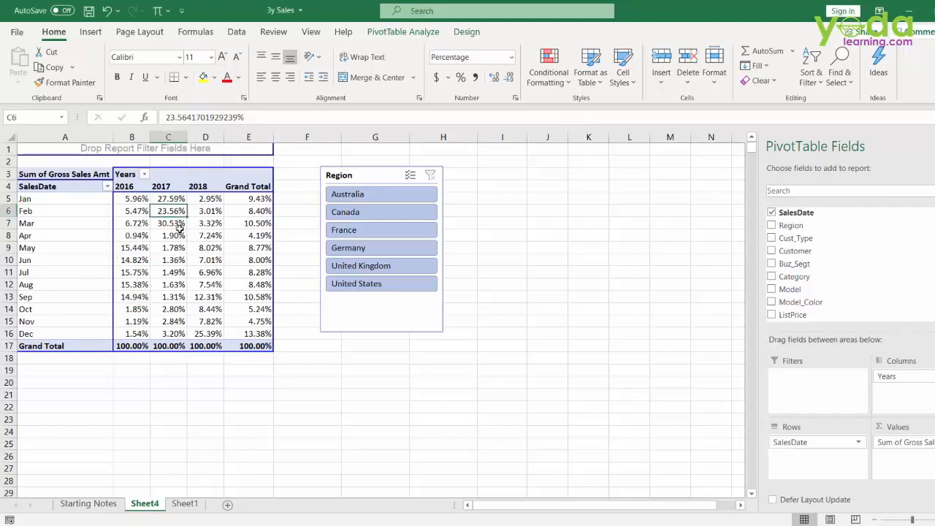
# - Set Show Values As back to No Calculation, restoring plain totals of 141,072,546
pyautogui.rightClick(168, 236)
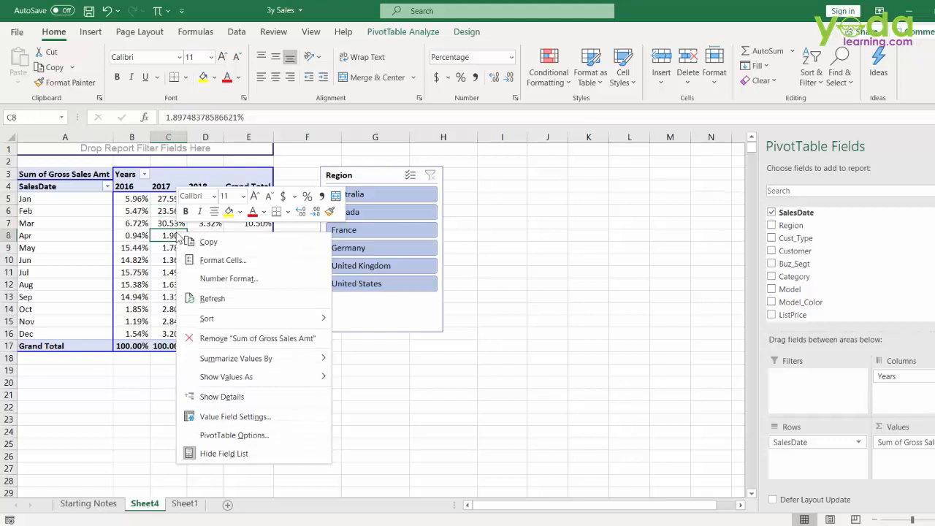
pyautogui.moveTo(225, 377)
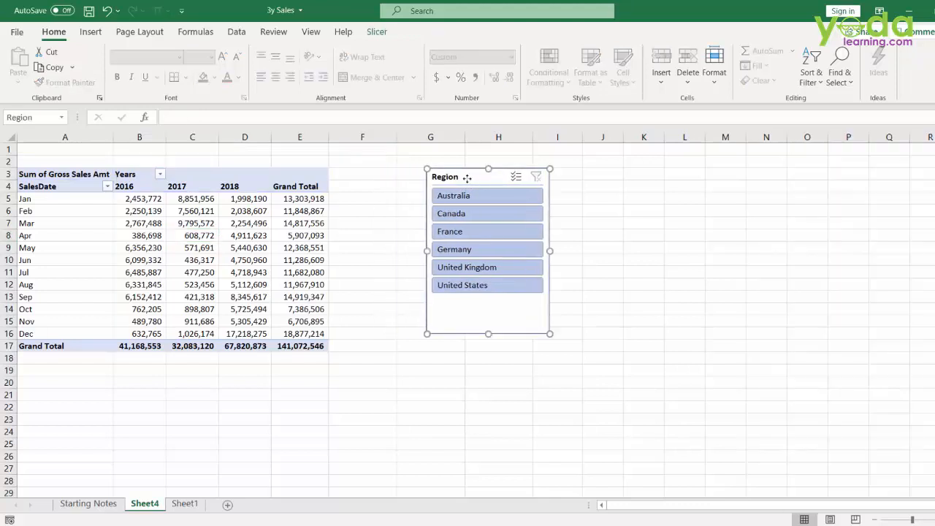
pyautogui.click(193, 210)
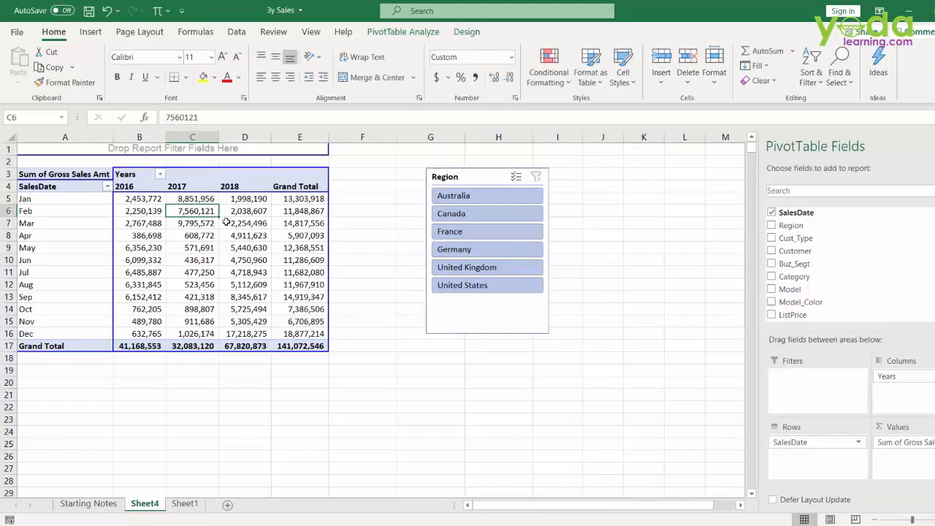
pyautogui.moveTo(193, 260)
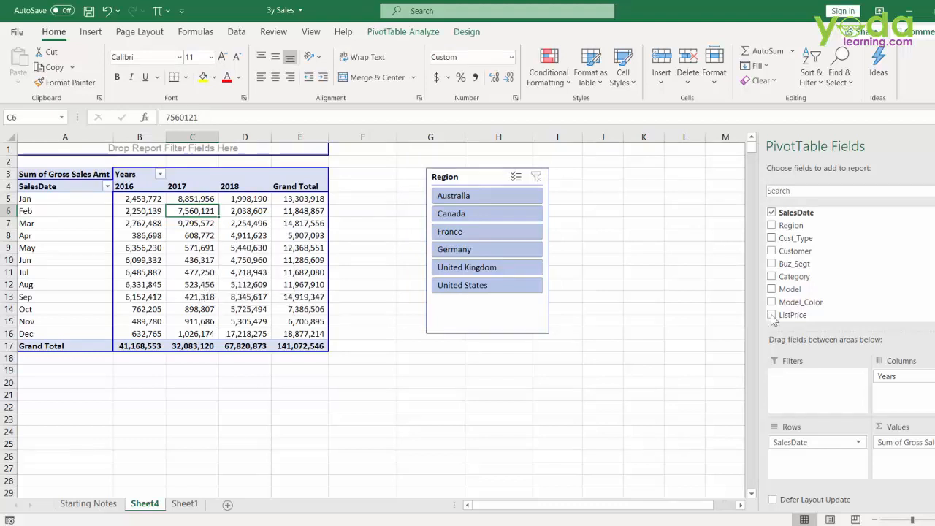
# - Put Buz_Segt in the Filters area as a report filter, keeping (All) selected
pyautogui.moveTo(794, 263); pyautogui.dragTo(212, 147)
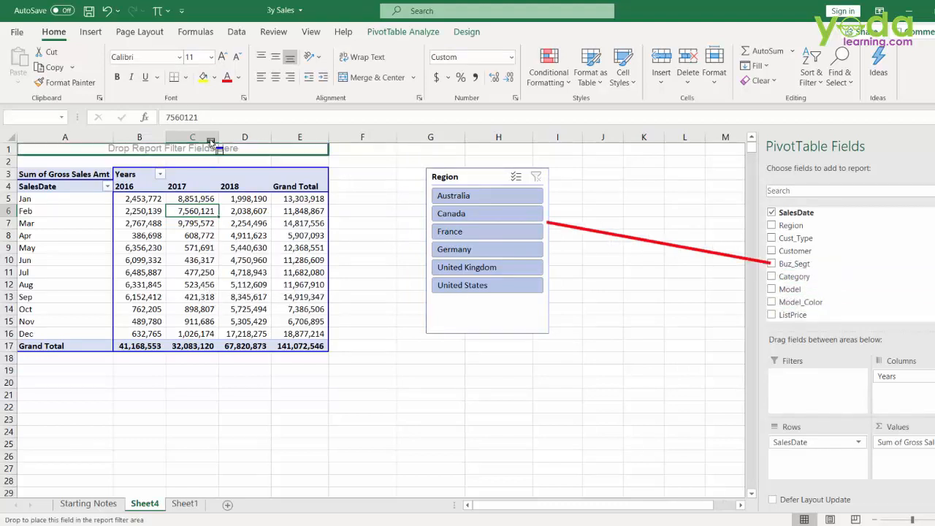
pyautogui.moveTo(794, 263); pyautogui.dragTo(160, 149)
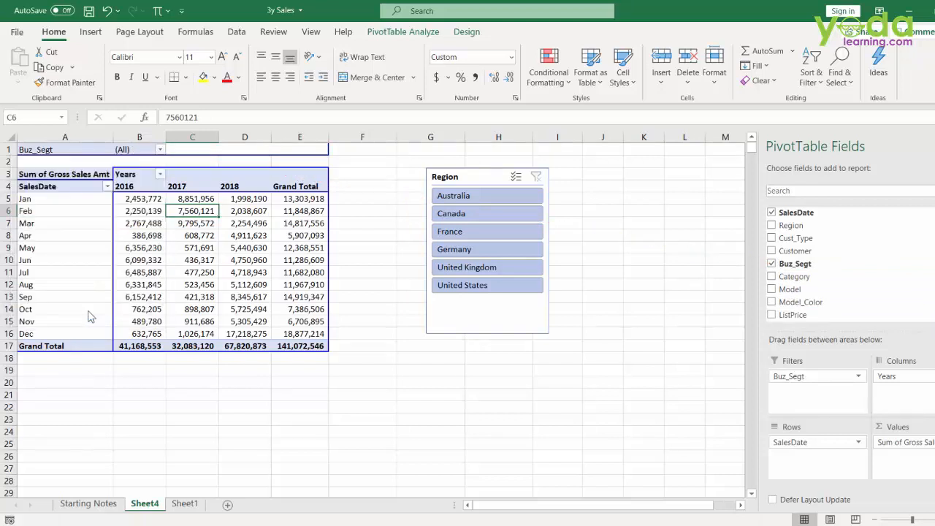
pyautogui.click(157, 149)
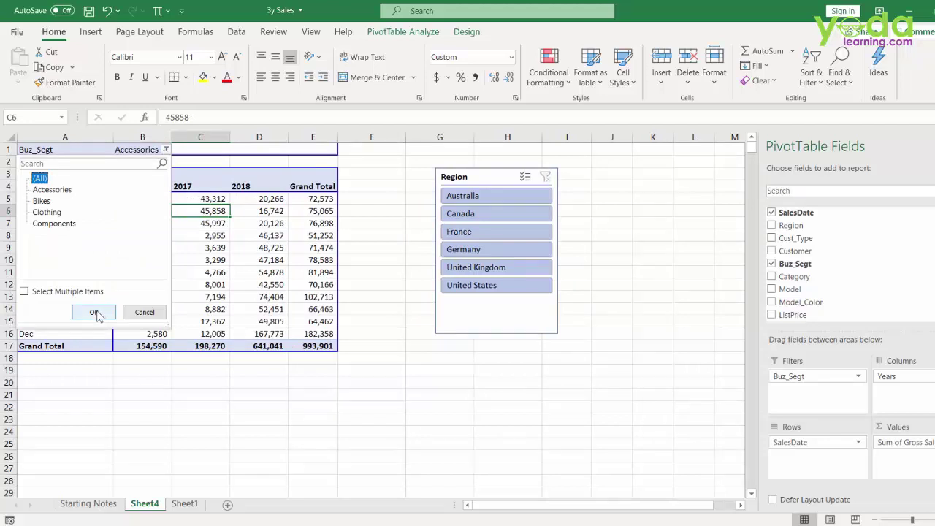
pyautogui.click(94, 312)
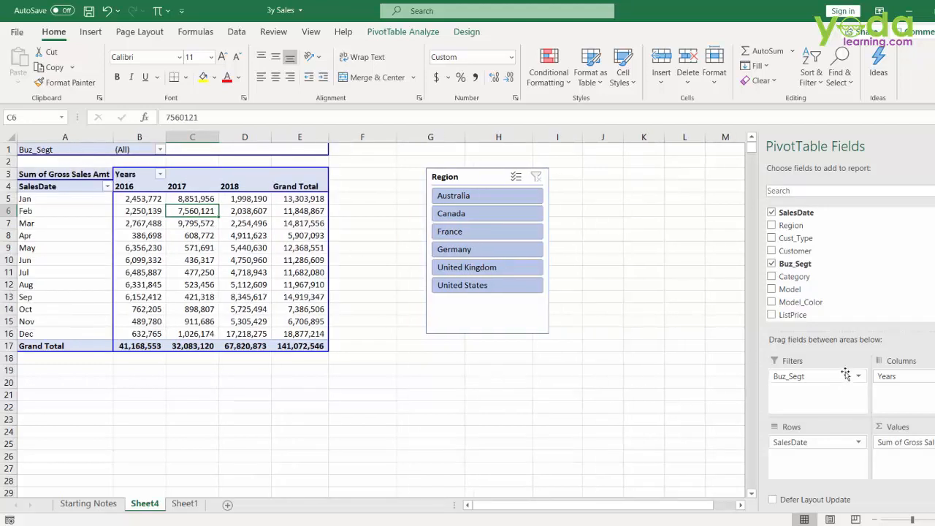
pyautogui.moveTo(803, 286)
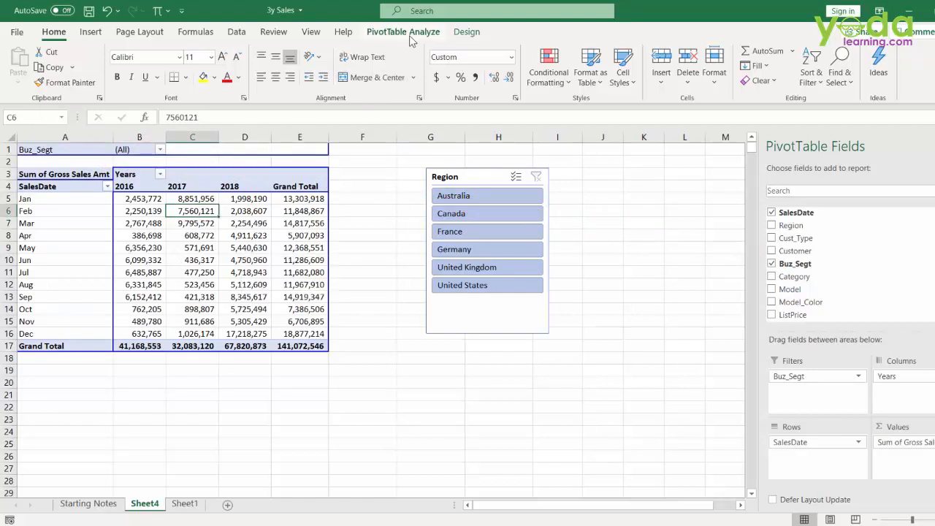
# - Use Show Report Filter Pages on Buz_Segt to create Accessories, Bikes, Clothing and Components sheets
pyautogui.click(403, 32)
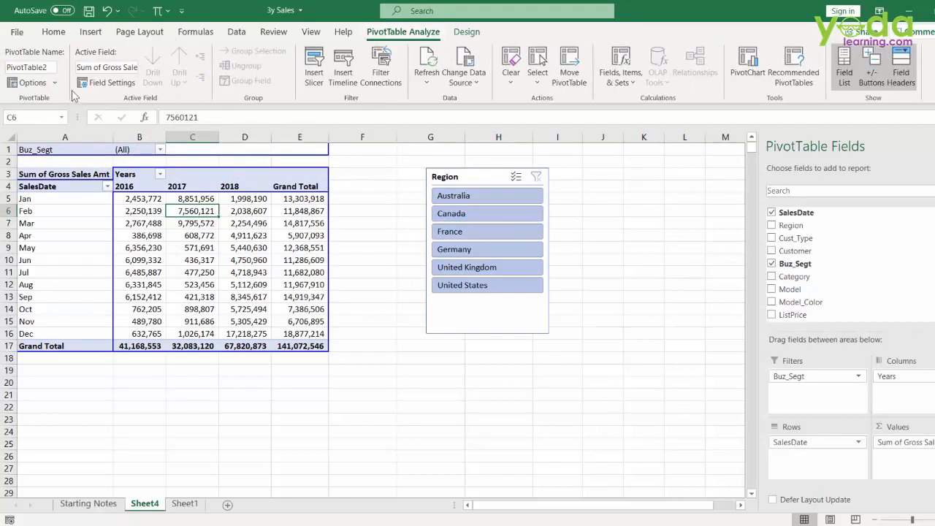
pyautogui.click(32, 81)
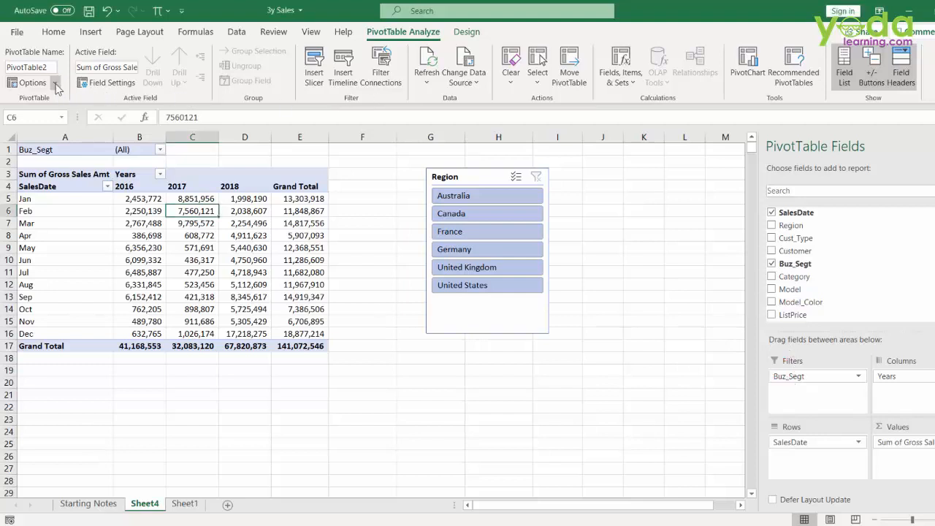
pyautogui.click(32, 81)
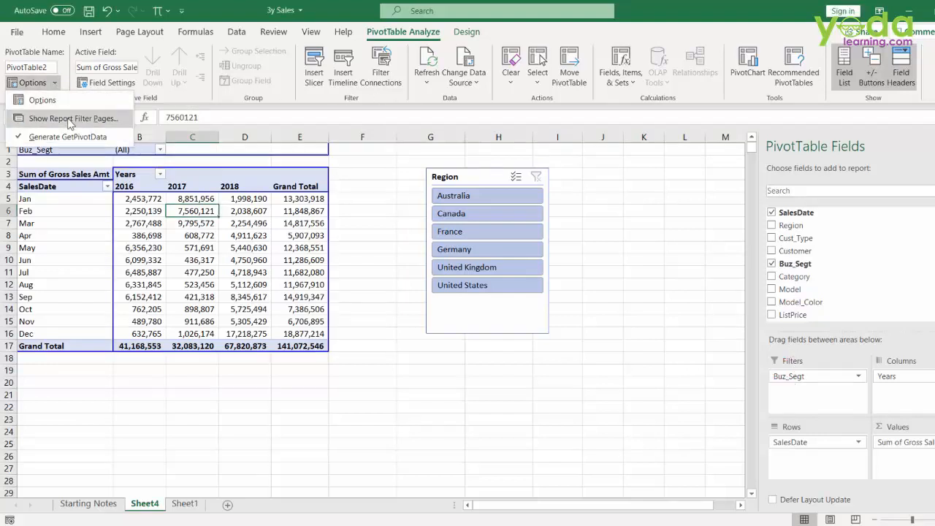
pyautogui.click(73, 117)
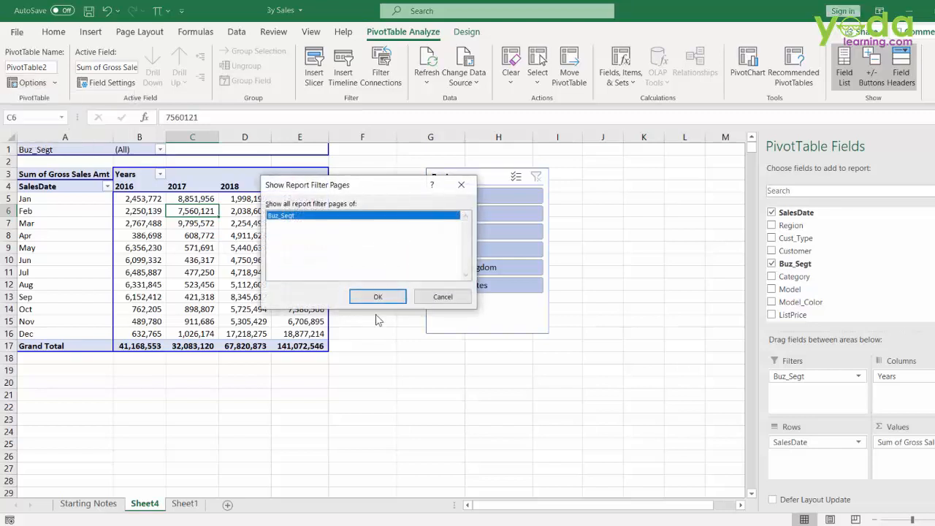
pyautogui.click(377, 295)
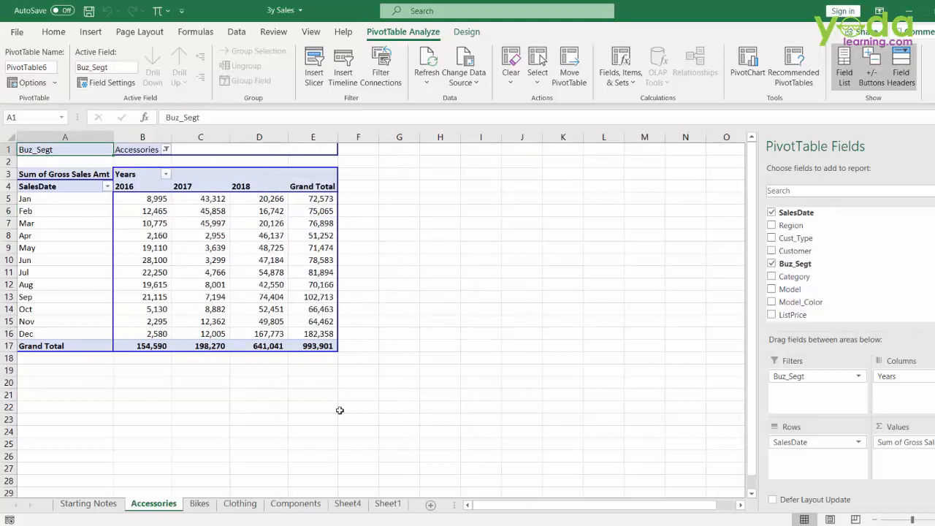
# - Review the Bikes, Clothing and Components sheets, then return to Sheet4's PivotTable
pyautogui.click(198, 502)
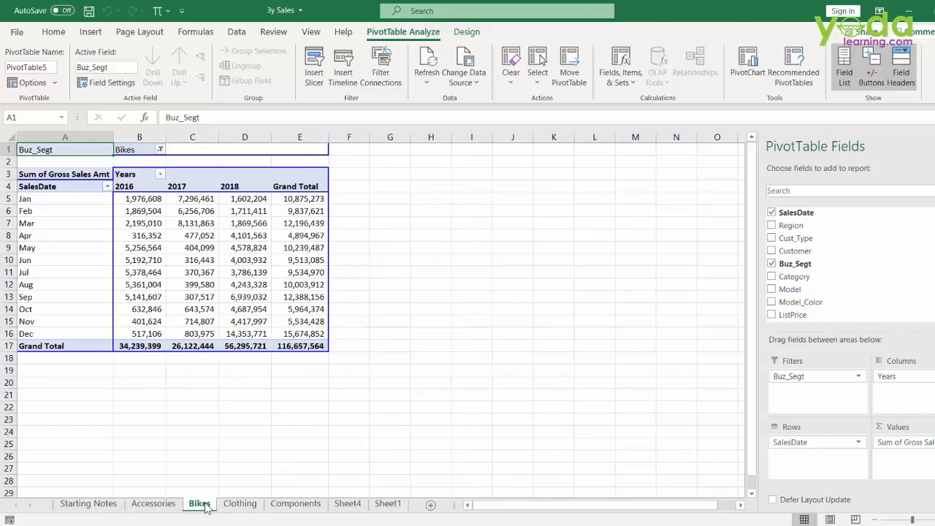
pyautogui.click(240, 503)
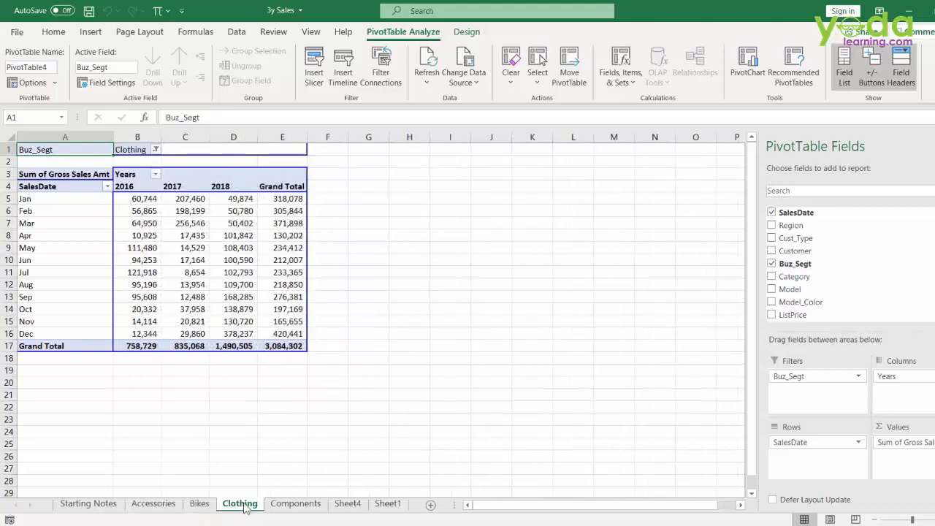
pyautogui.click(295, 503)
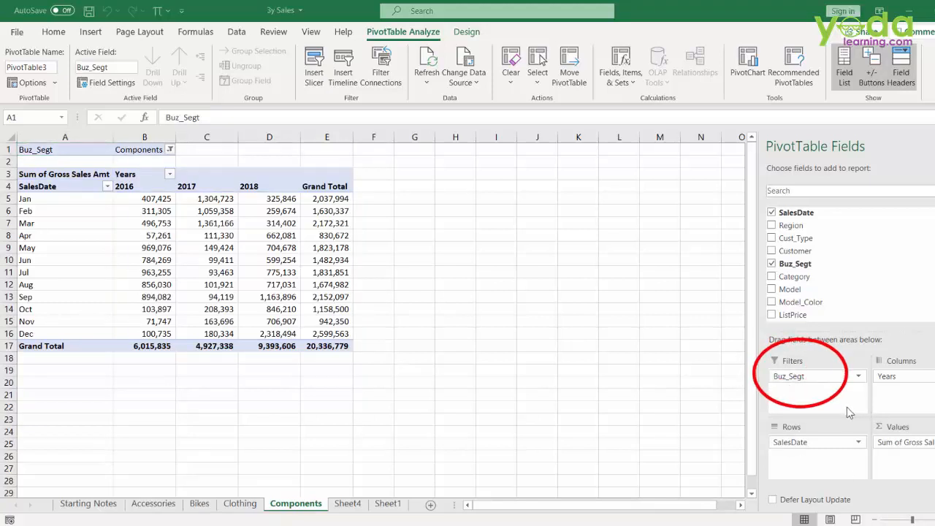
pyautogui.moveTo(526, 462)
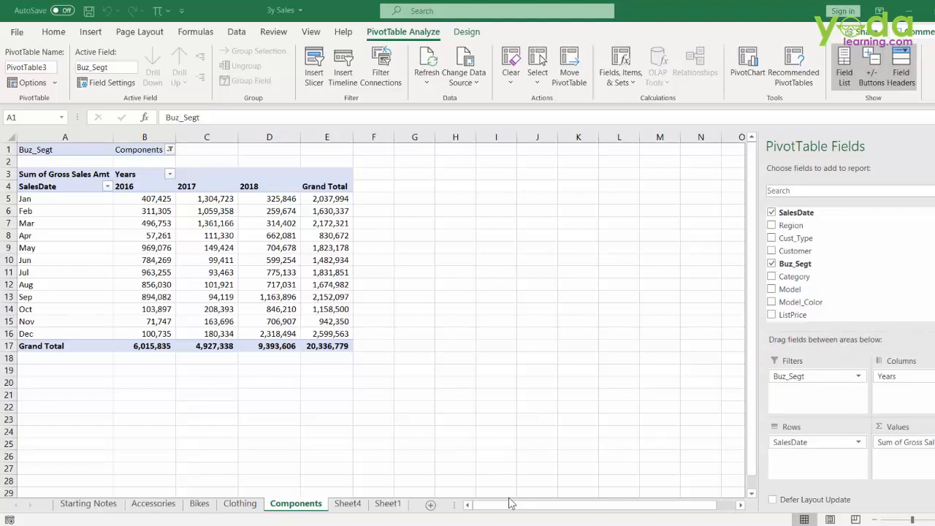
pyautogui.click(348, 502)
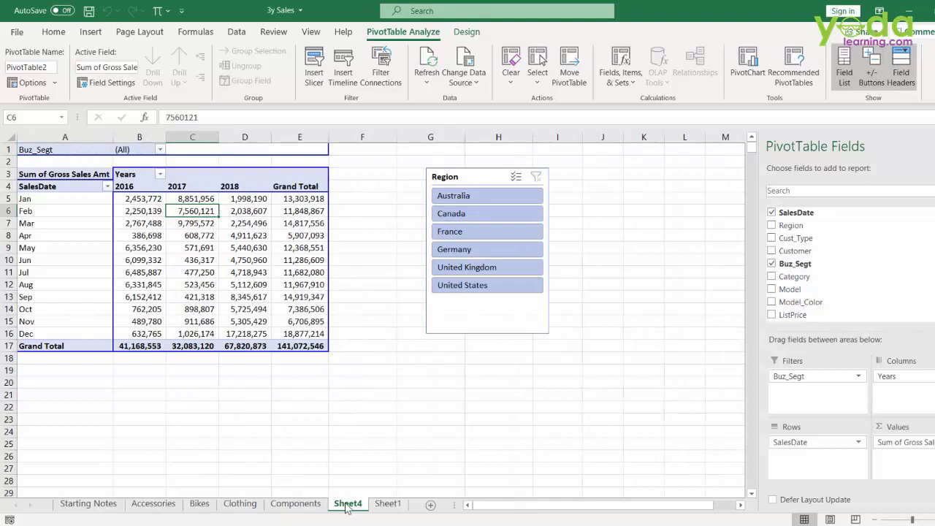
# - Turn off Generate GetPivotData in the PivotTable Options for Sheet4's pivot
pyautogui.click(362, 199)
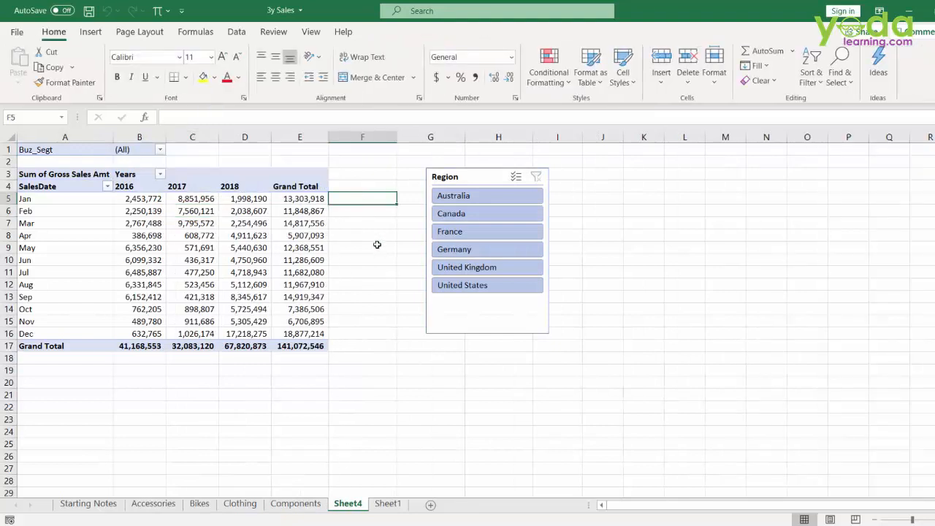
pyautogui.click(245, 199)
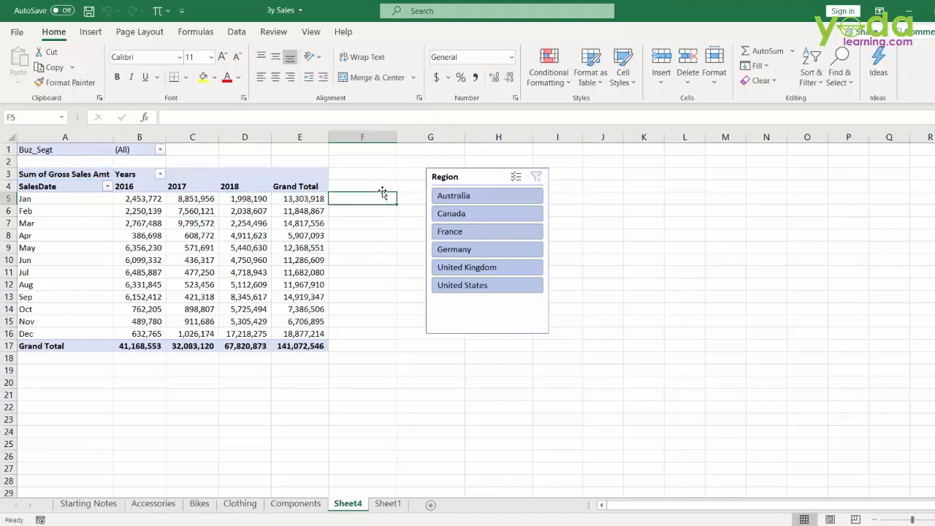
pyautogui.click(246, 222)
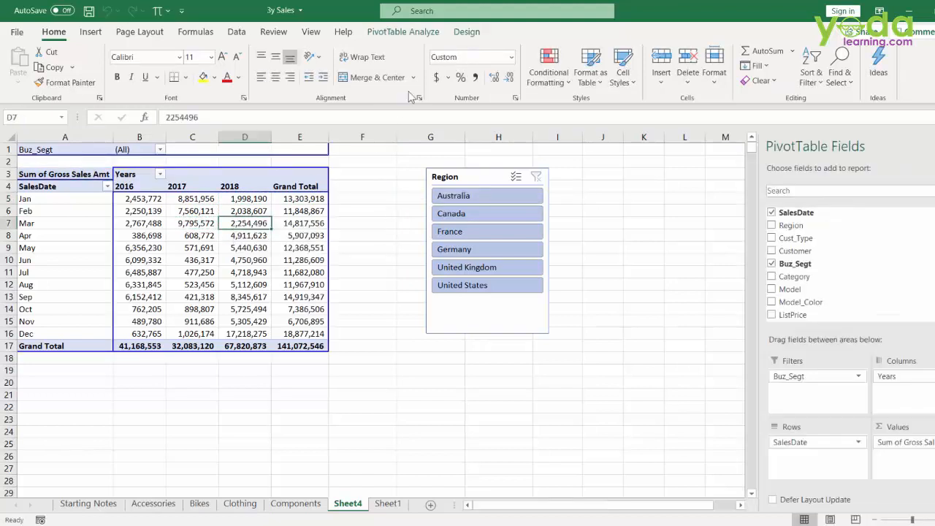
pyautogui.click(403, 32)
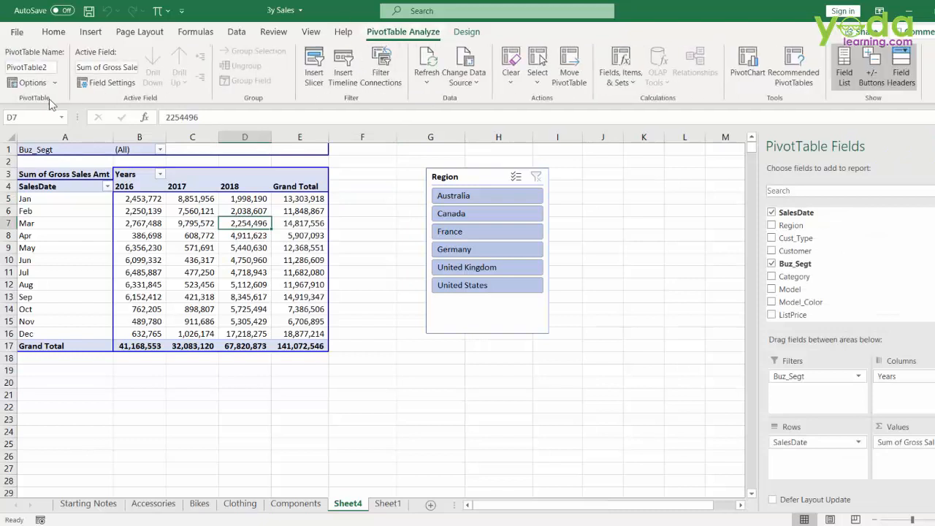
pyautogui.click(32, 82)
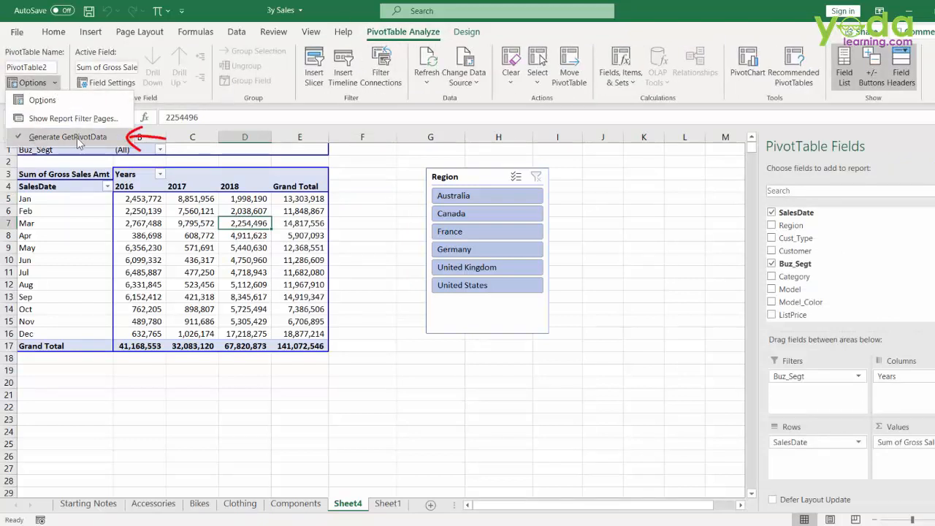
pyautogui.click(360, 222)
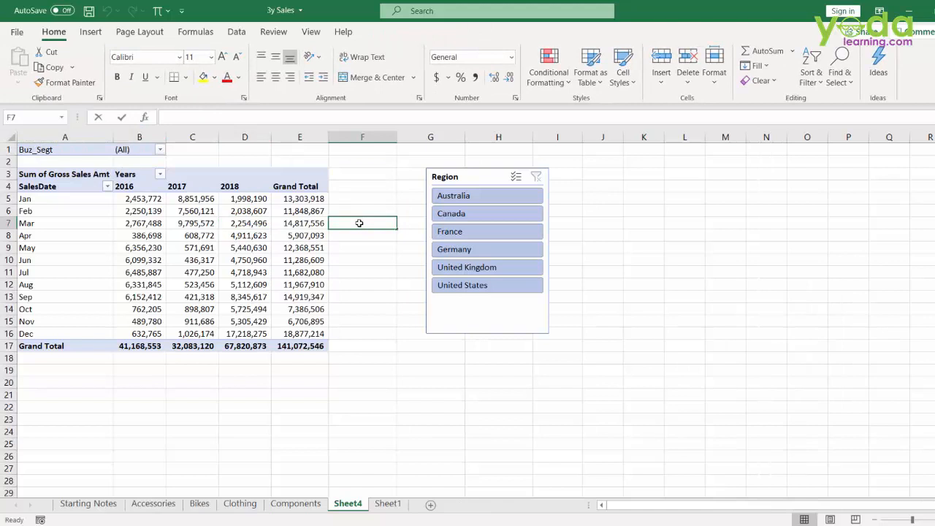
pyautogui.click(299, 222)
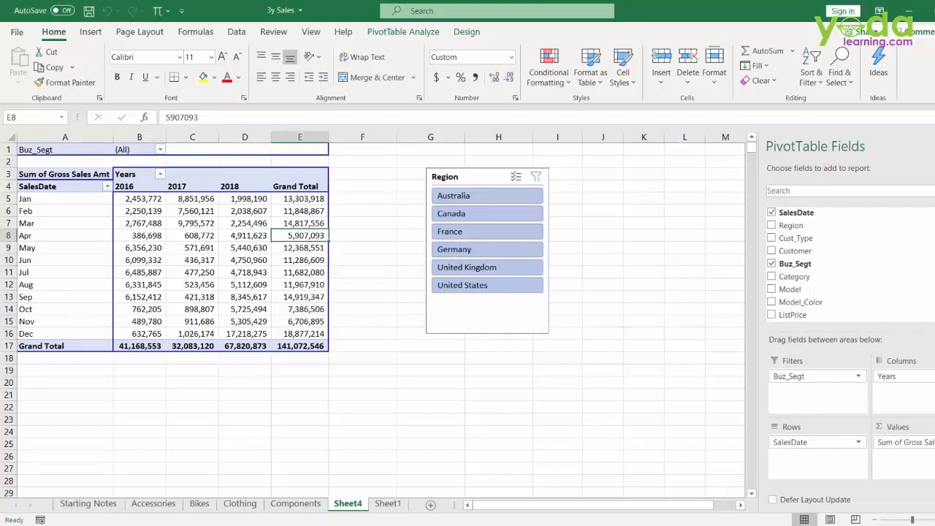
# - Show the field list, remove SalesDate and Buz_Segt, and make Category the pivot rows
pyautogui.rightClick(140, 222)
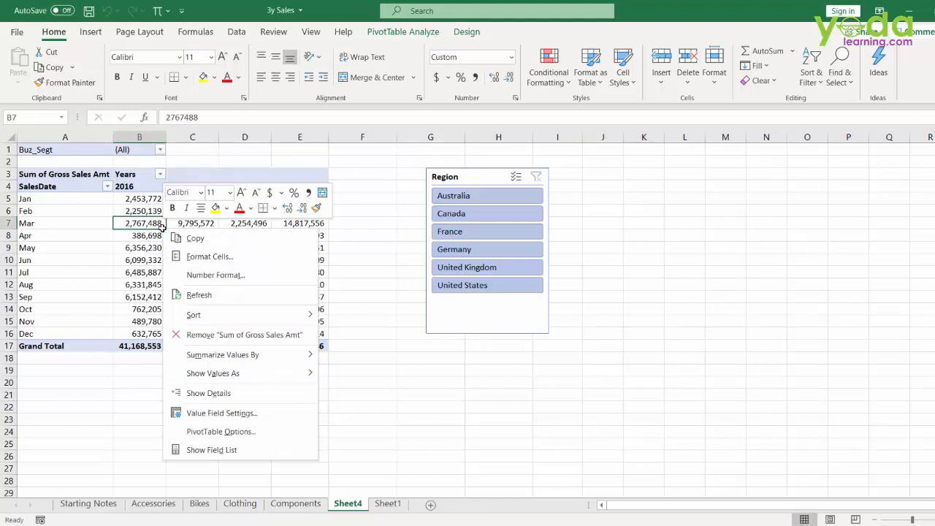
pyautogui.moveTo(212, 450)
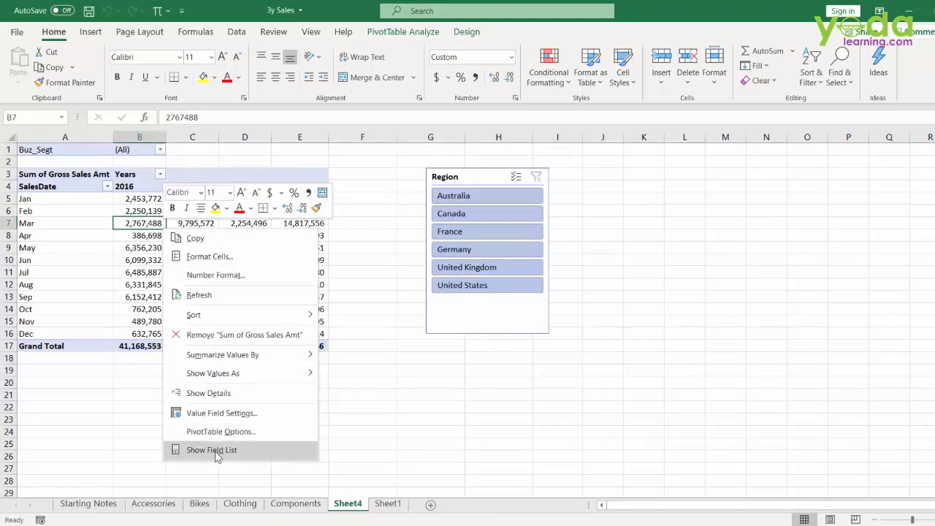
pyautogui.click(210, 450)
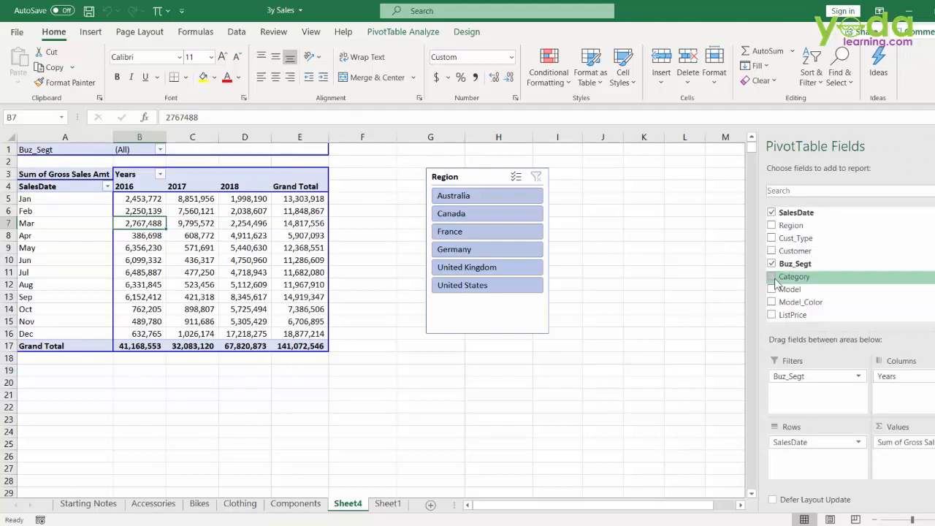
pyautogui.click(771, 263)
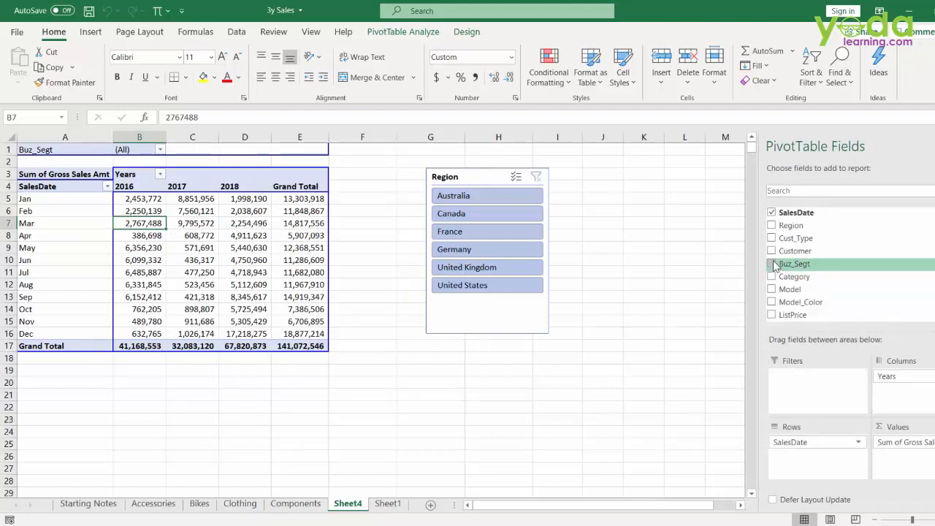
pyautogui.click(772, 212)
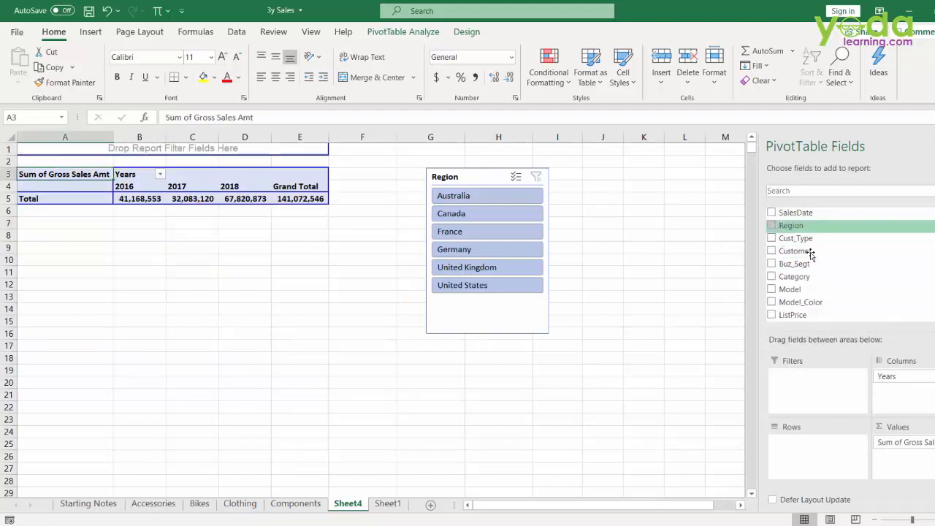
pyautogui.moveTo(794, 276)
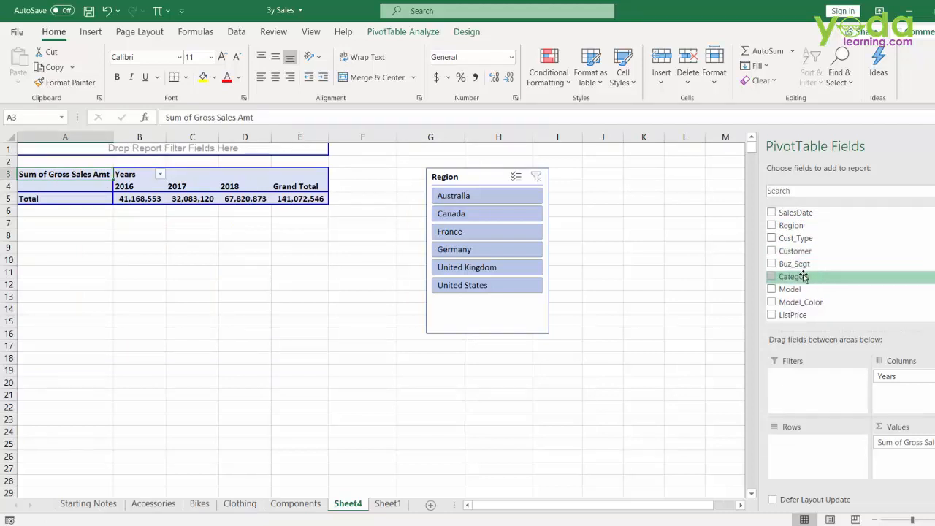
pyautogui.click(771, 276)
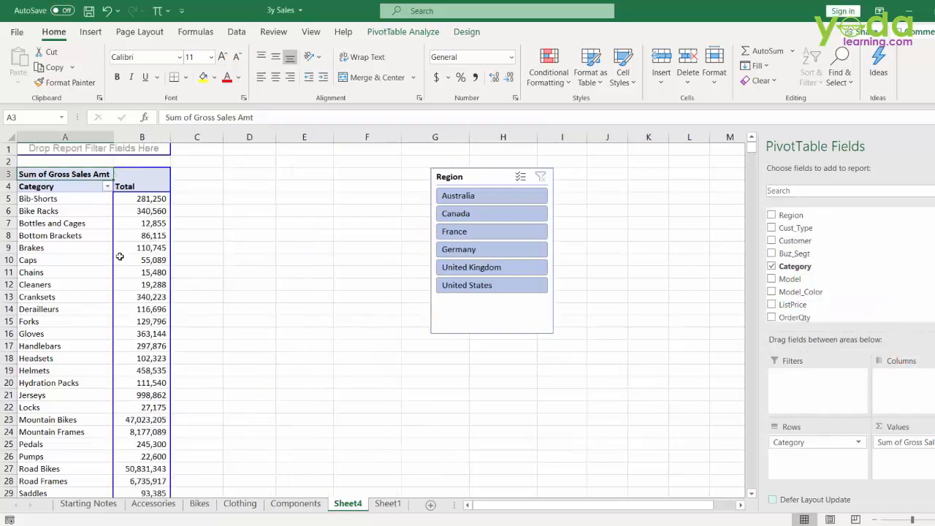
# - Sort categories by gross sales largest to smallest, Road Bikes first, and select the top rows
pyautogui.click(142, 235)
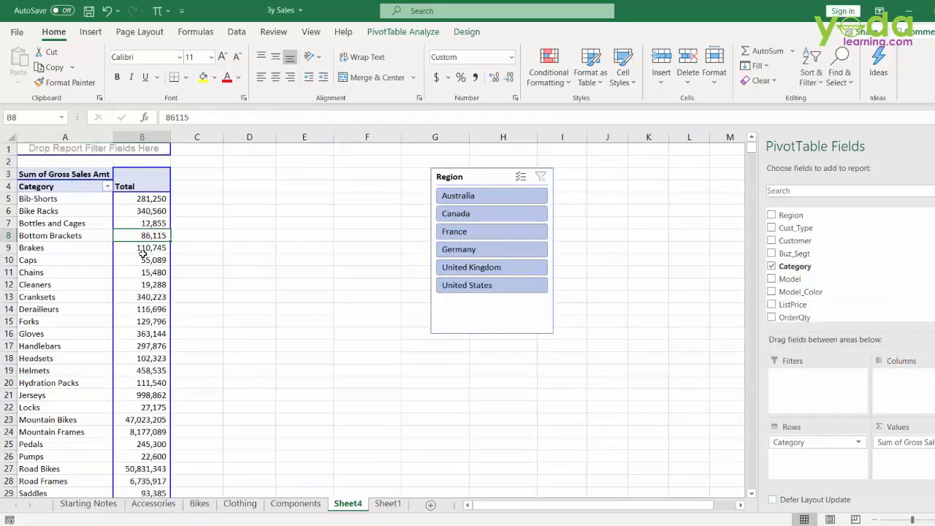
pyautogui.rightClick(142, 272)
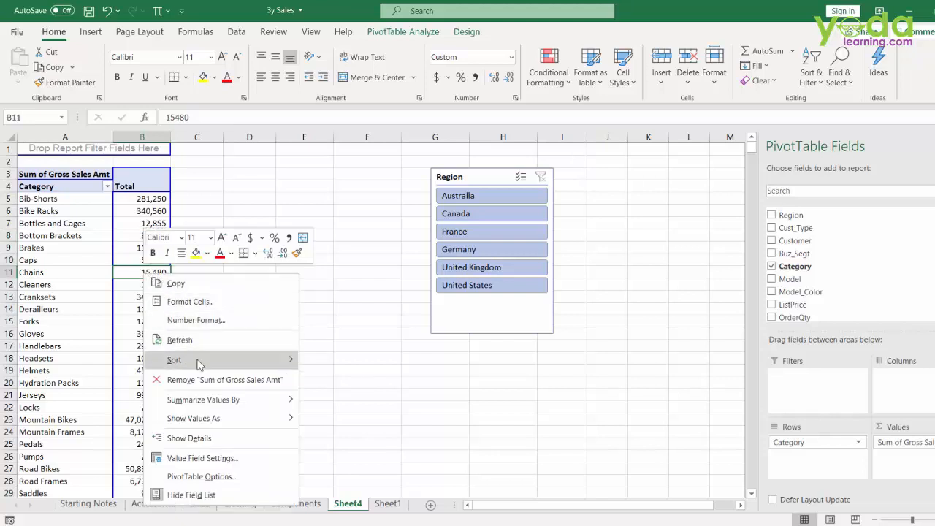
pyautogui.click(174, 359)
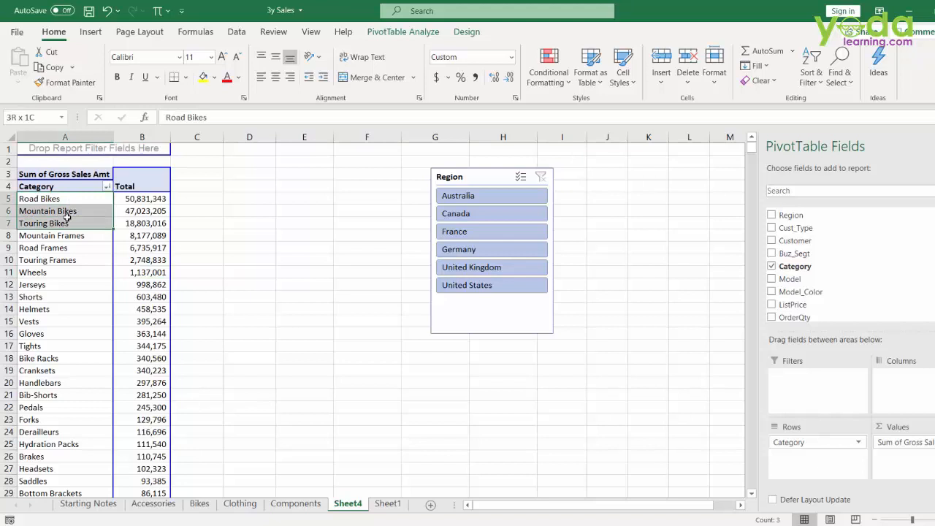
pyautogui.moveTo(64, 198); pyautogui.dragTo(142, 272)
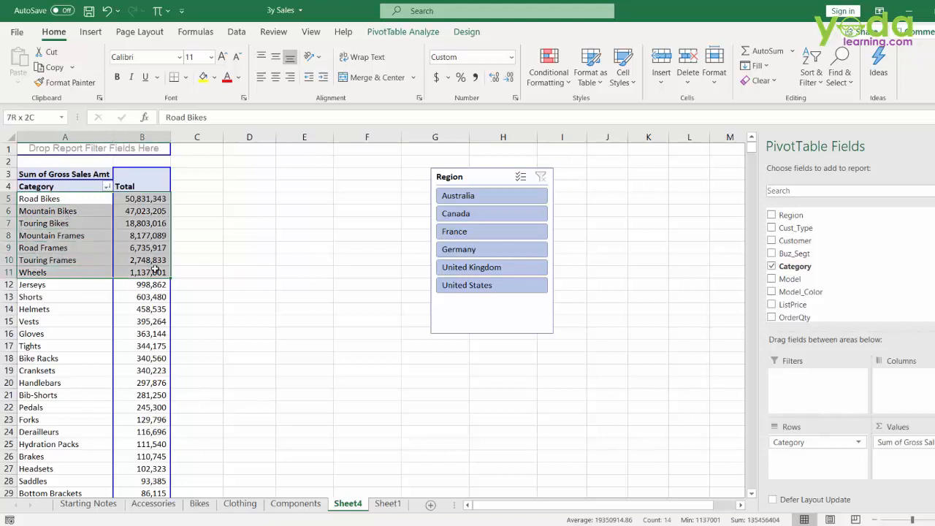
pyautogui.click(142, 235)
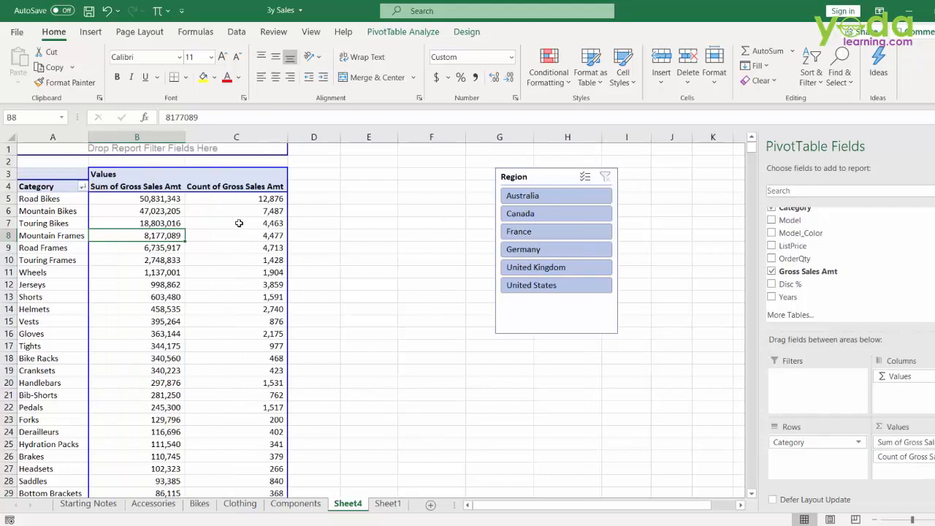
# - Summarize the second Gross Sales column as Sum and show it as % of Grand Total
pyautogui.rightClick(236, 222)
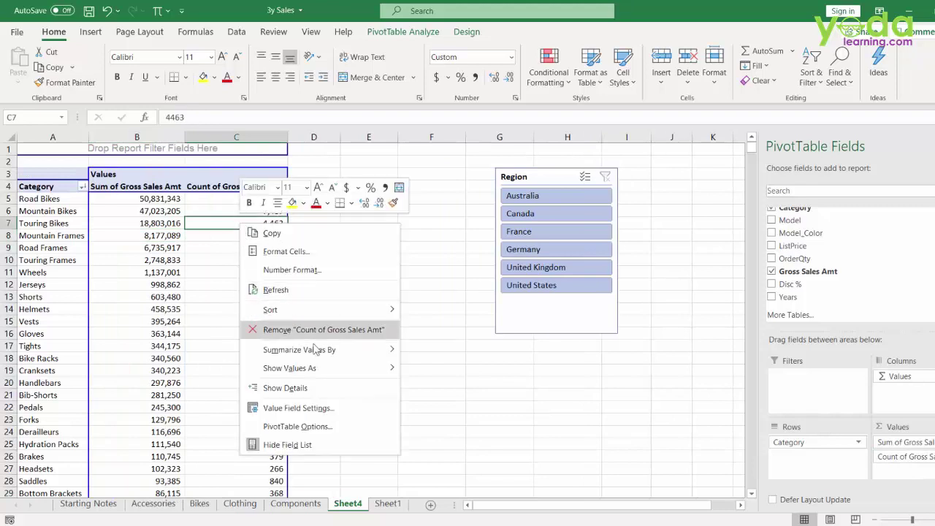
pyautogui.click(323, 331)
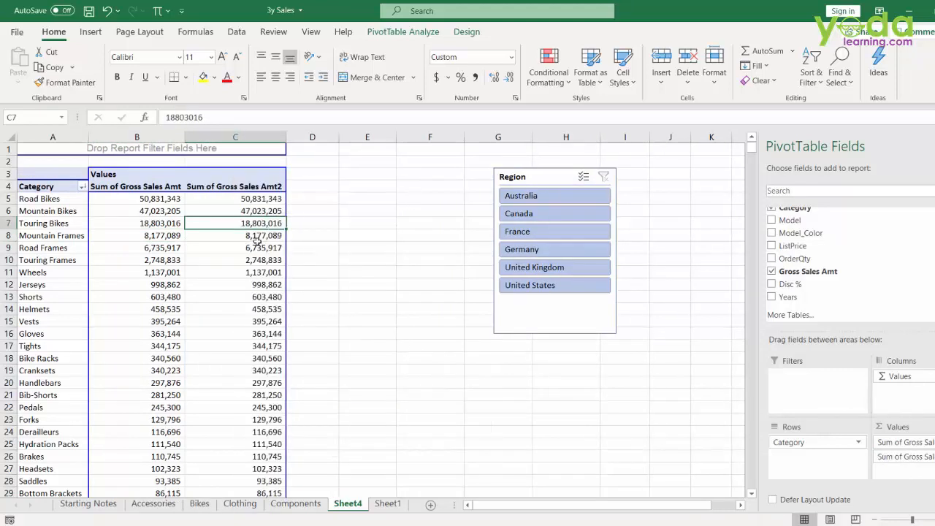
pyautogui.rightClick(234, 222)
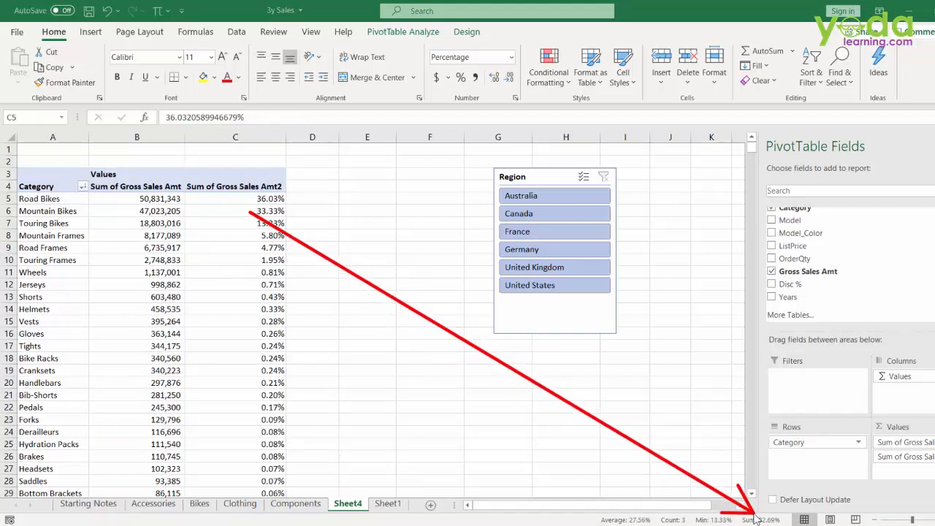
pyautogui.click(243, 247)
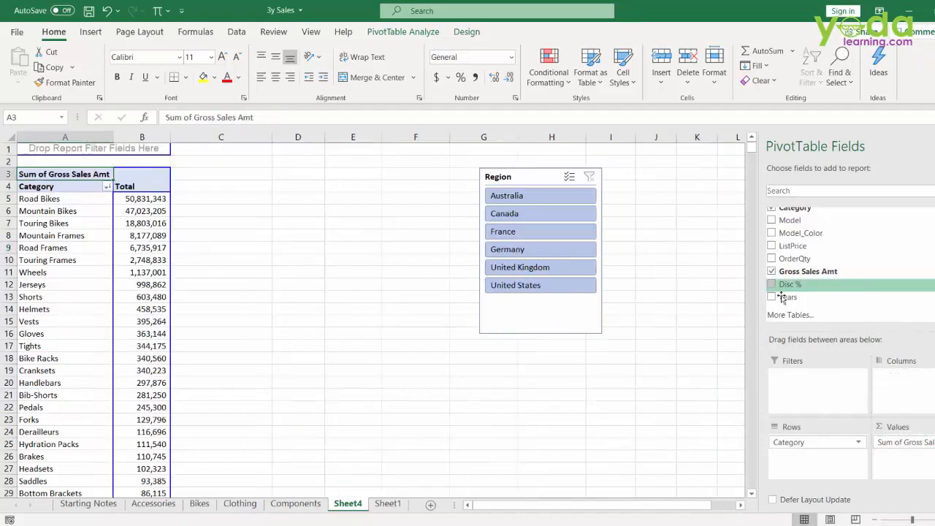
# - Insert a column PivotChart of category sales on a new Chart1 sheet and return to Sheet4
pyautogui.click(142, 235)
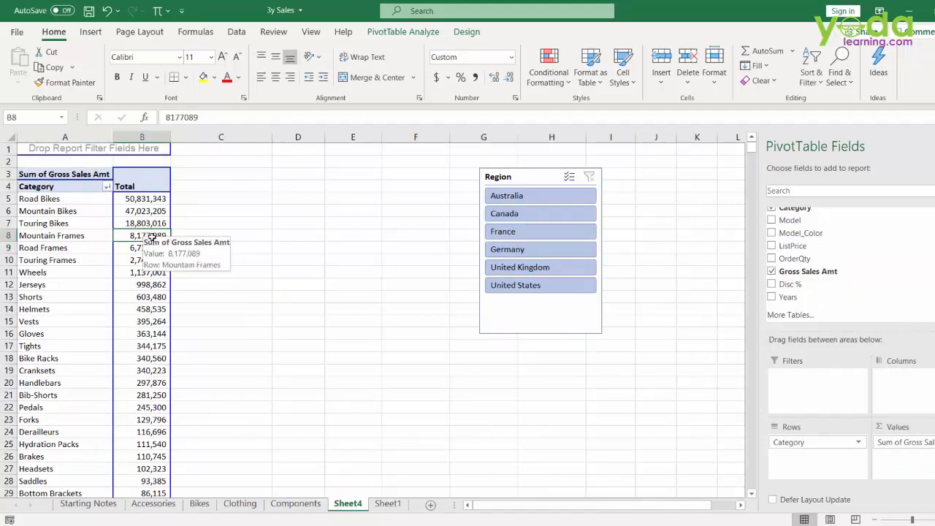
pyautogui.moveTo(197, 325)
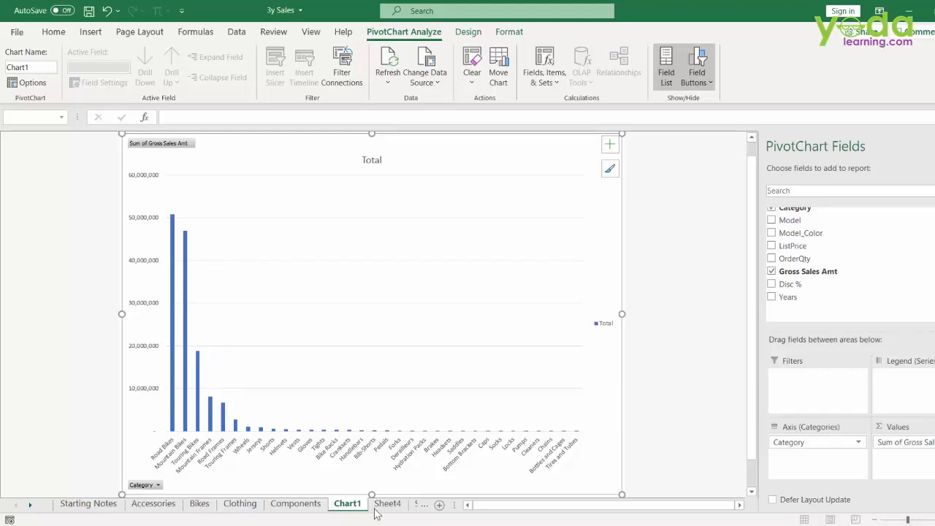
pyautogui.click(387, 502)
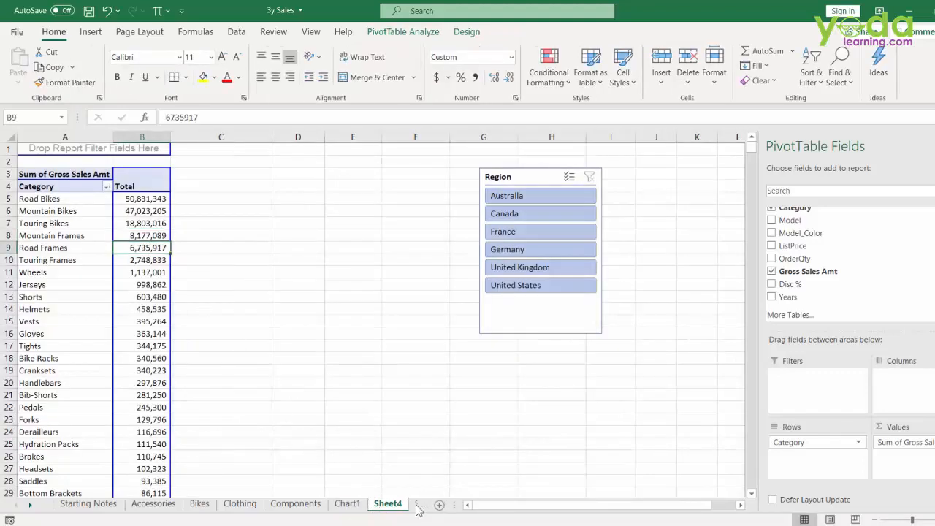
pyautogui.click(357, 503)
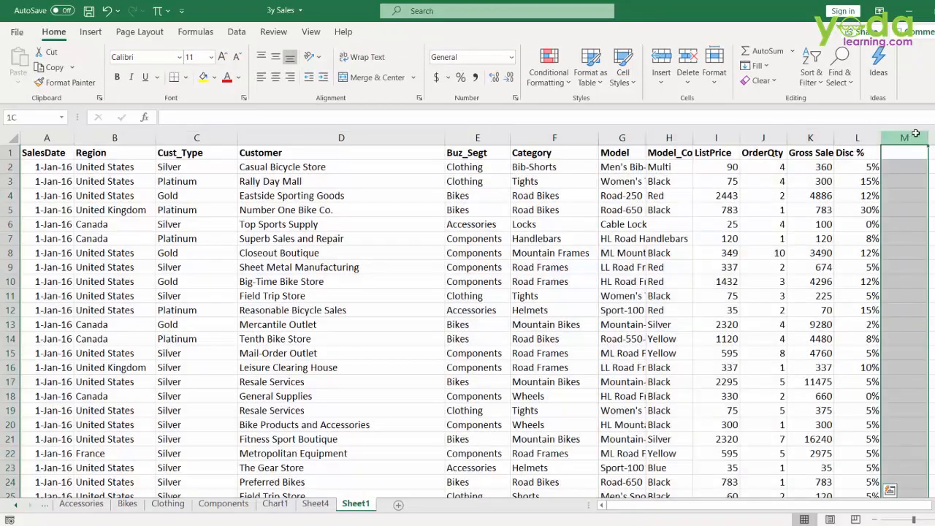
pyautogui.click(904, 153)
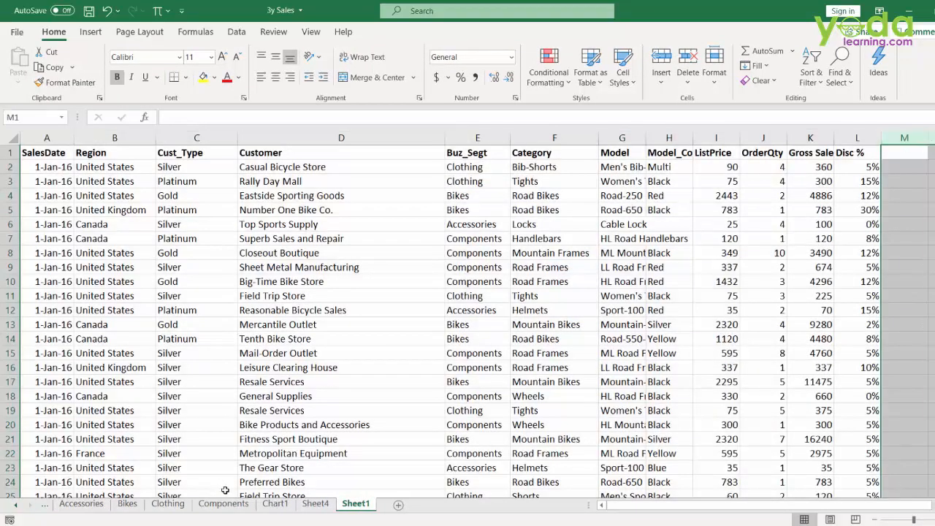
pyautogui.click(316, 502)
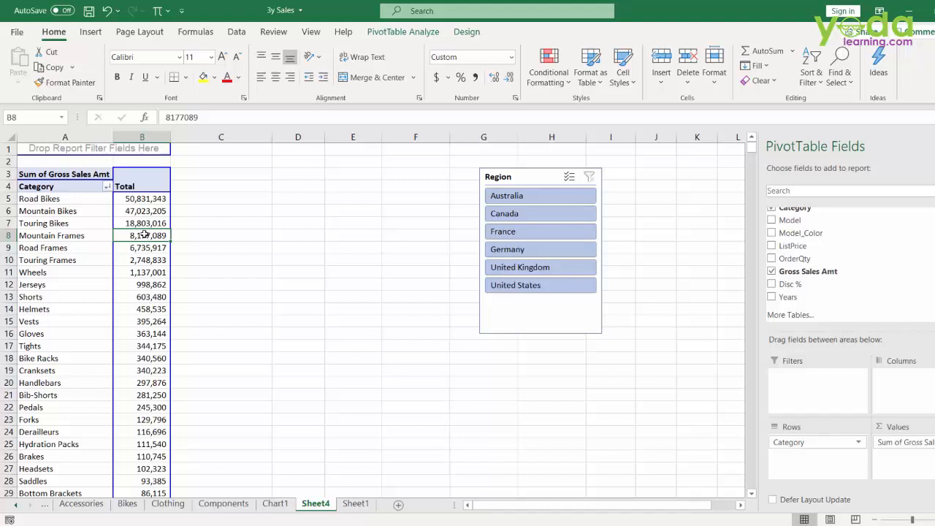
pyautogui.click(404, 33)
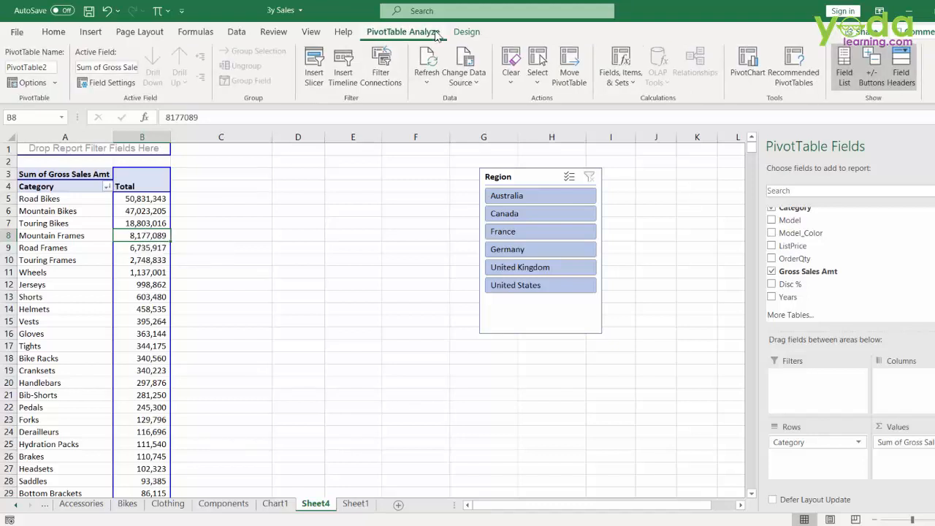
pyautogui.click(463, 64)
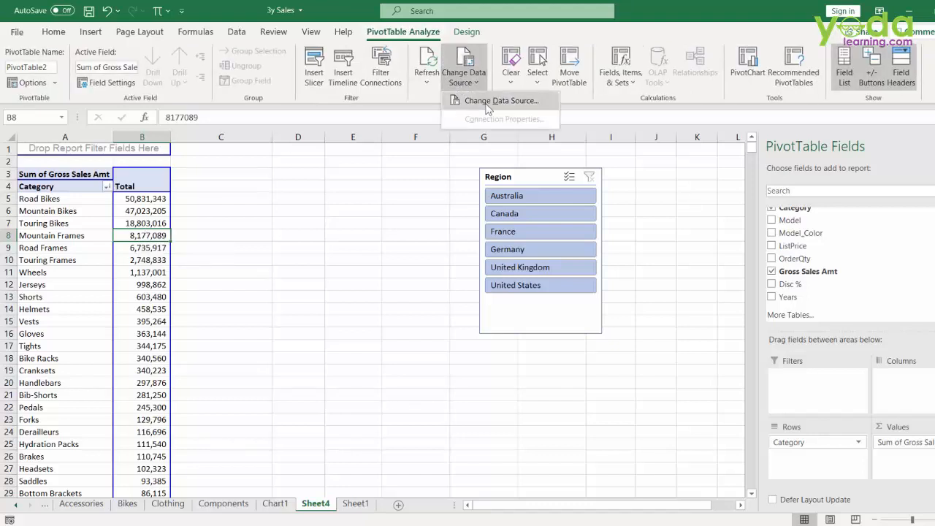
pyautogui.click(500, 100)
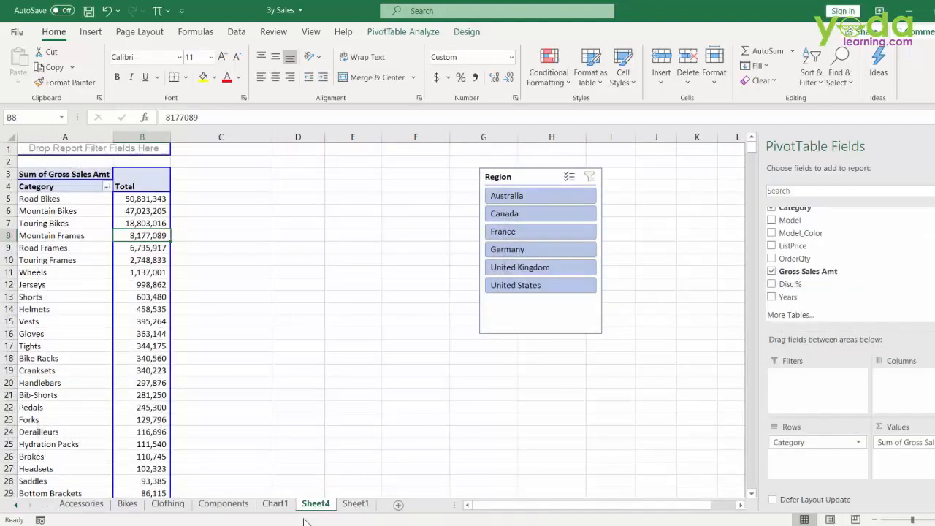
pyautogui.click(275, 502)
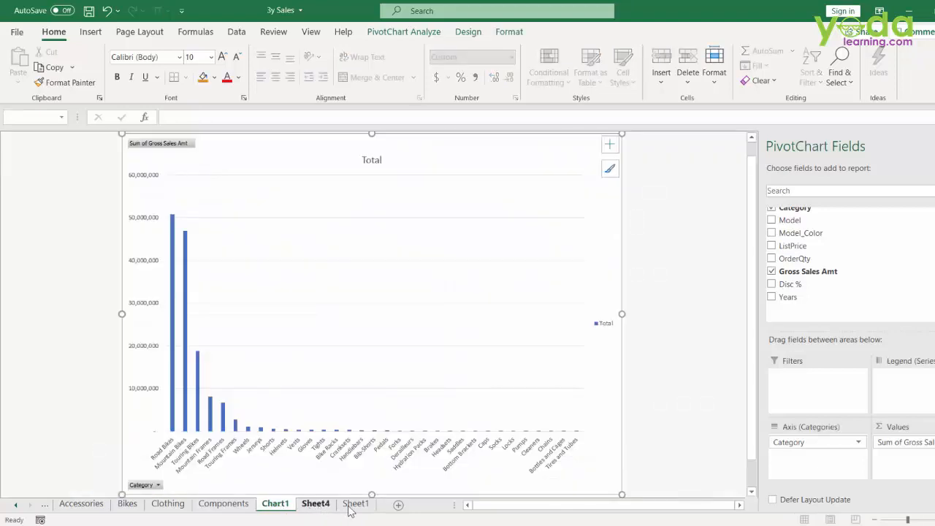
pyautogui.click(356, 502)
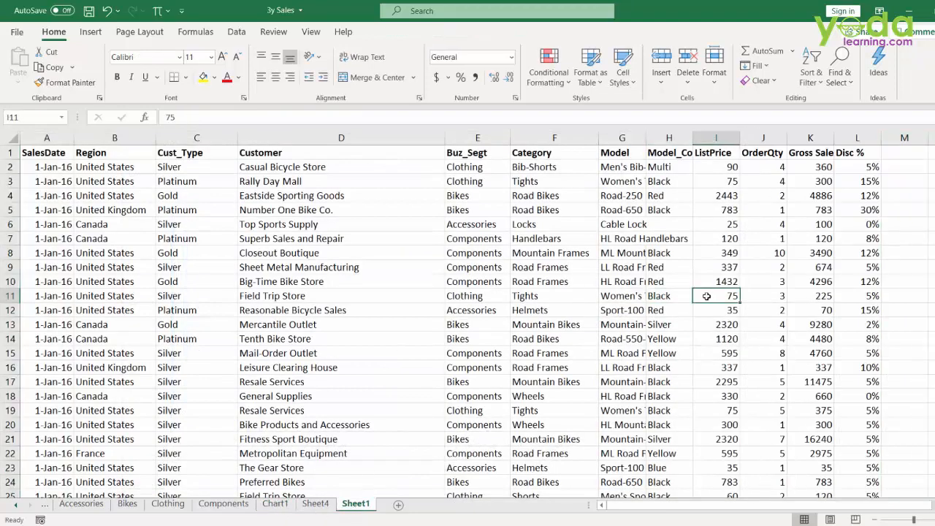
pyautogui.click(316, 503)
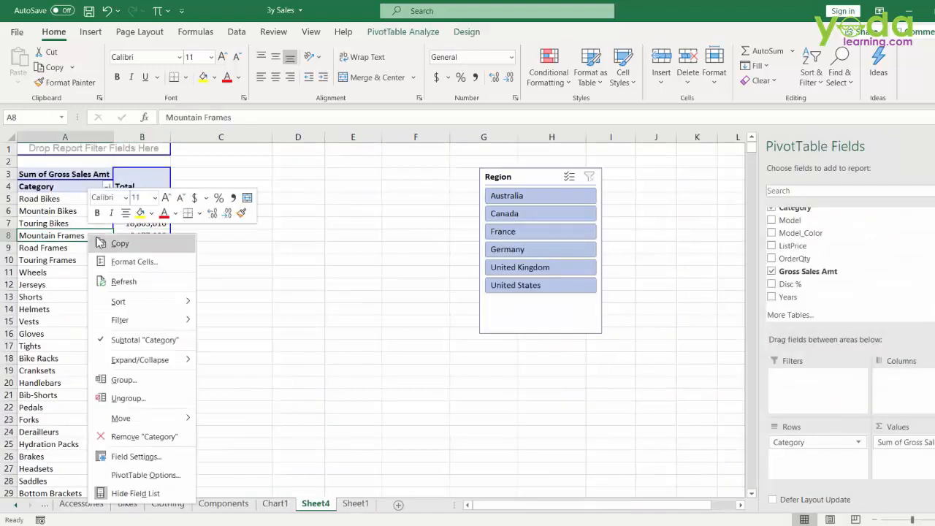
pyautogui.moveTo(123, 280)
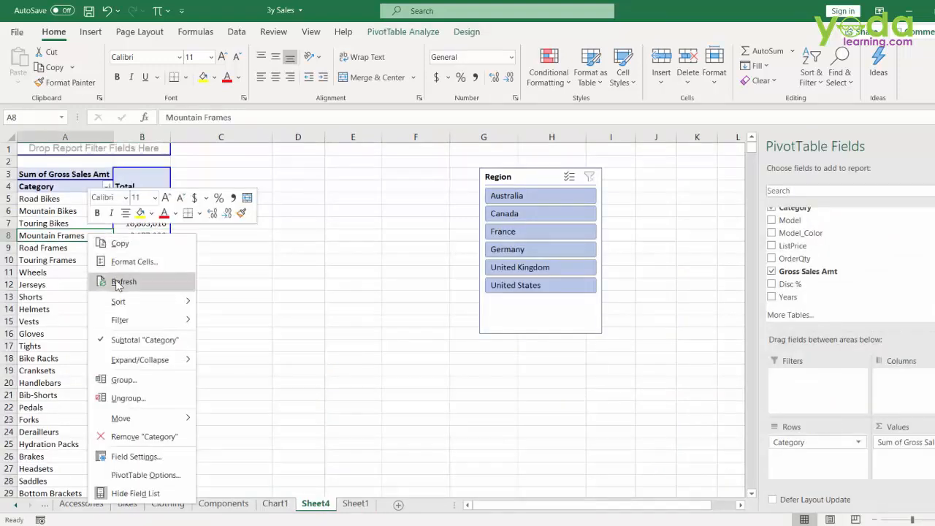
pyautogui.click(122, 280)
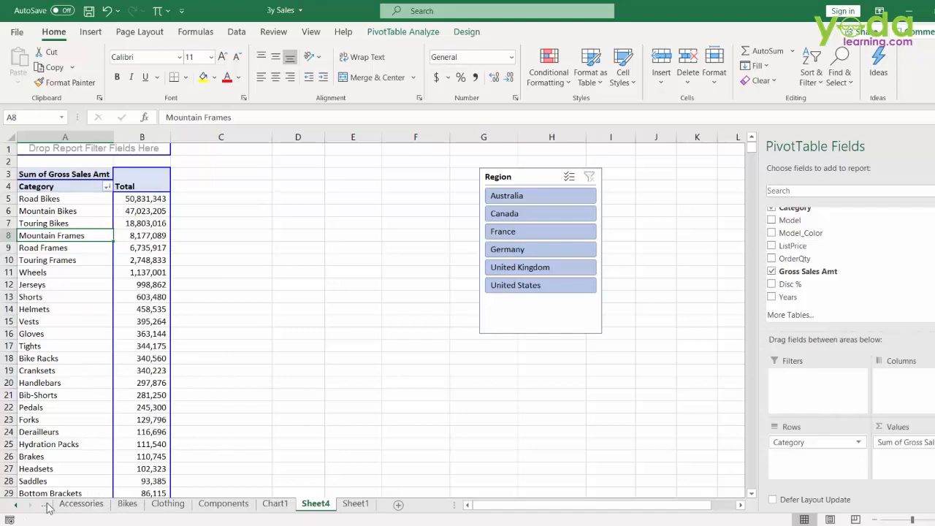